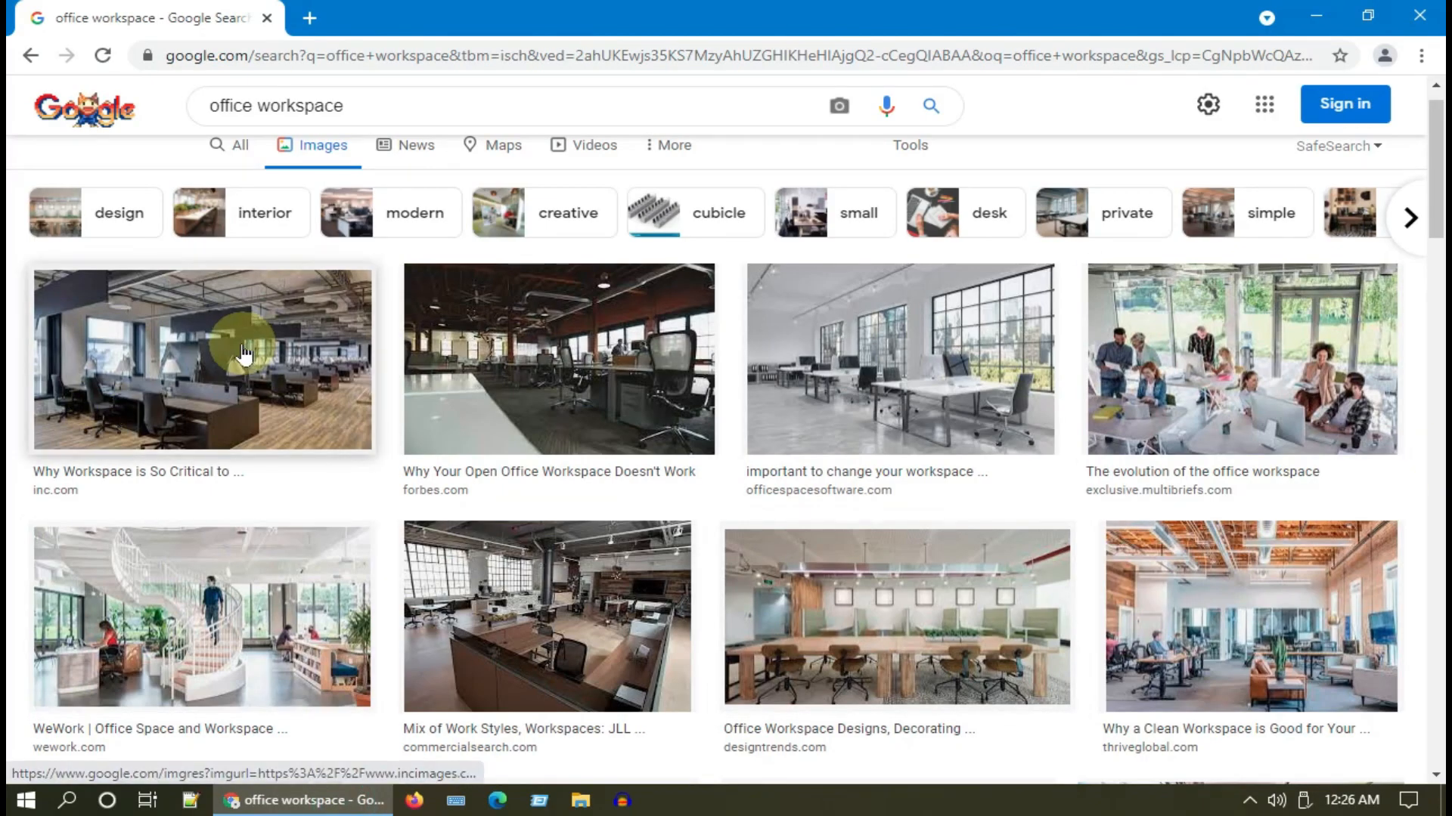
Step: Close the Chrome window so the Windows desktop is showing
click(201, 360)
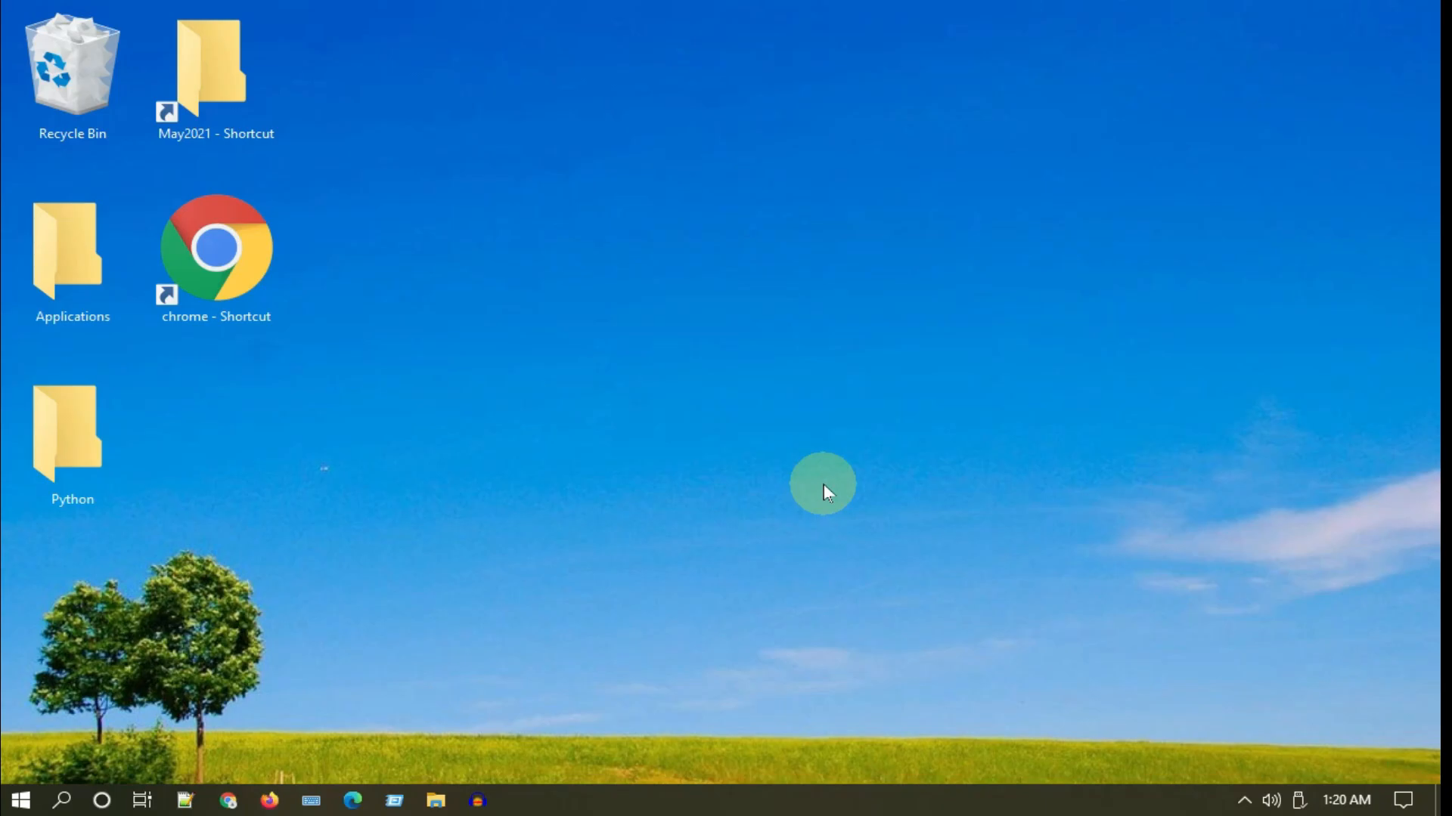
Step: Relaunch Chrome from the desktop shortcut and bring up its three-dot main menu
click(216, 246)
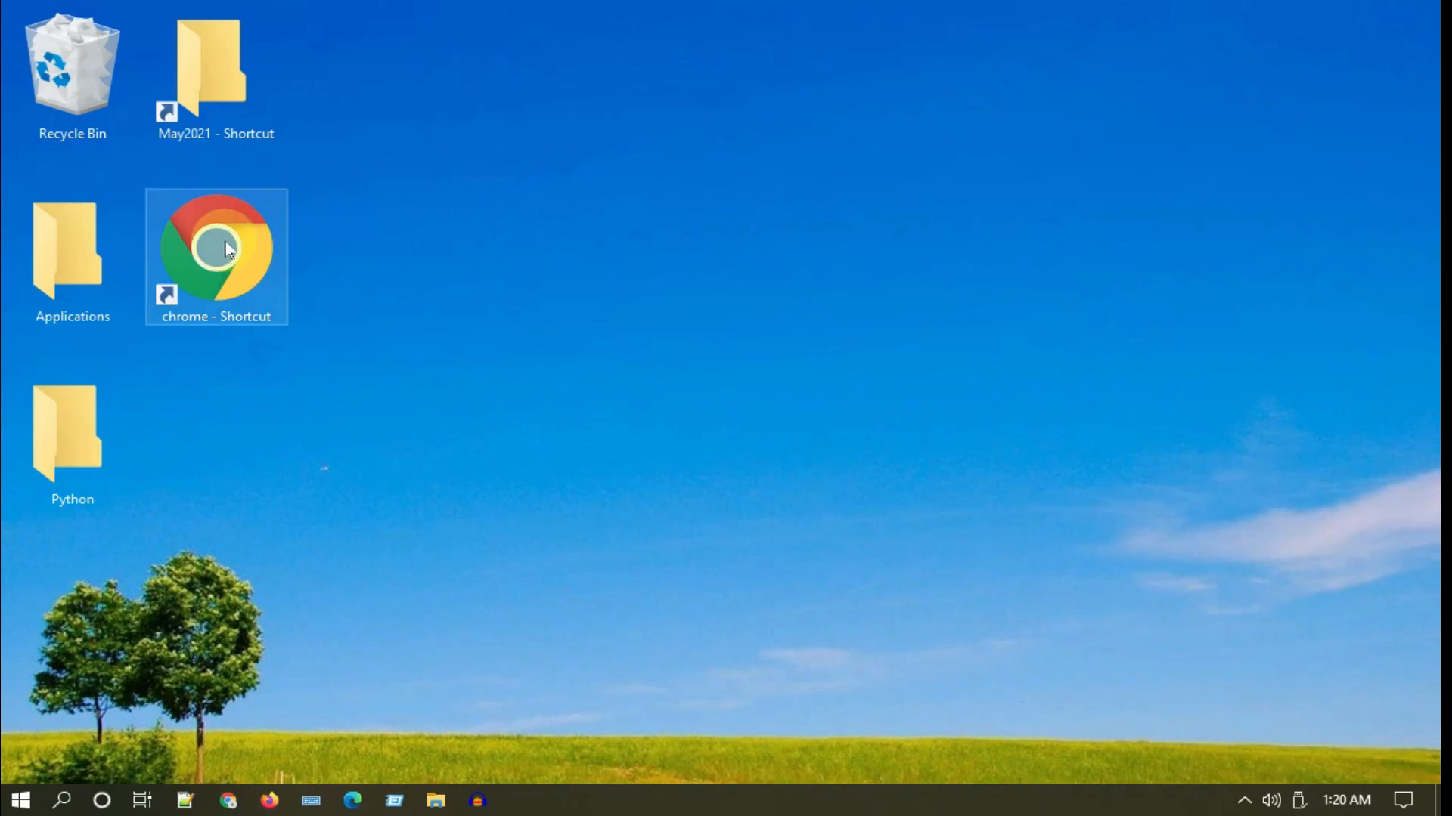
double_click(216, 246)
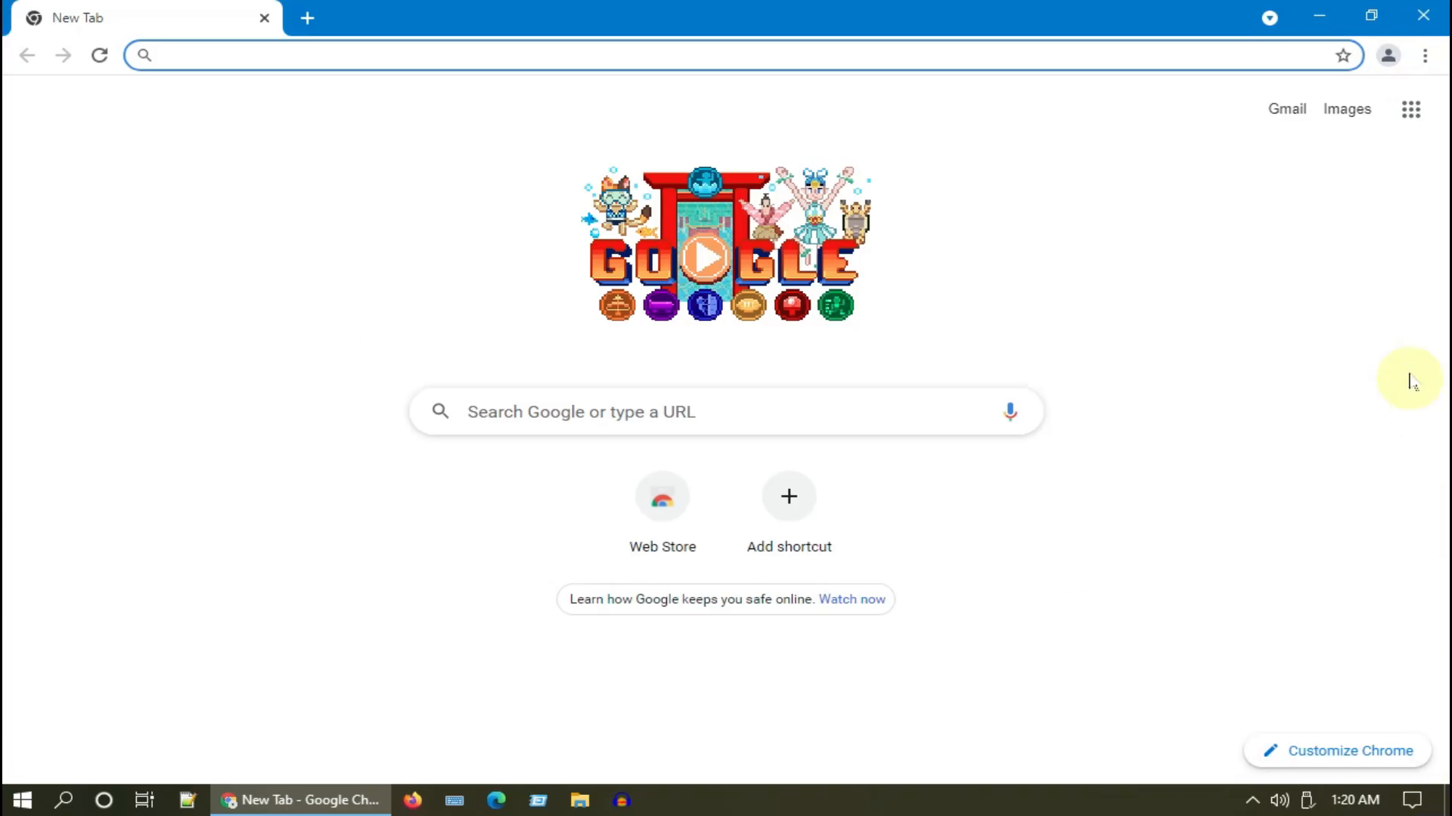
mouse_move(1425, 56)
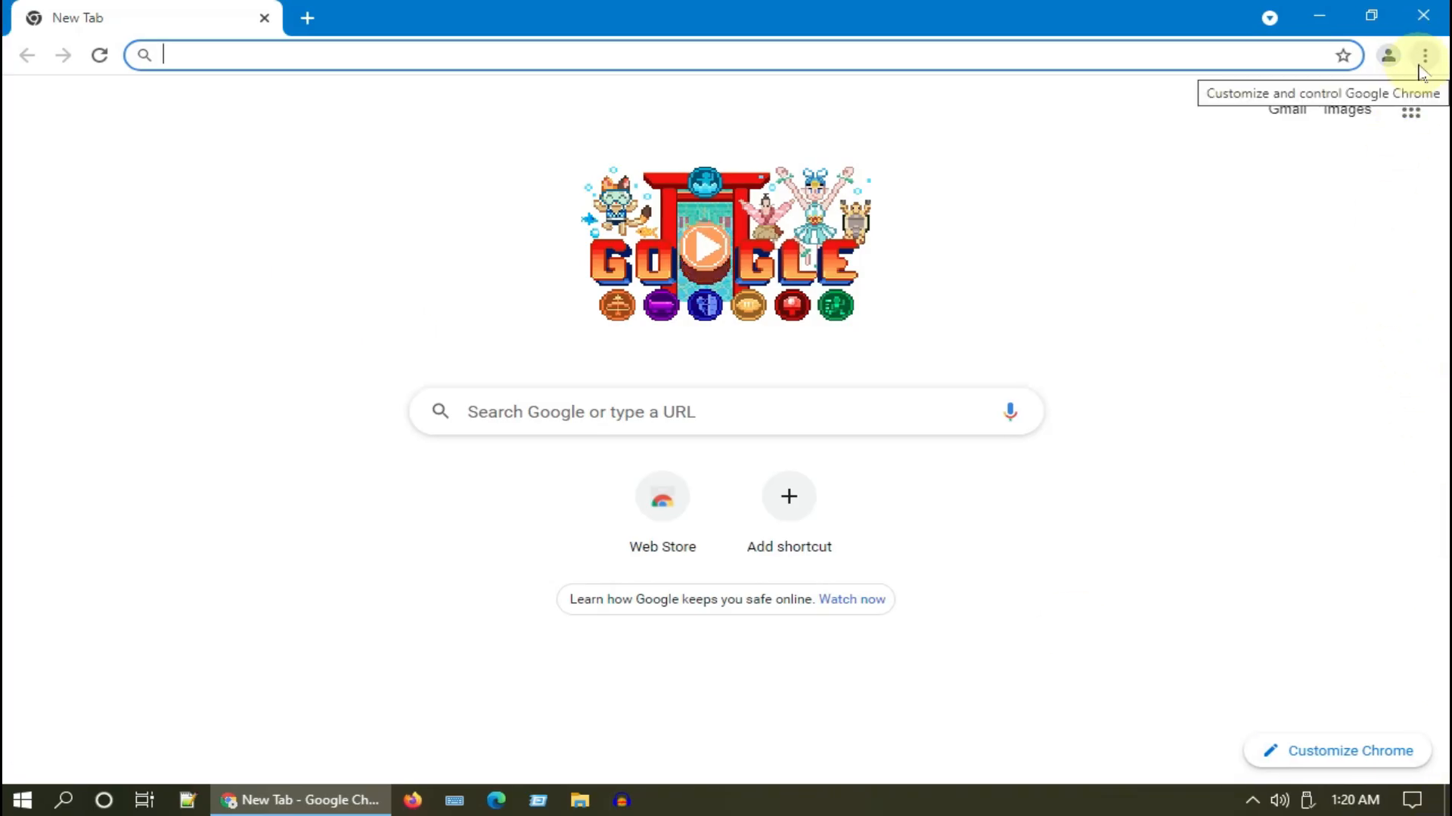
click(1425, 54)
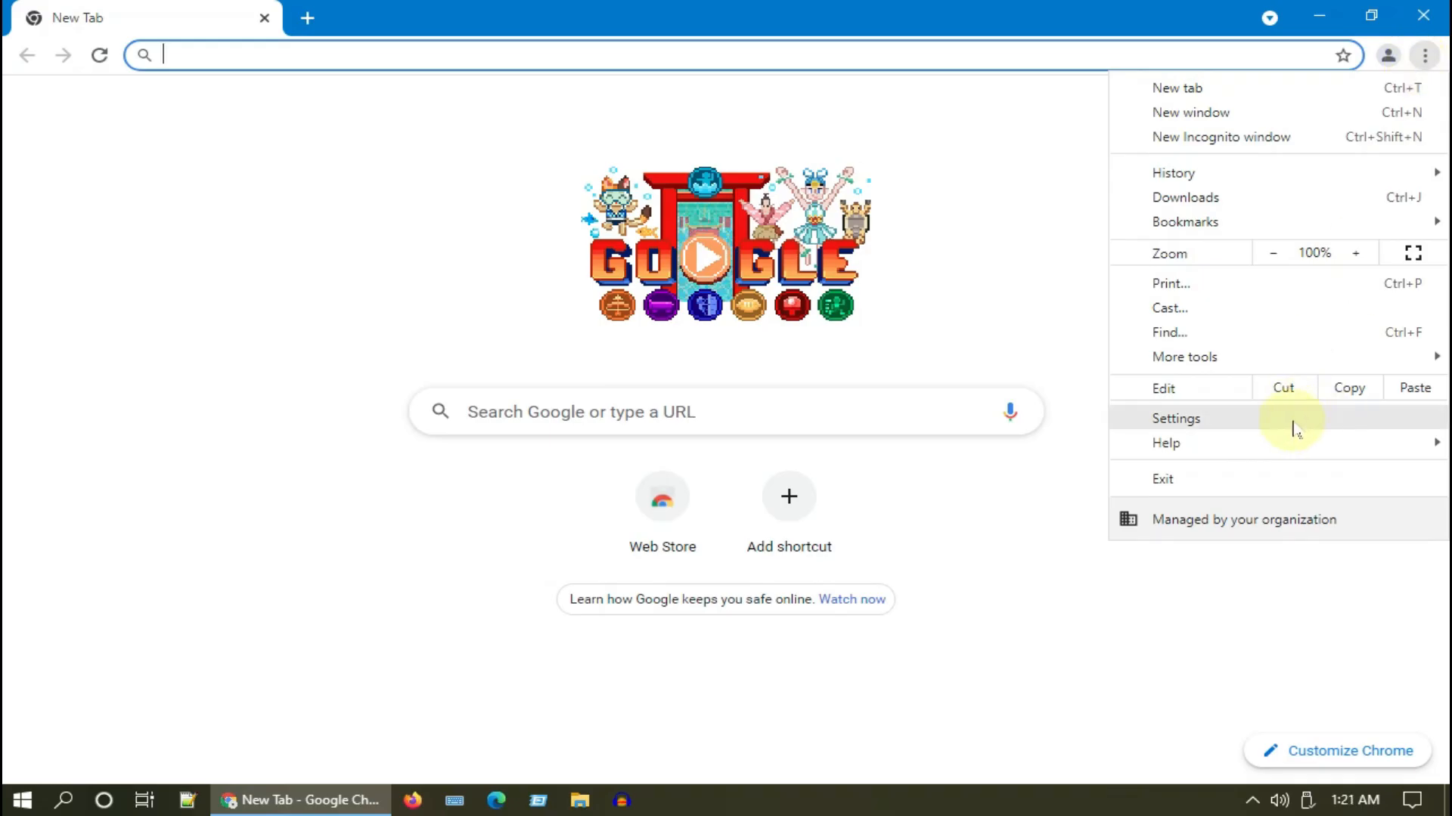
Step: Reach Clear browsing data, Advanced list, with the time range set to All time
click(1177, 417)
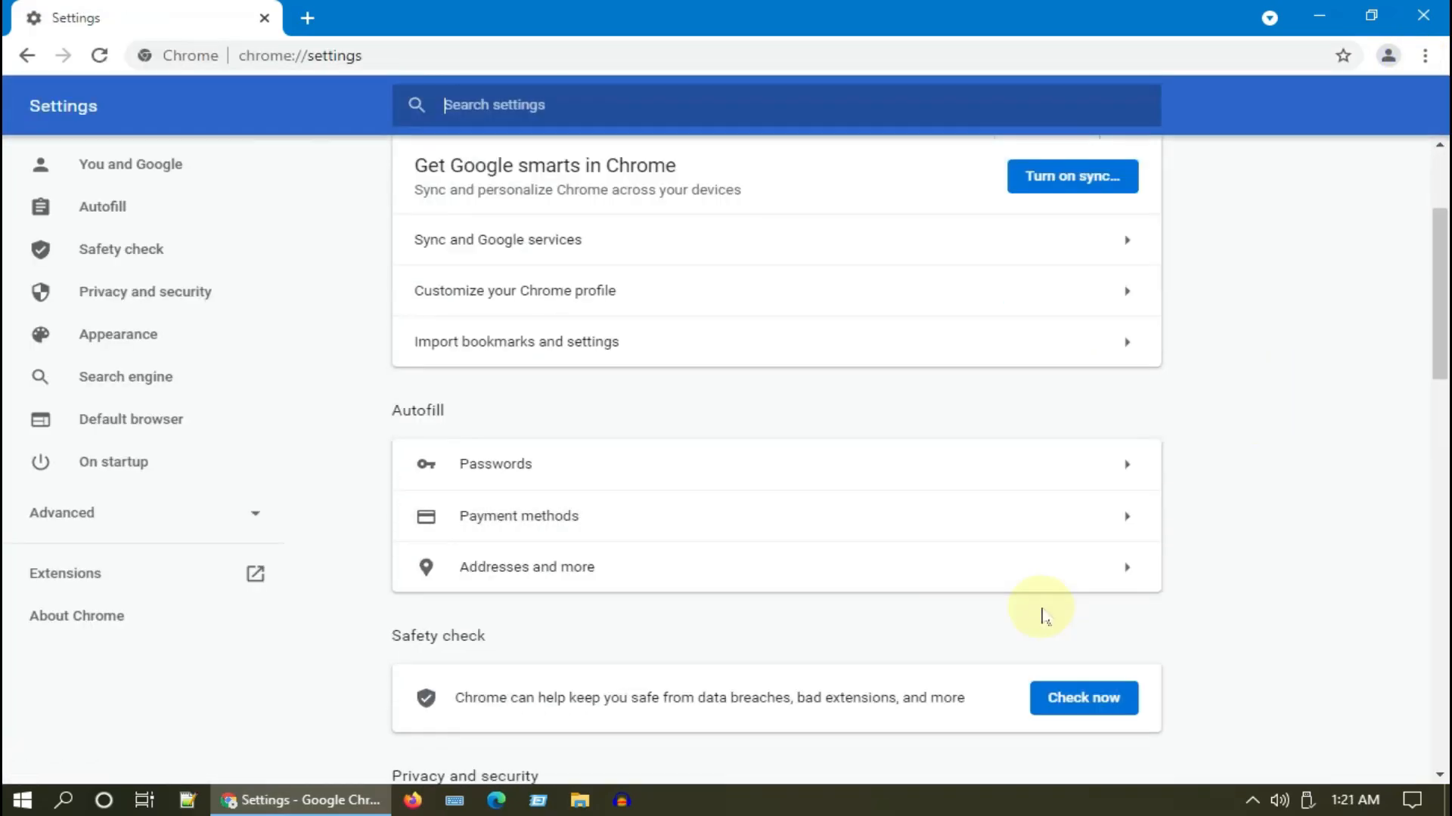
scroll(down, 3)
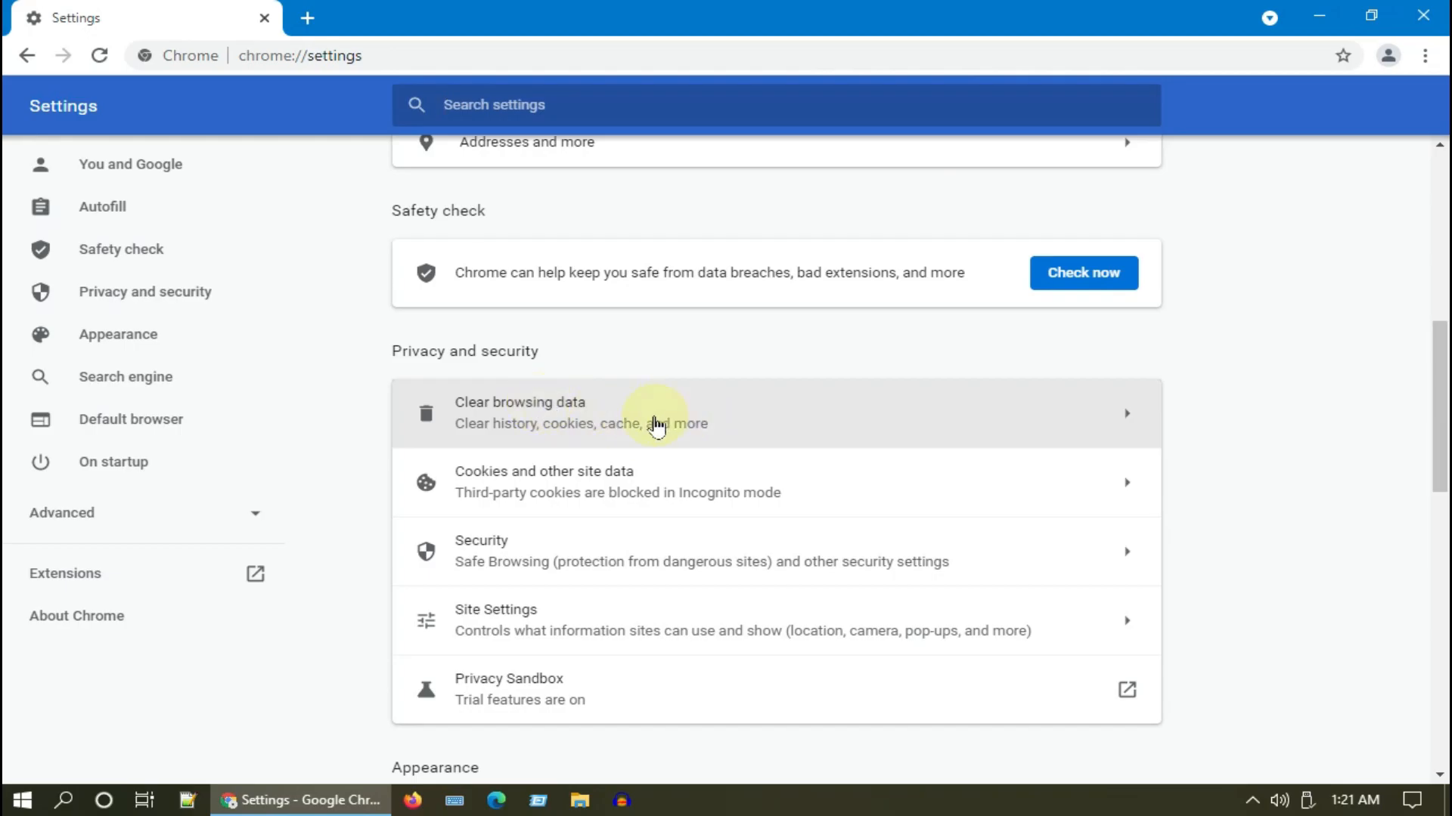
click(658, 411)
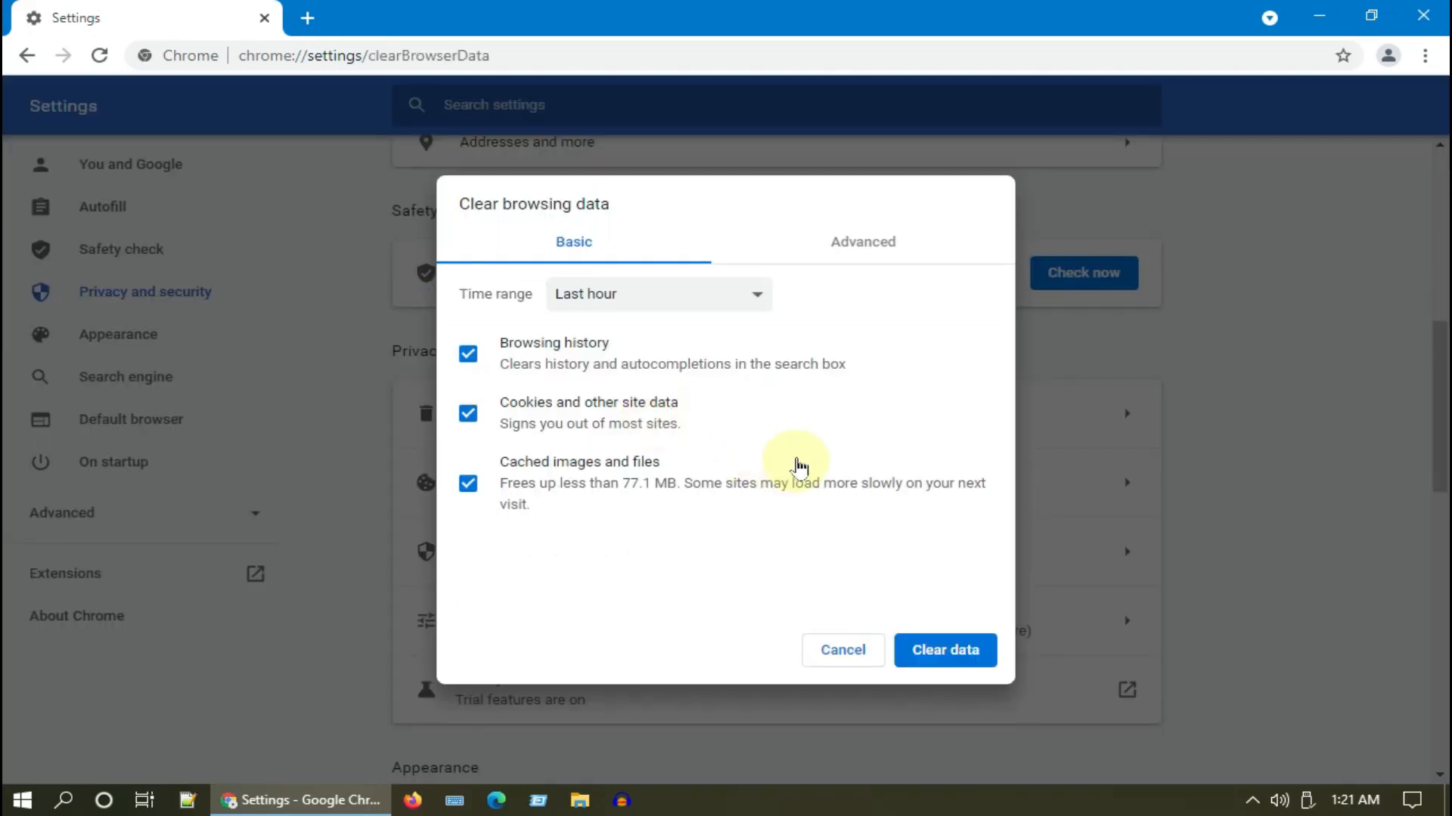
click(862, 242)
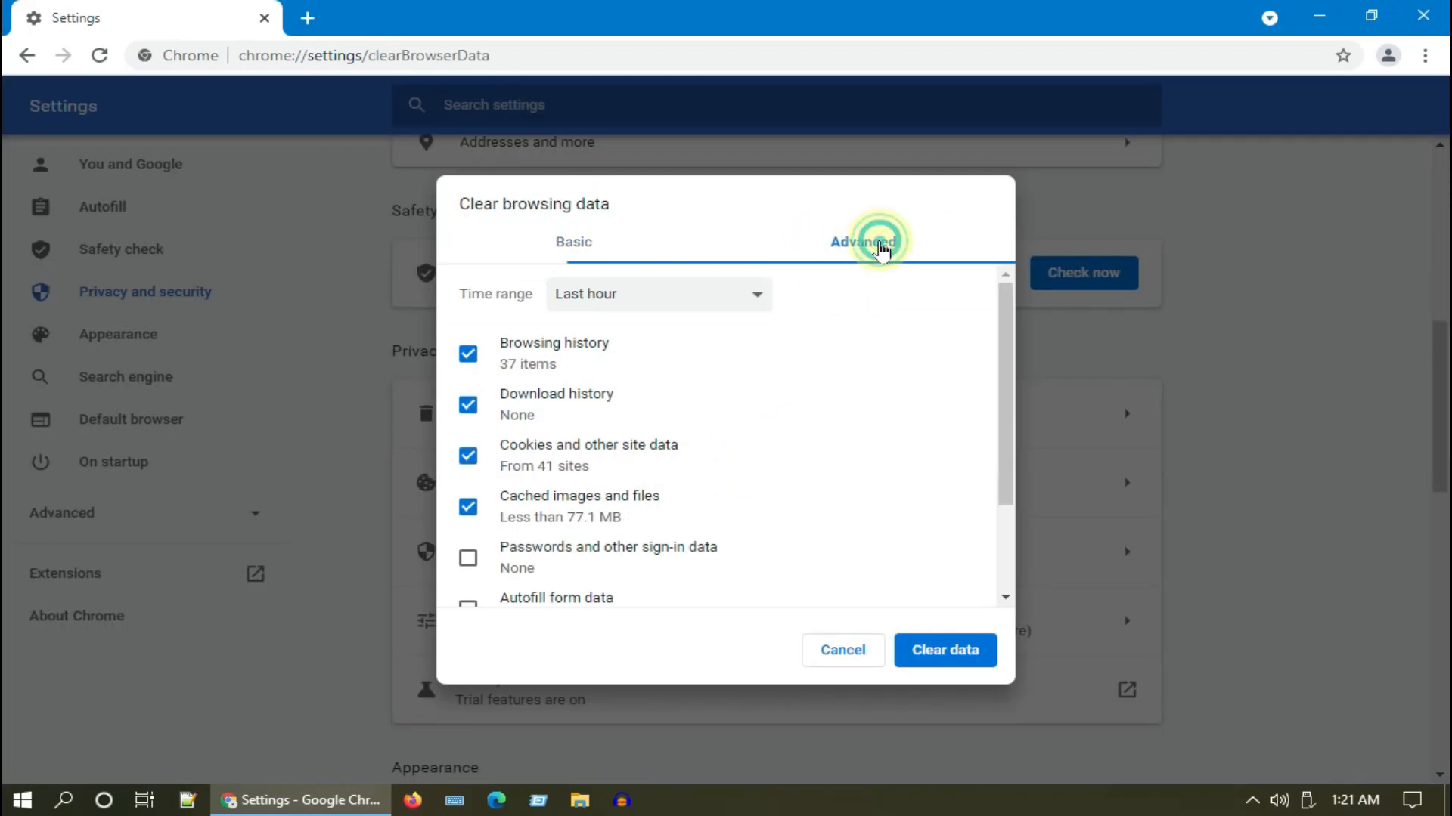
click(657, 293)
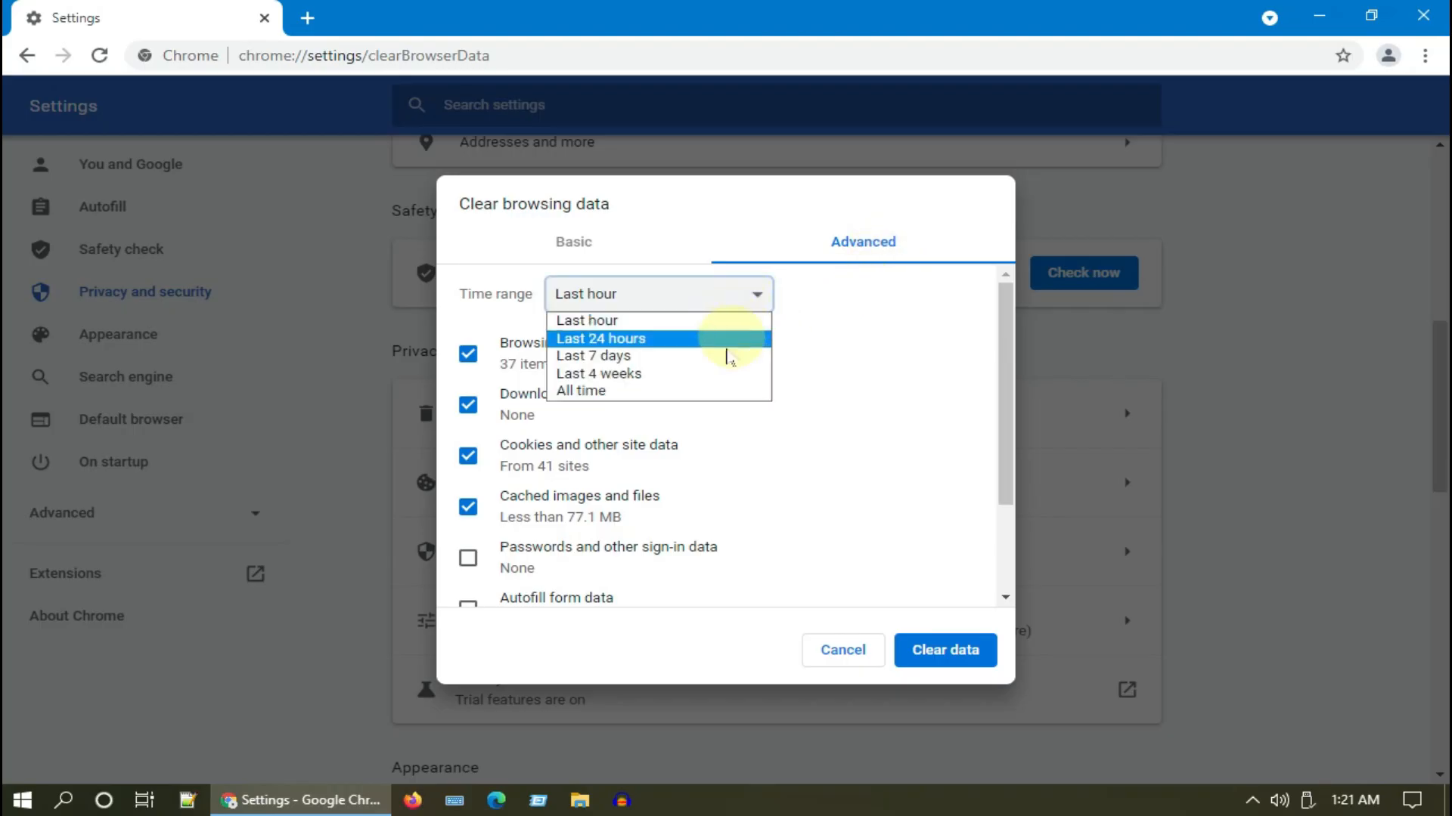
click(579, 390)
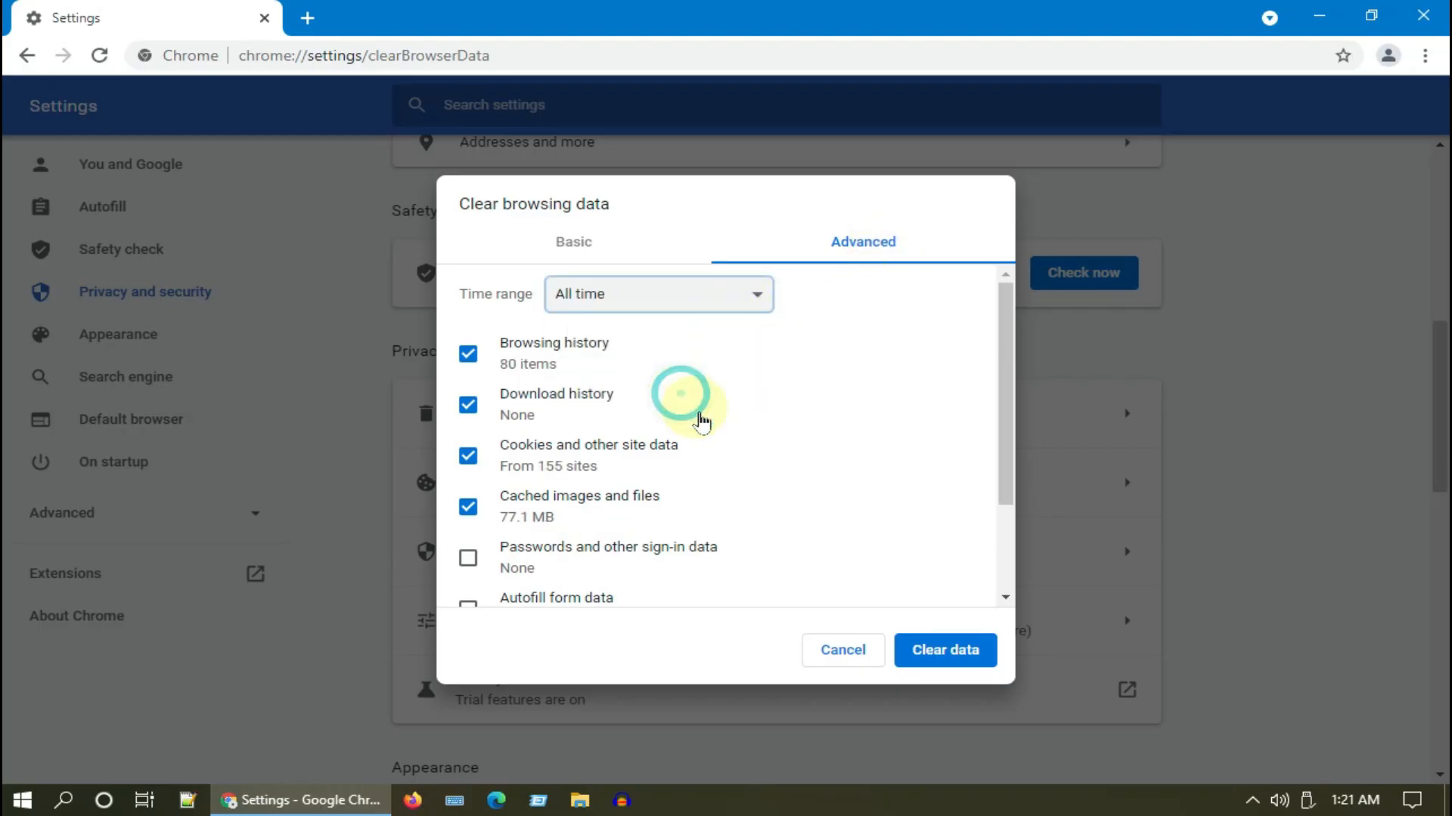
Step: Include autofill and site settings, then clear the selected browsing data
scroll(down, 3)
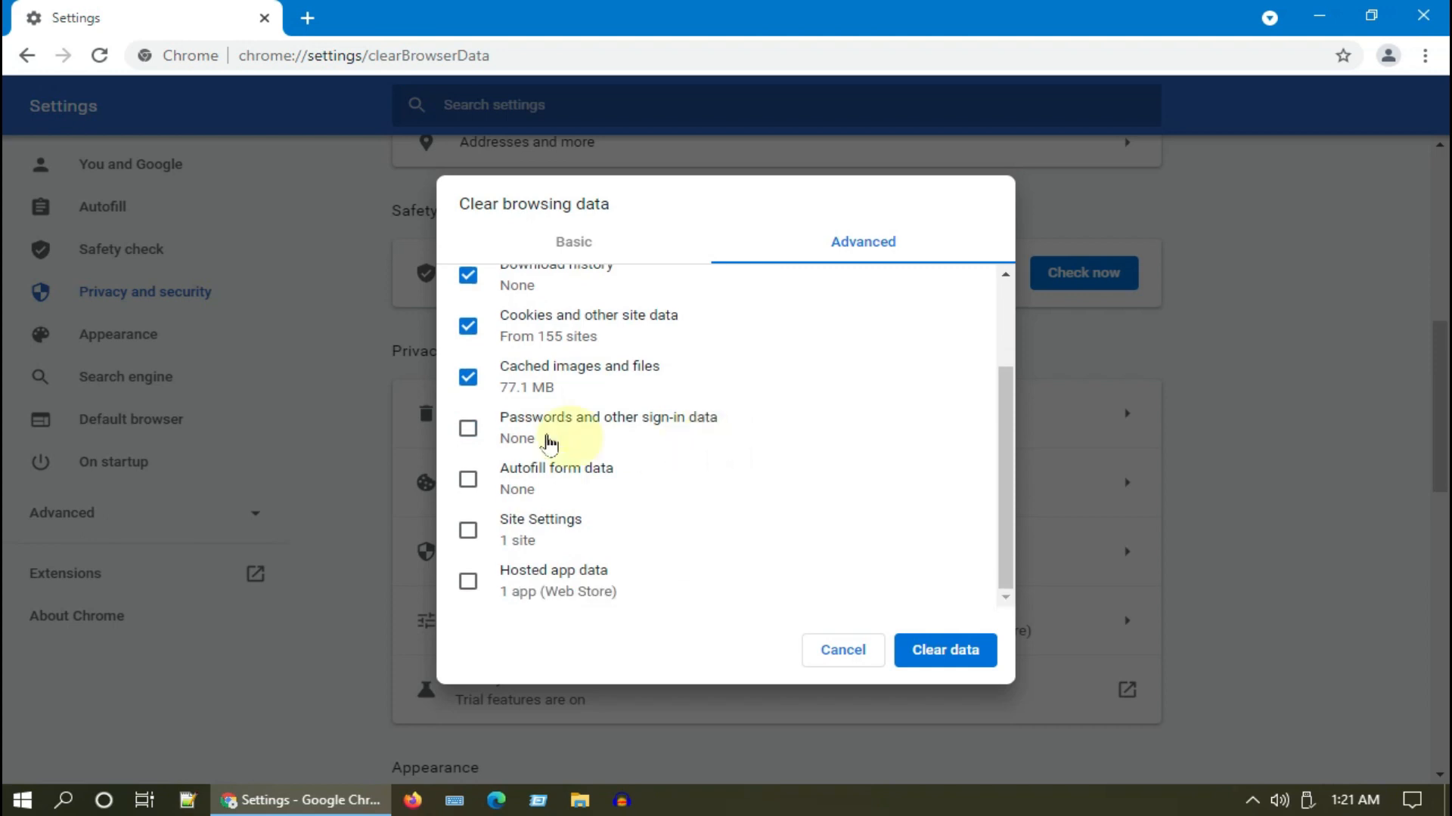
click(468, 479)
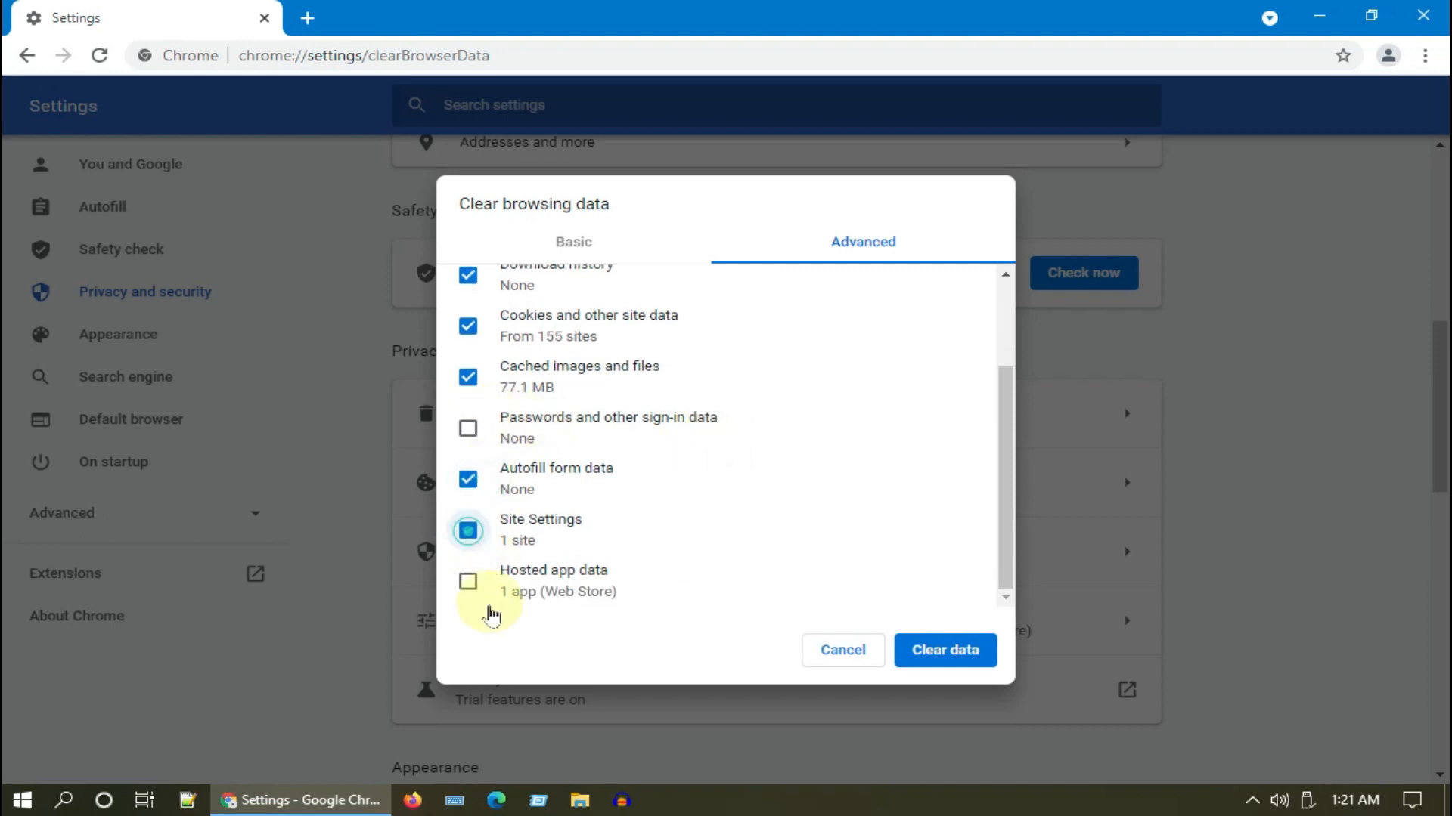
click(467, 580)
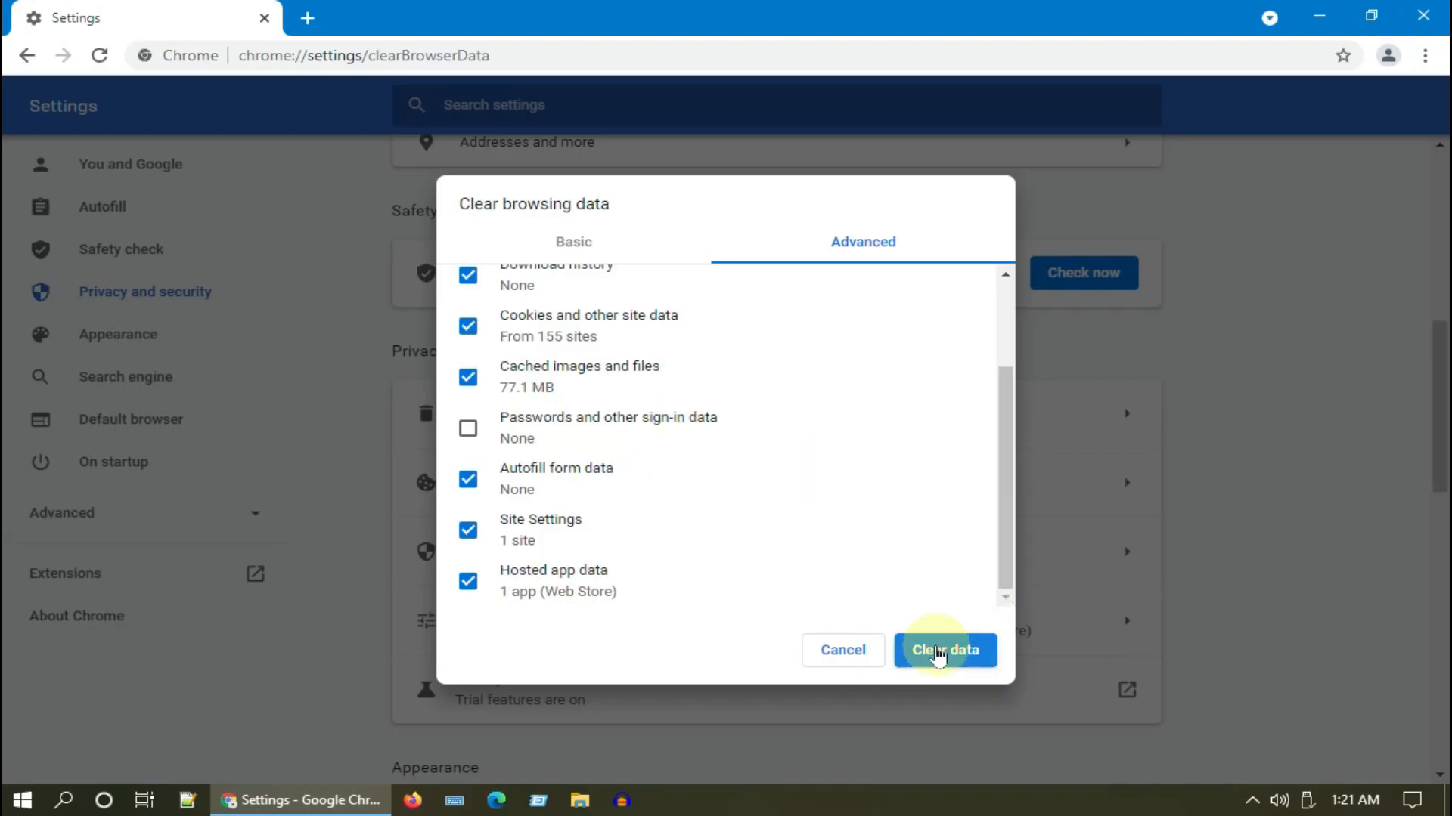
mouse_move(987, 685)
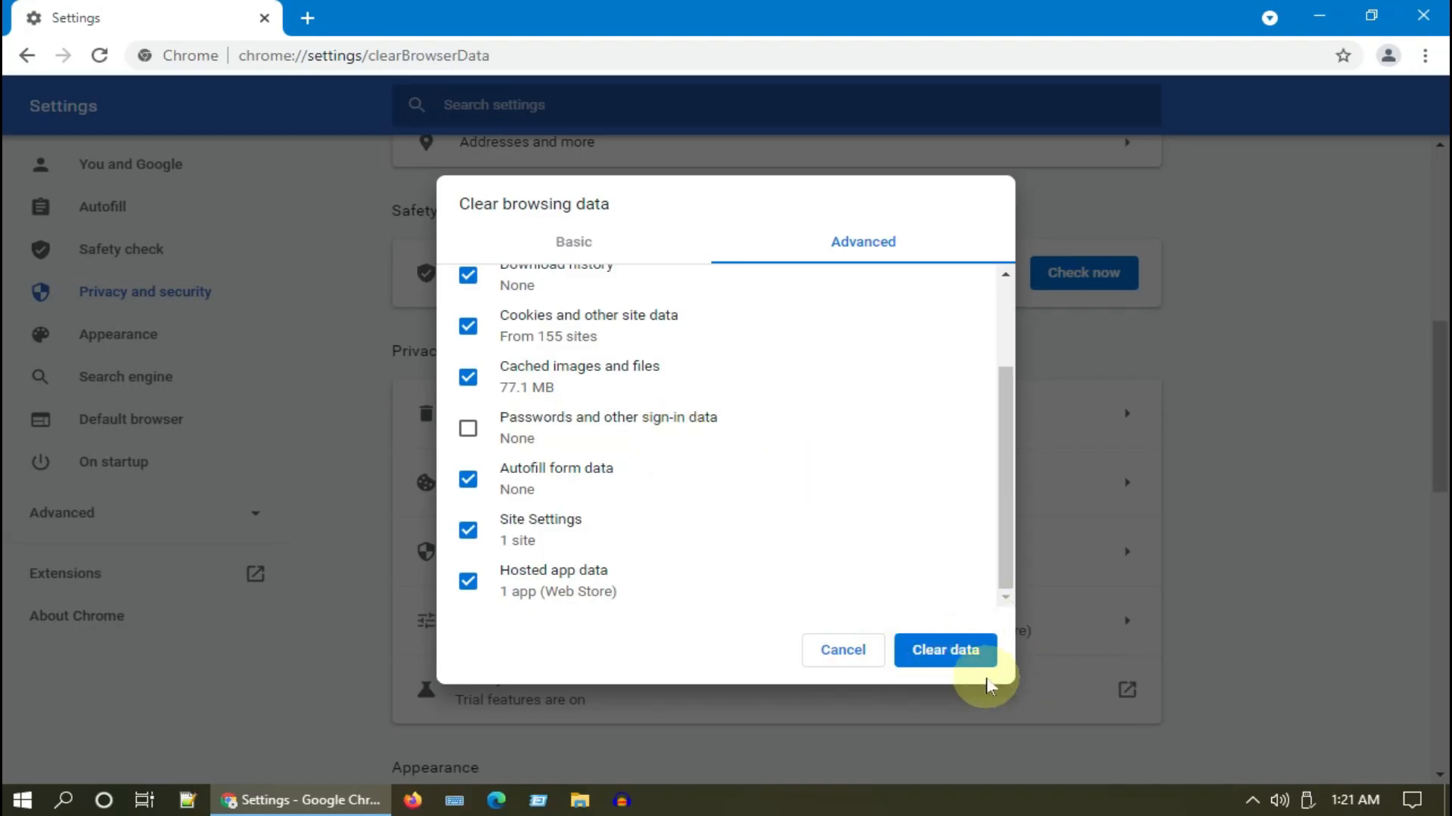
click(943, 650)
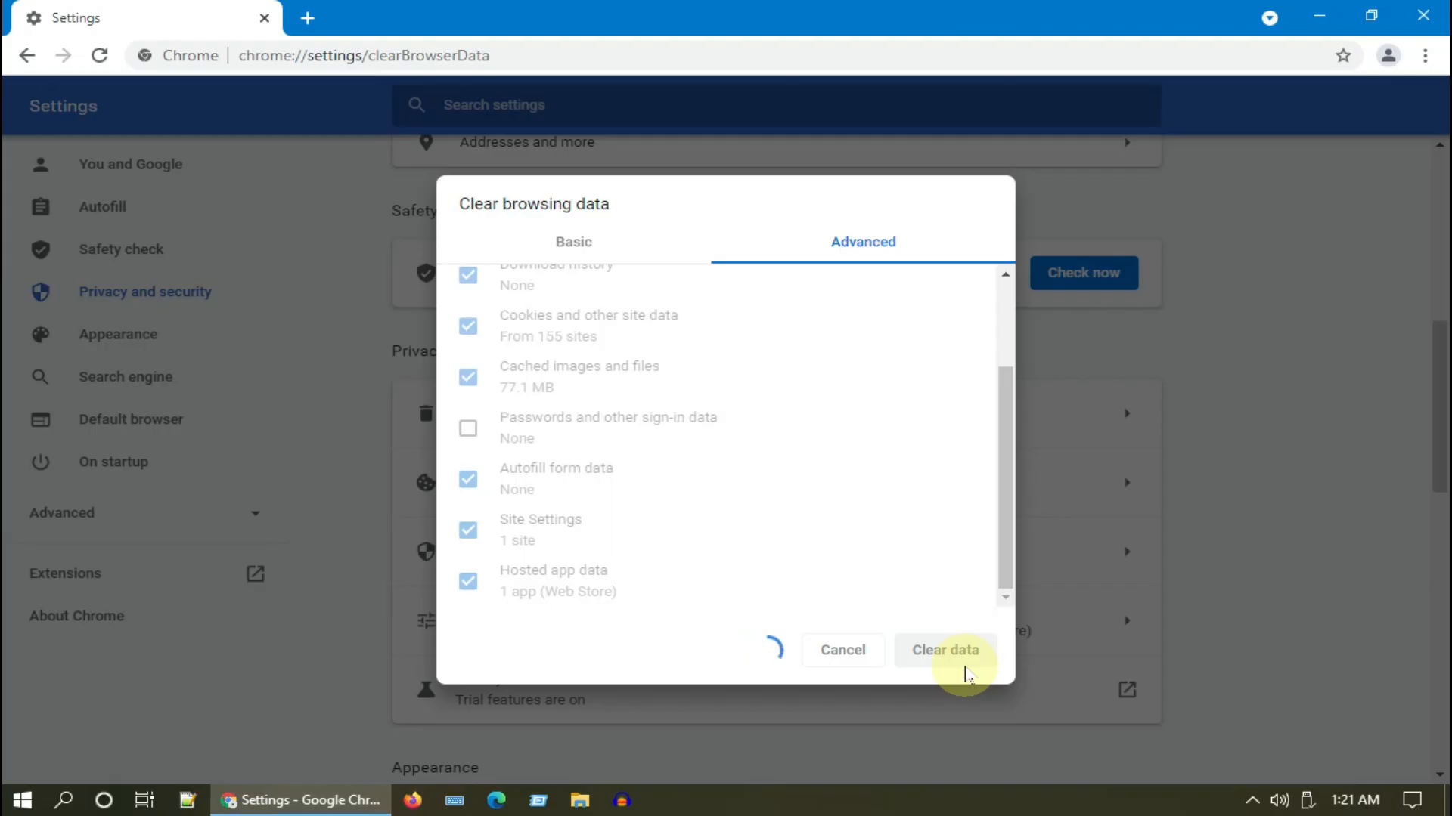
click(943, 650)
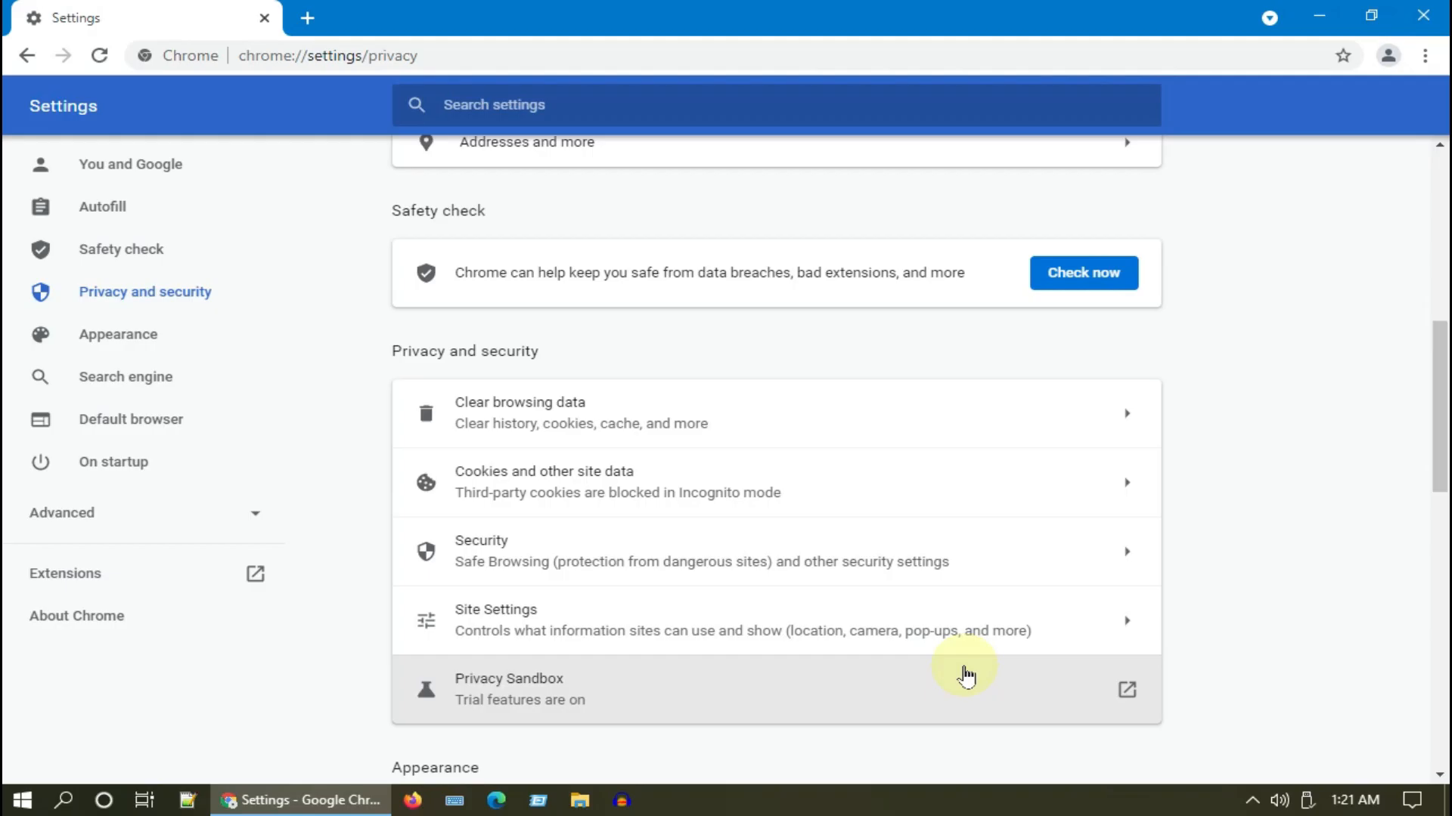
mouse_move(1208, 593)
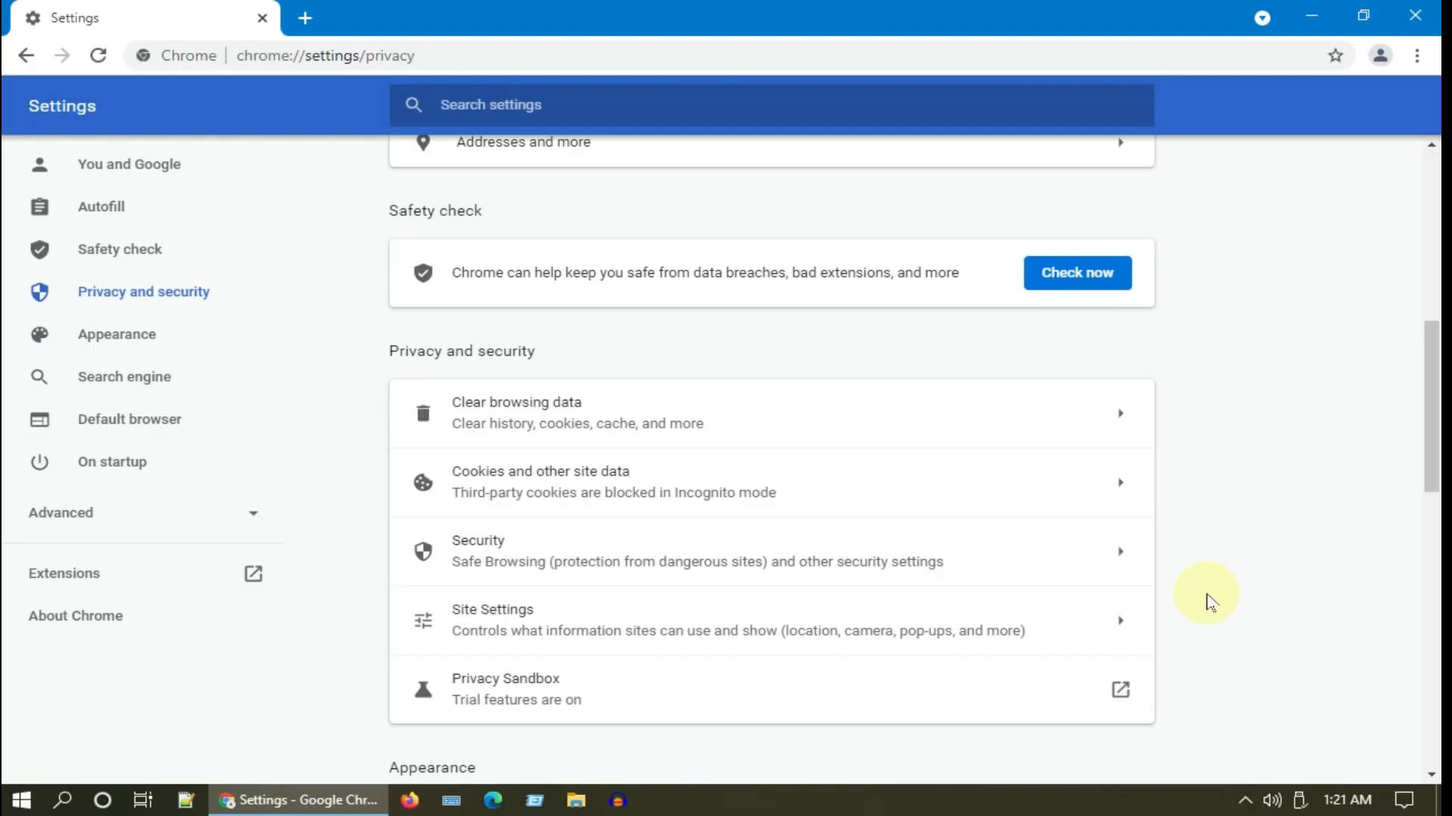
Step: Restore Chrome's settings to their original defaults via the Advanced section and confirm the reset
scroll(down, 3)
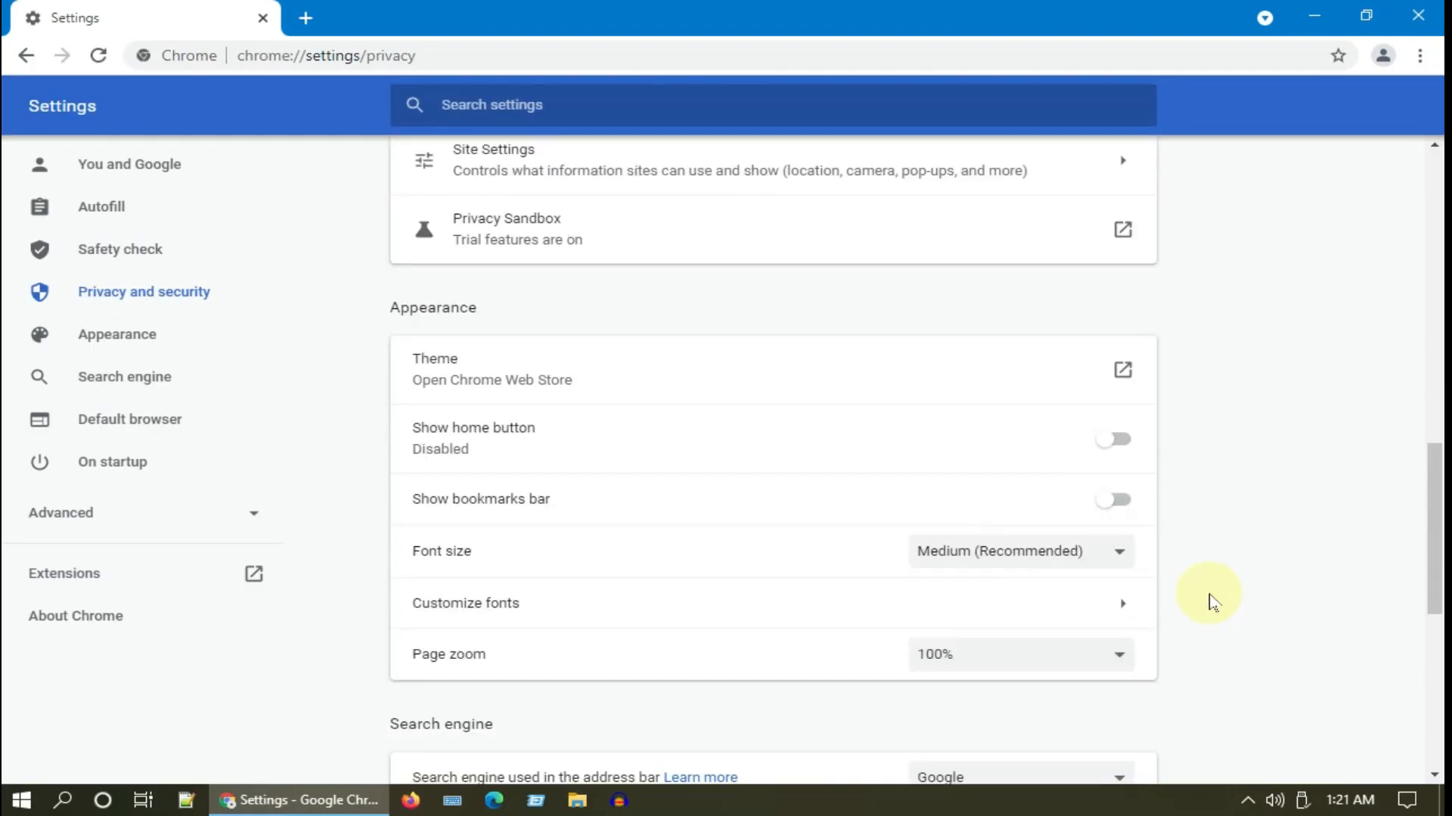
scroll(down, 3)
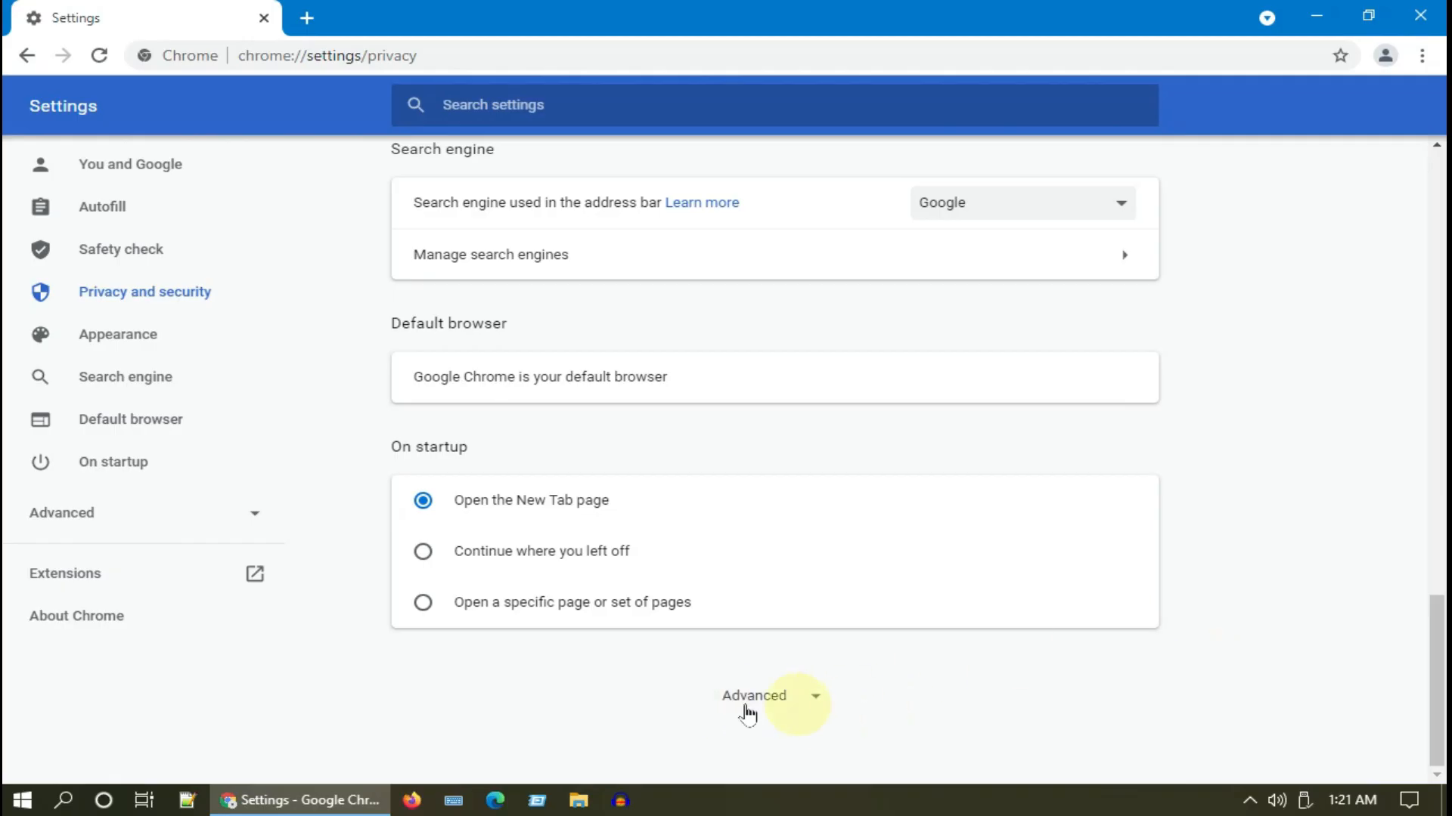
click(753, 695)
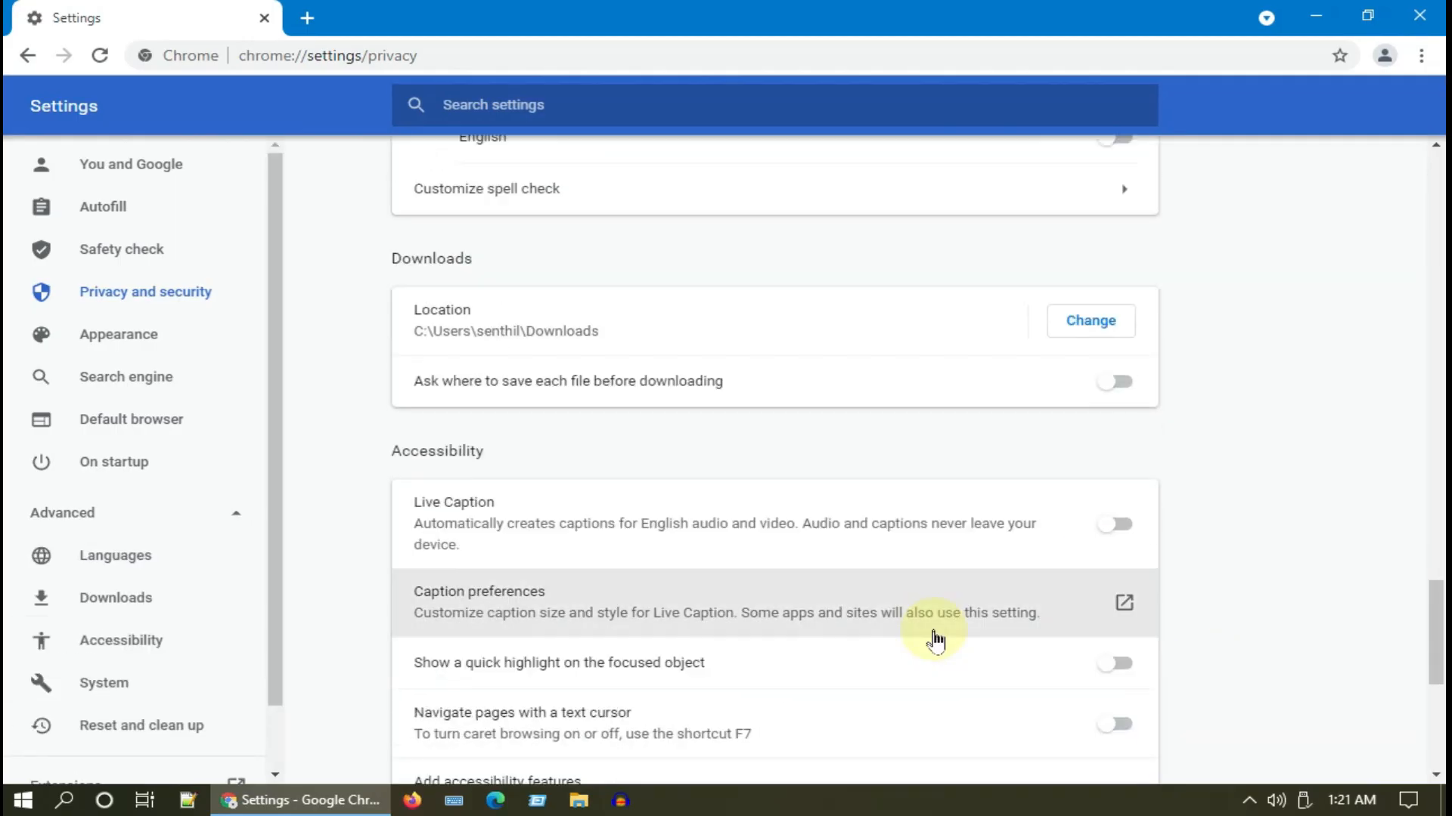
scroll(down, 3)
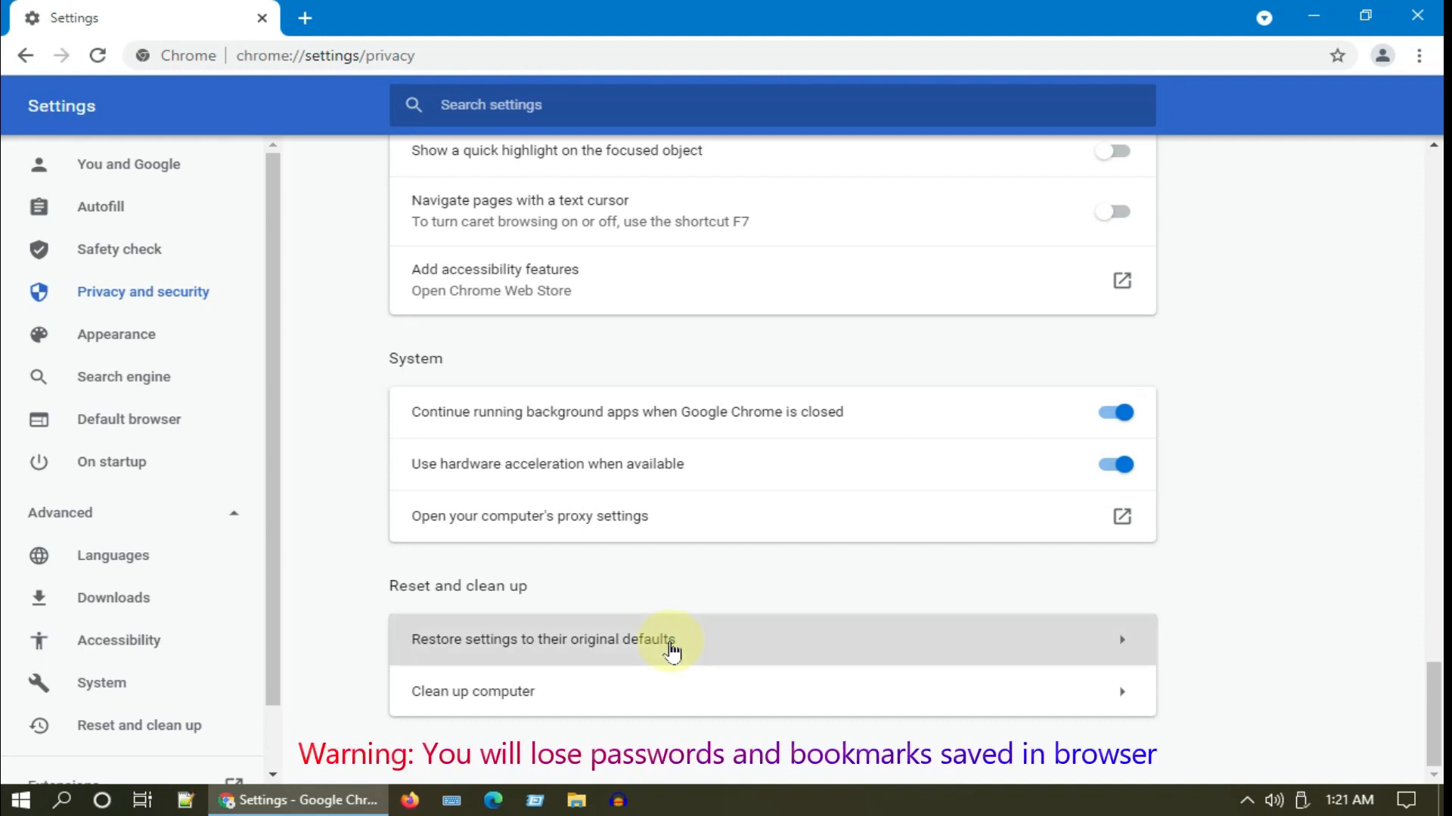
click(544, 638)
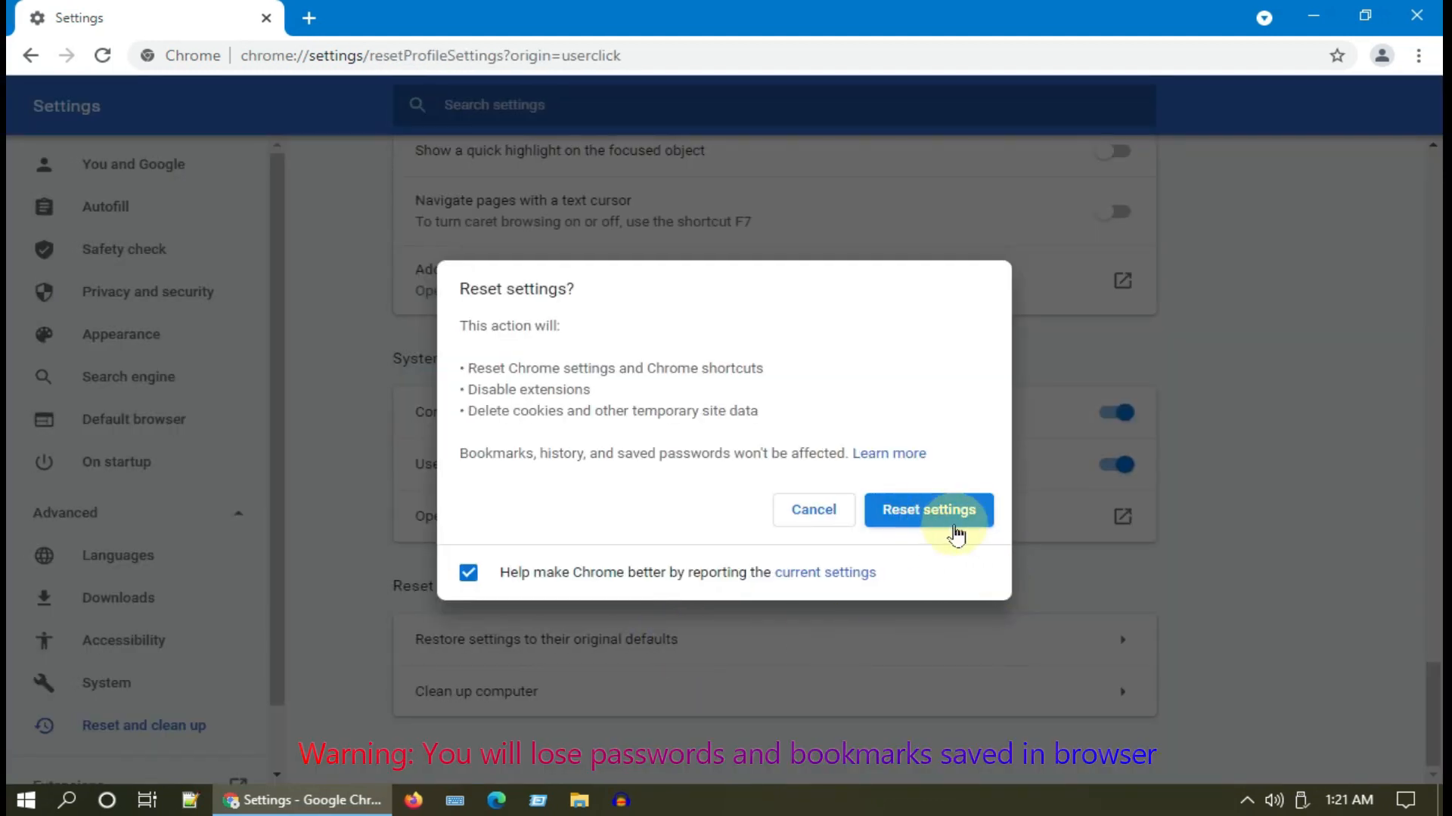
click(927, 510)
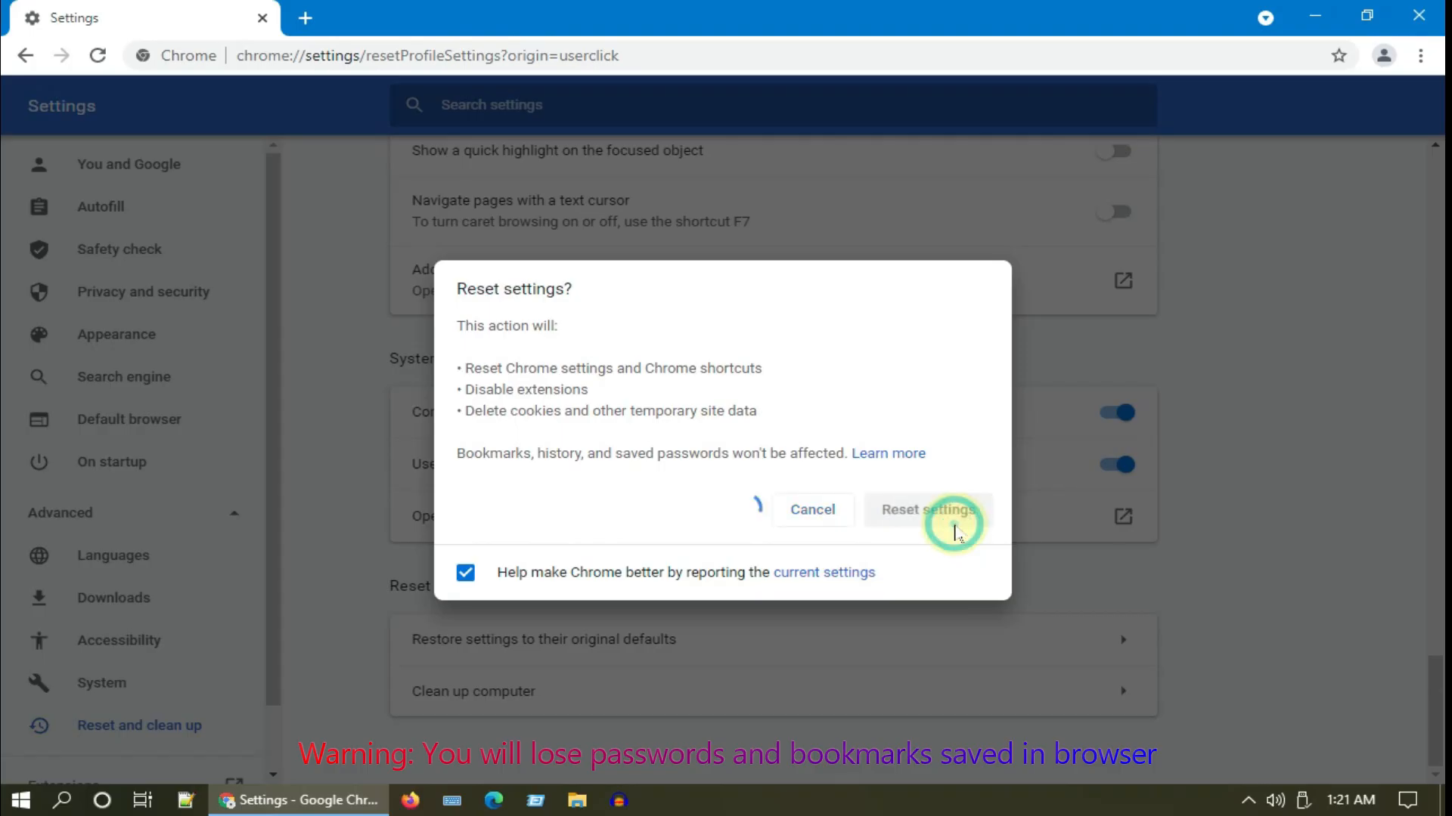
click(925, 510)
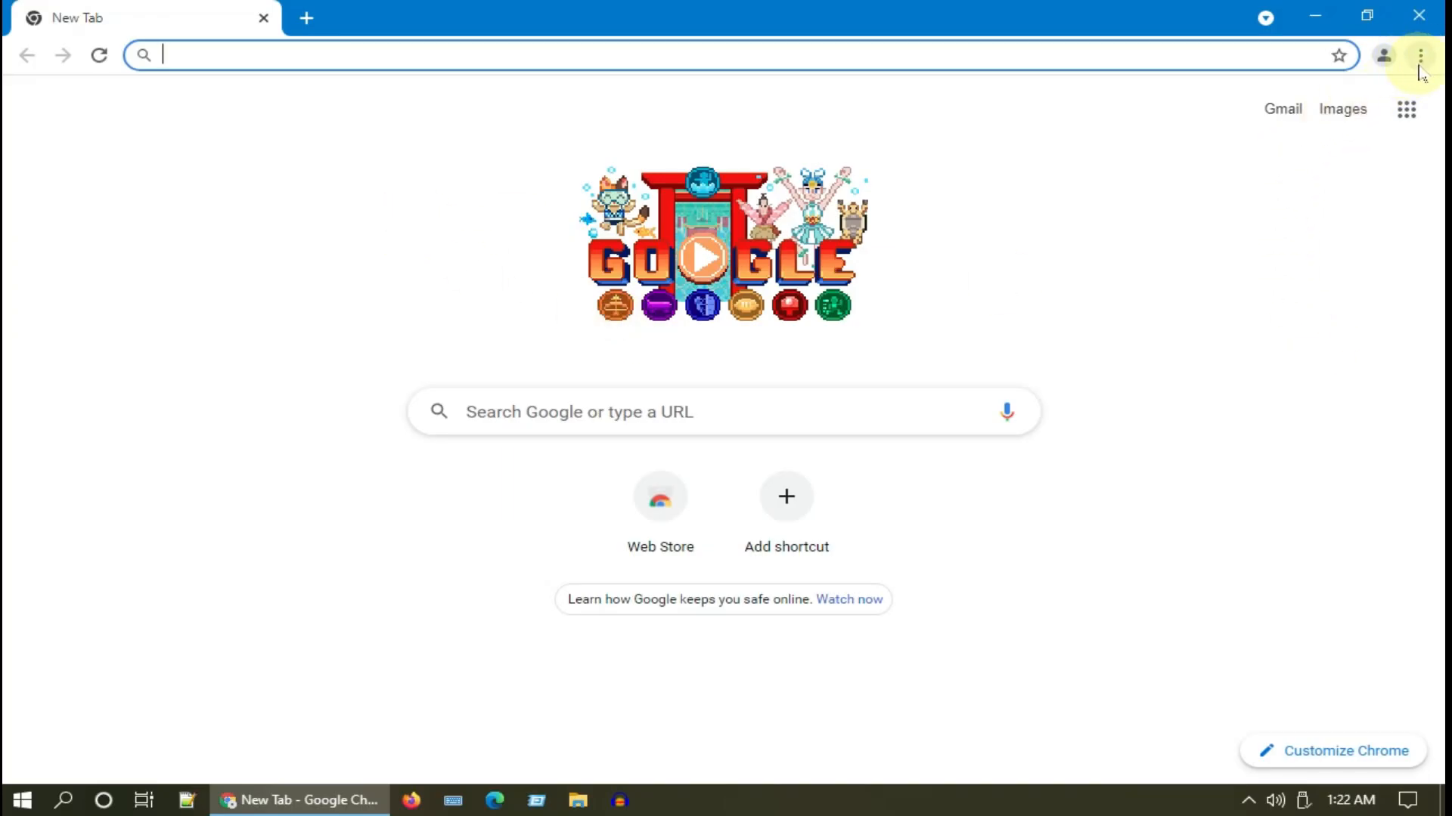
Step: Return Chrome to a fresh new tab page after the reset
click(1419, 55)
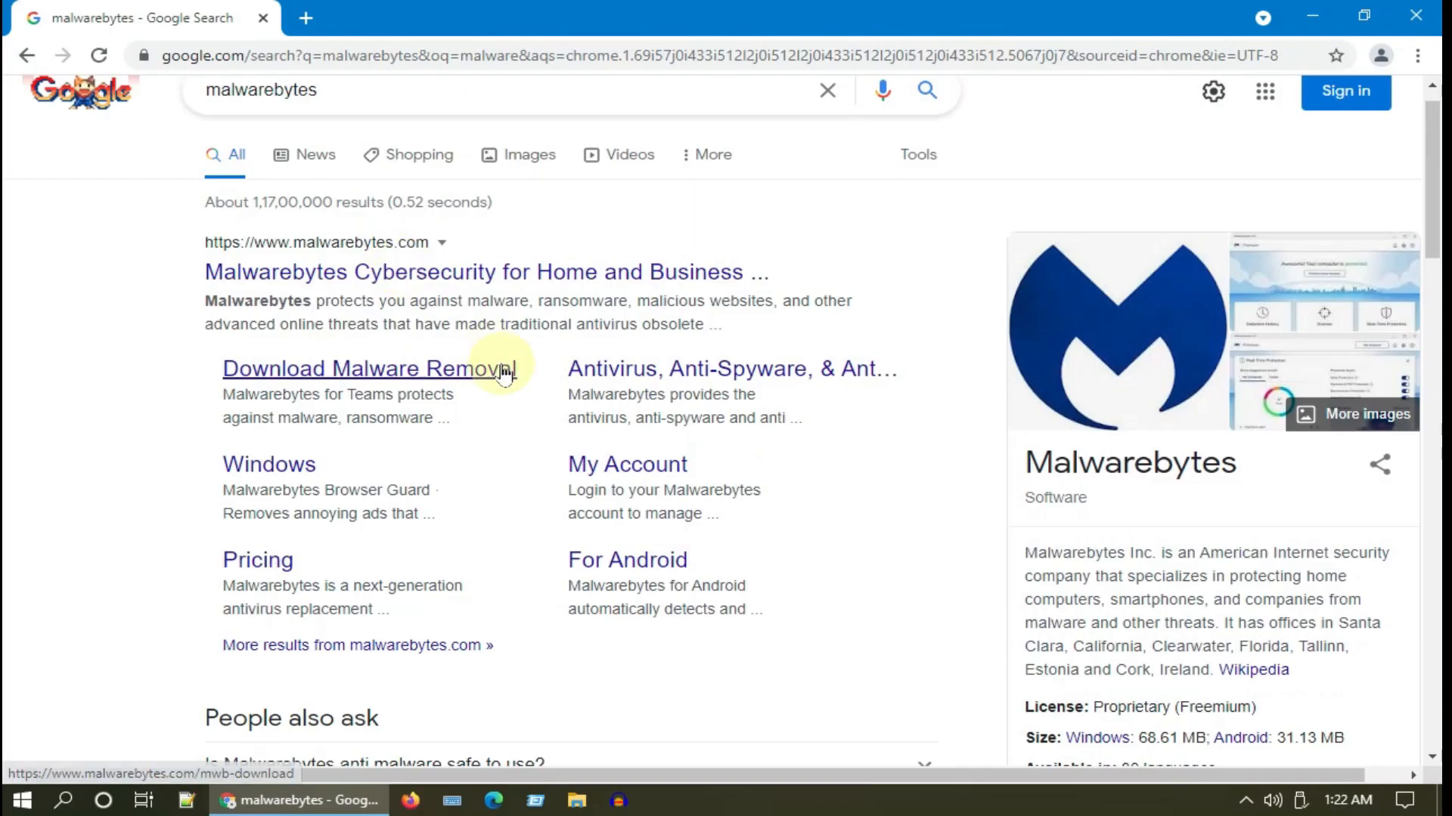
Step: Download Malwarebytes from its Google search result so its shortcut lands on the desktop
click(364, 369)
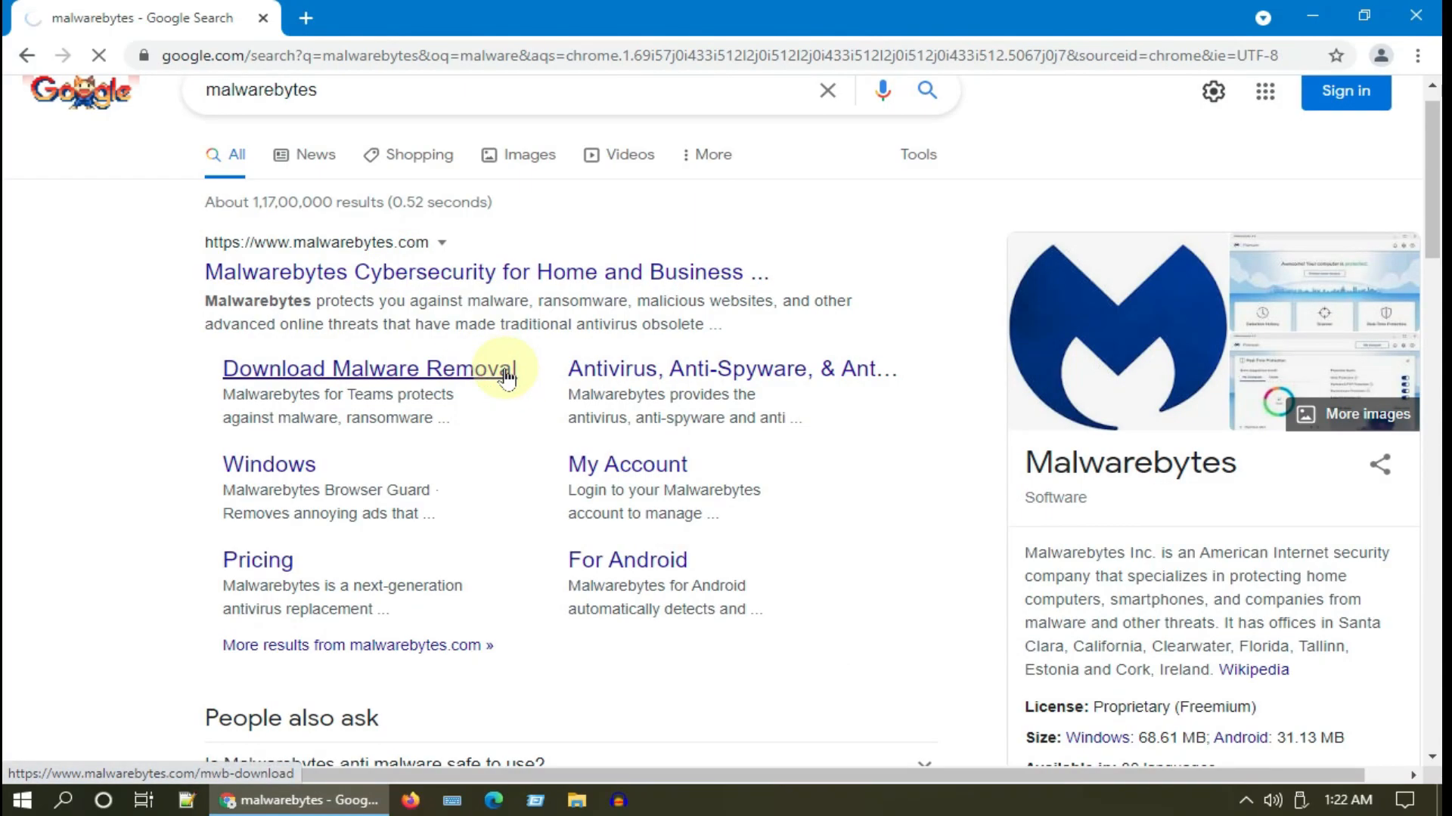
click(365, 368)
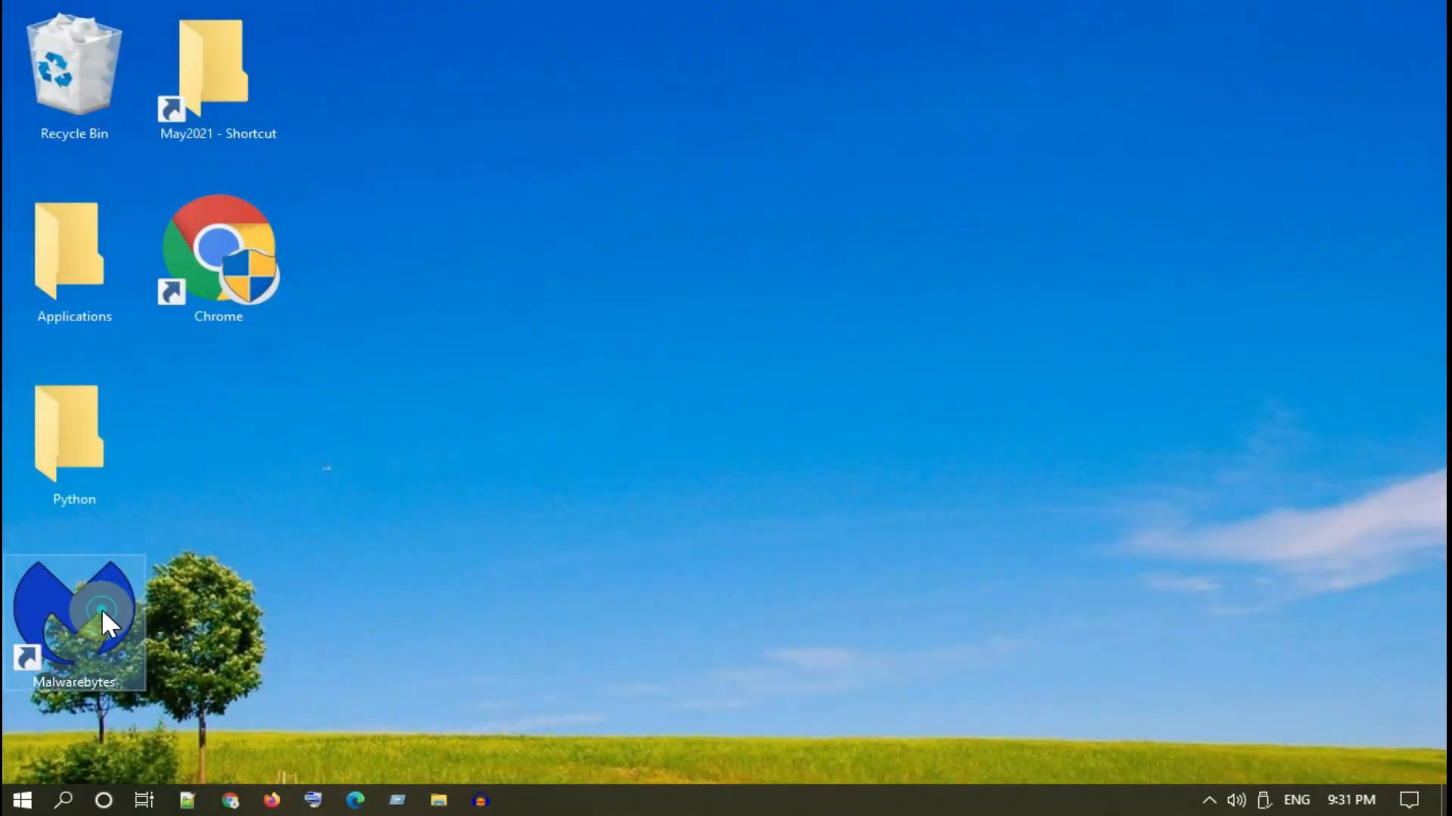
Step: Run a Malwarebytes threat scan, quarantine all 30 detections and agree to restart
double_click(74, 620)
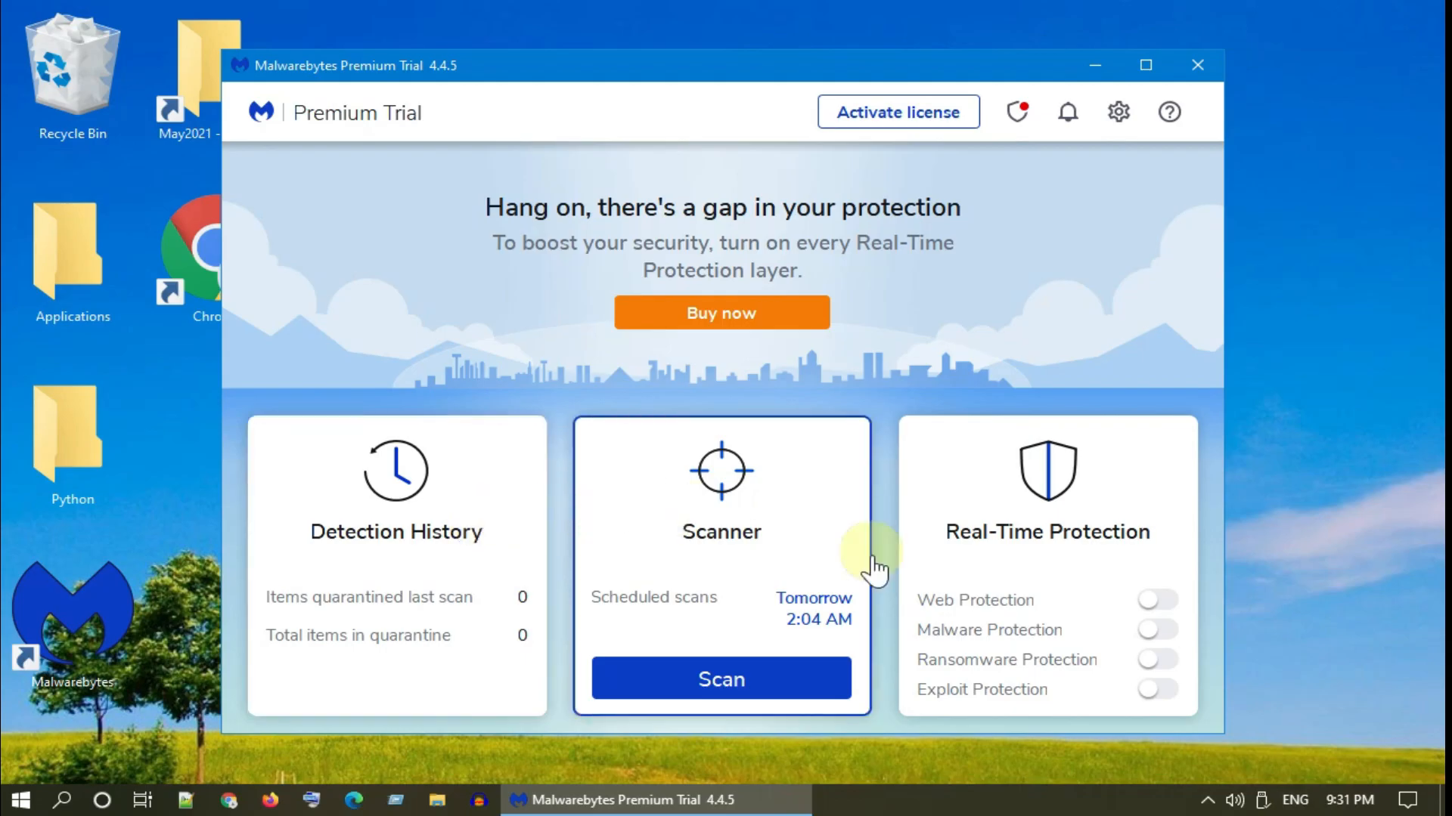
click(719, 678)
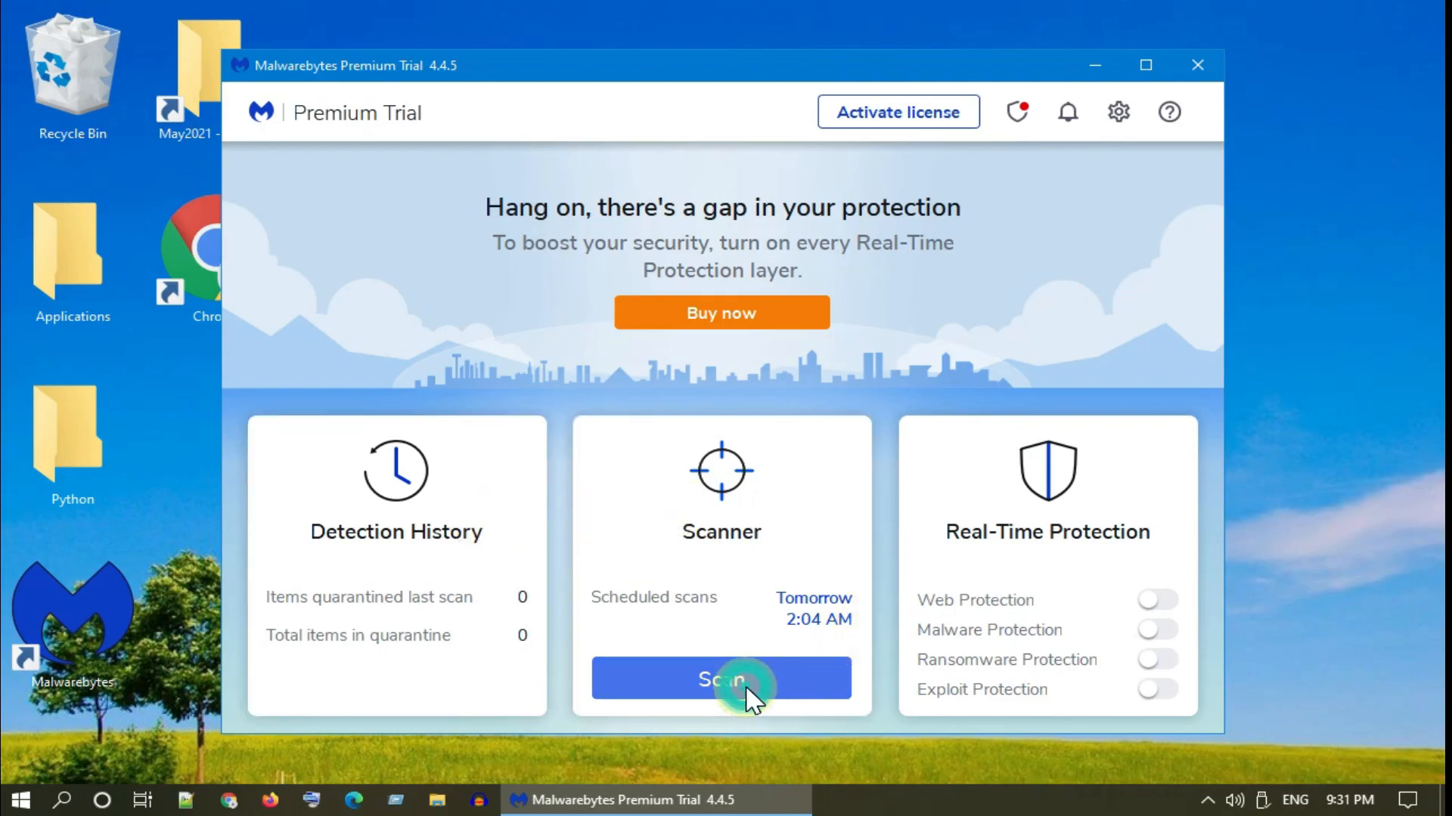
click(720, 679)
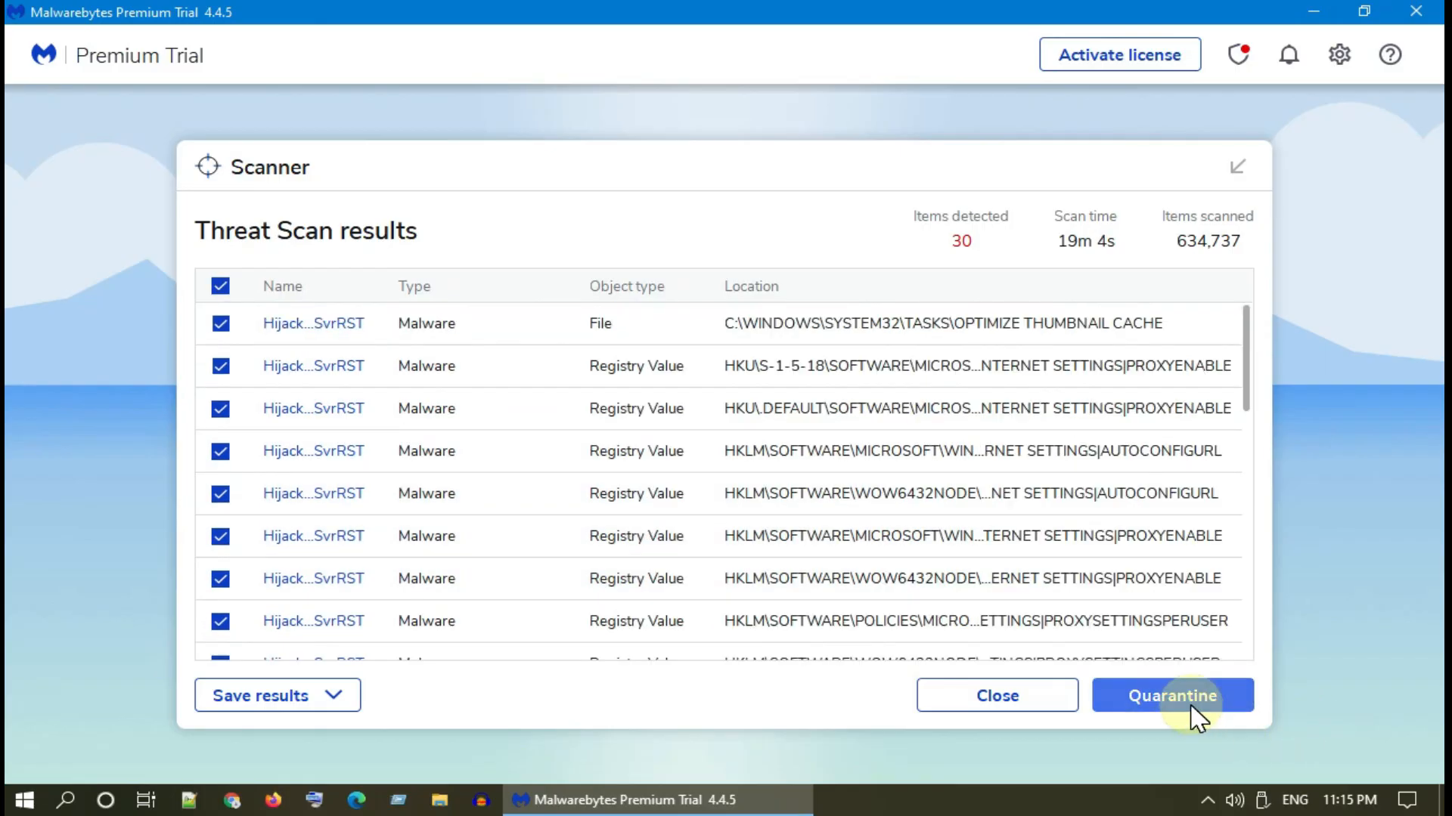
click(1171, 696)
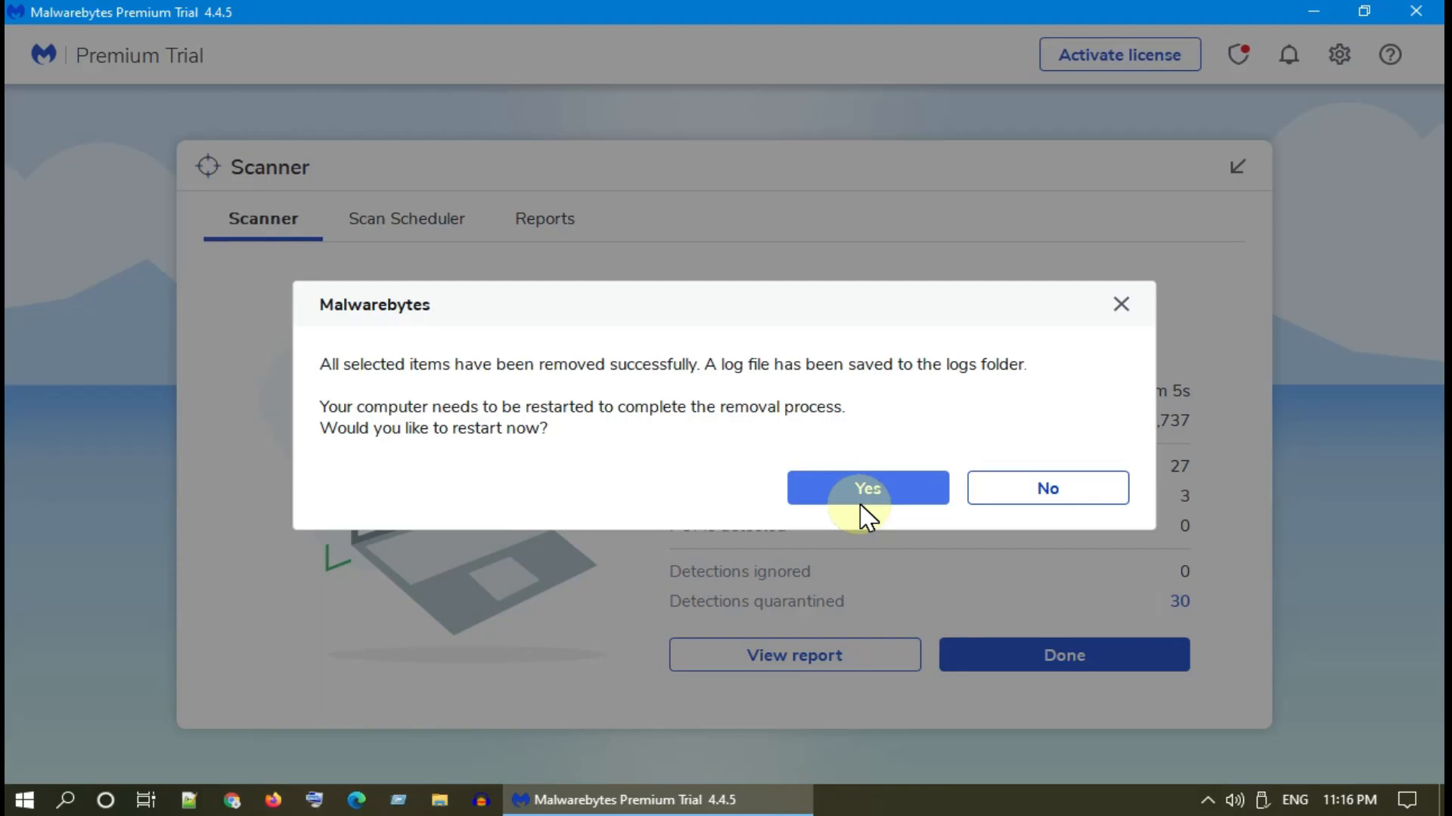
click(866, 489)
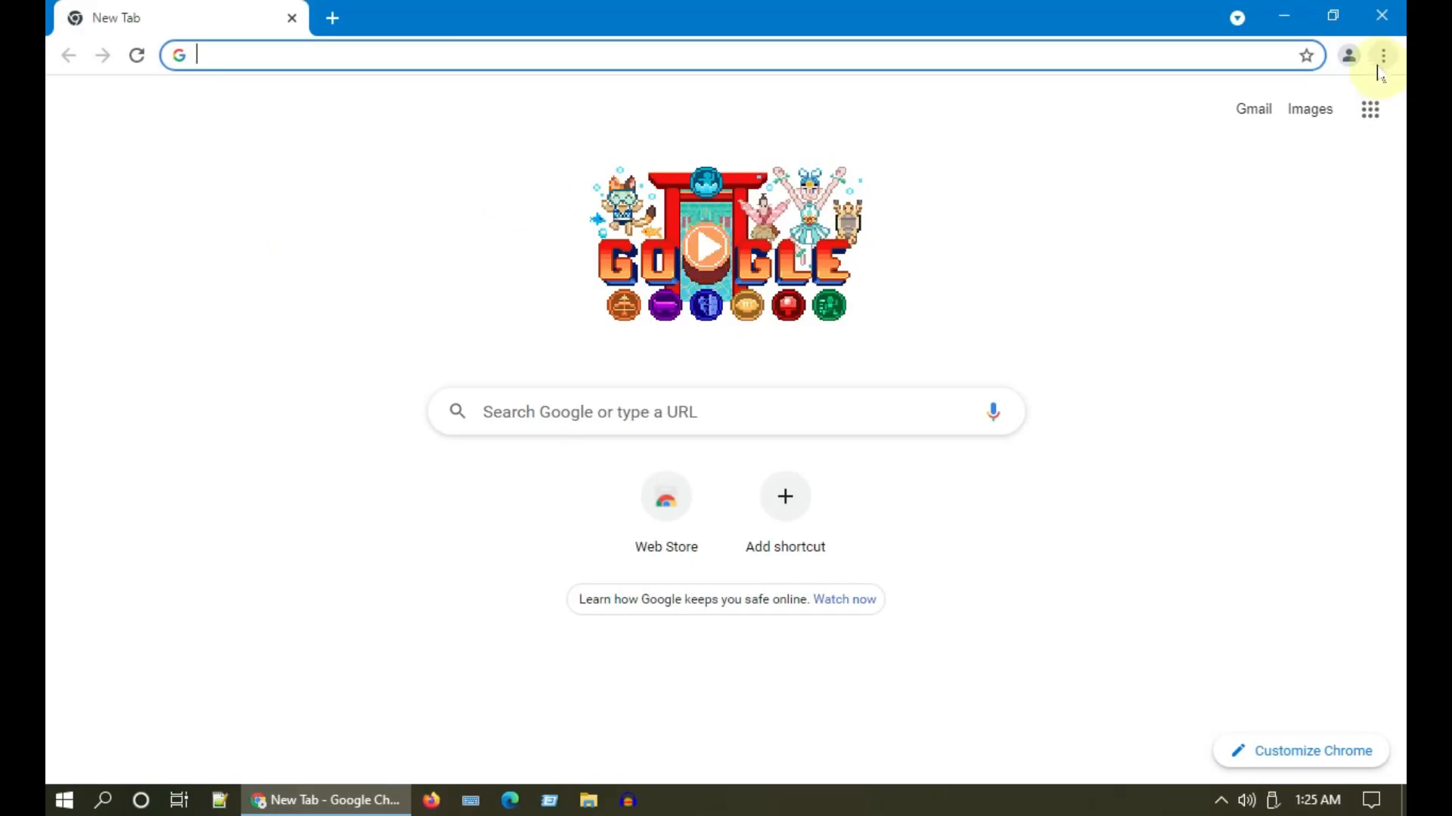
Step: Switch off the Tampermonkey extension on Chrome's Extensions page, then bring up Windows search
click(1382, 56)
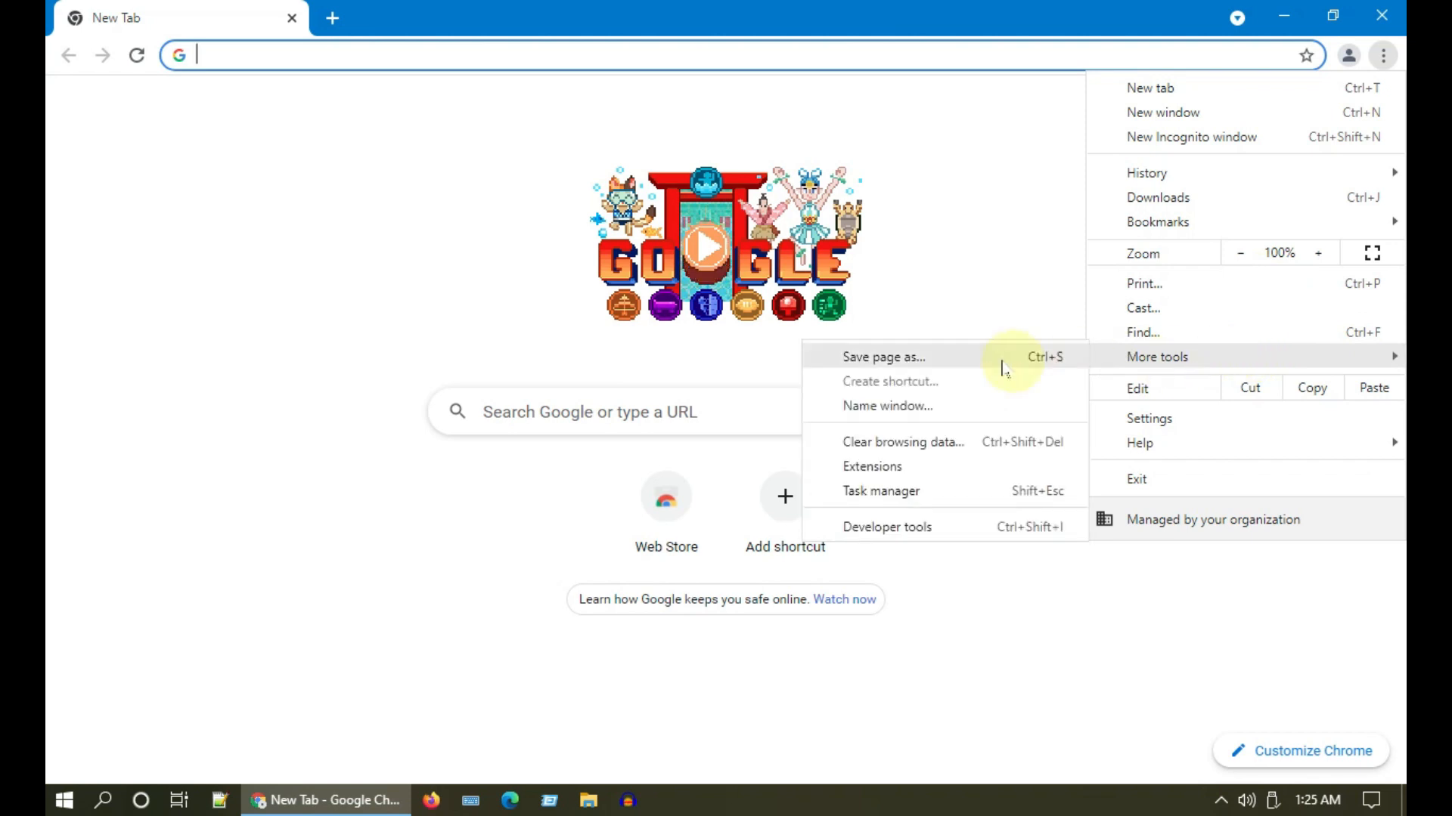
mouse_move(959, 475)
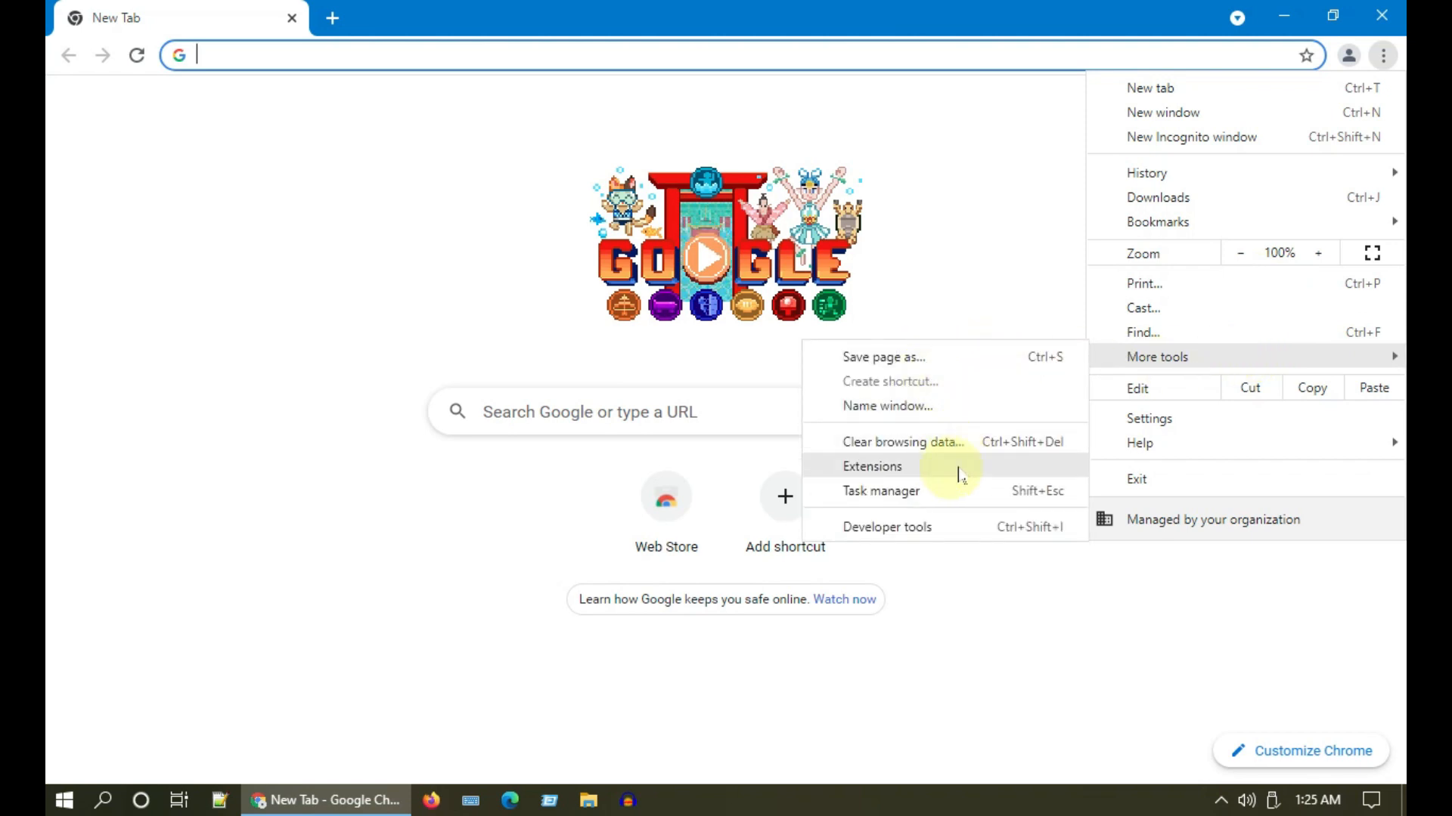
click(871, 466)
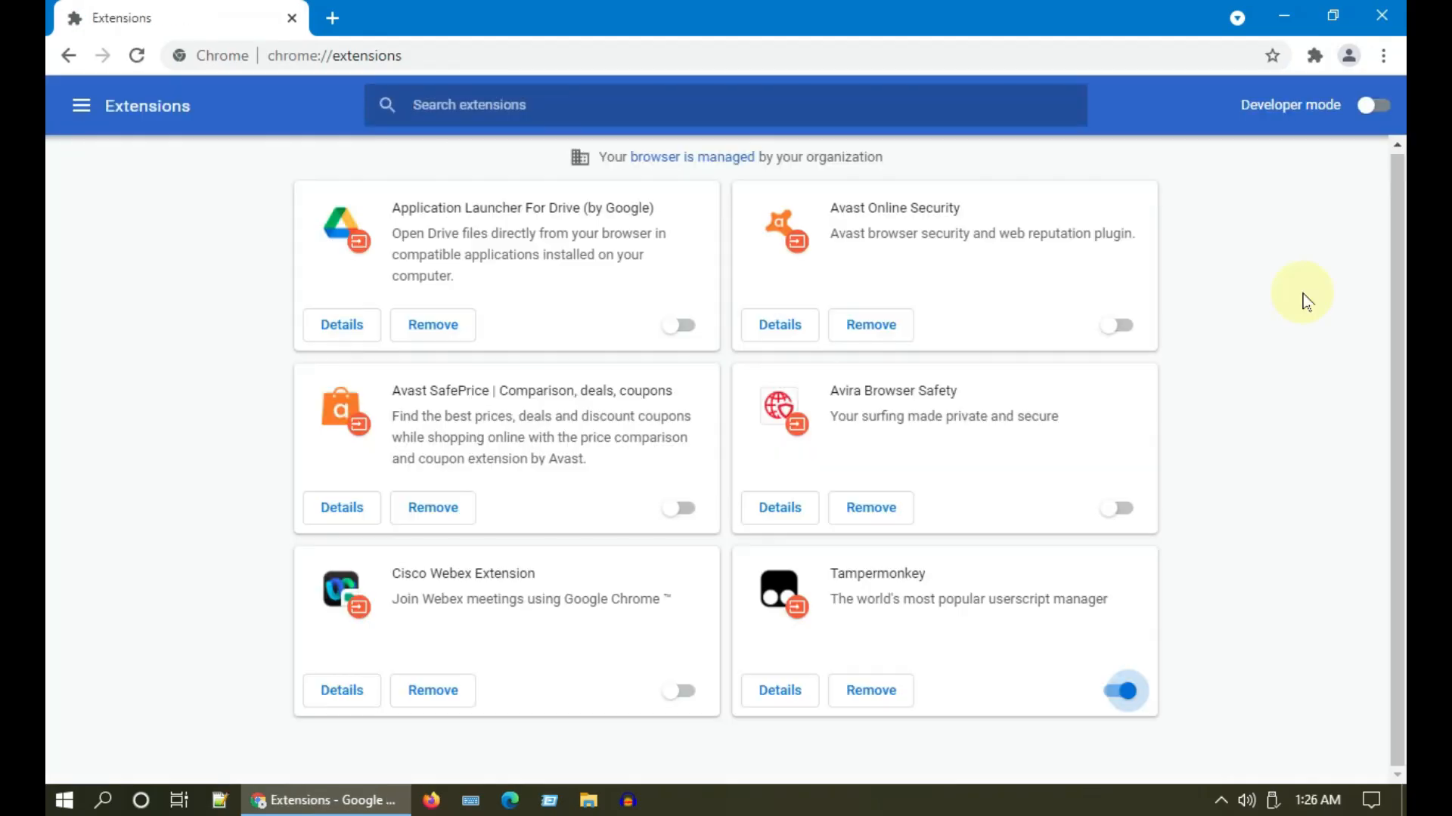
click(1125, 691)
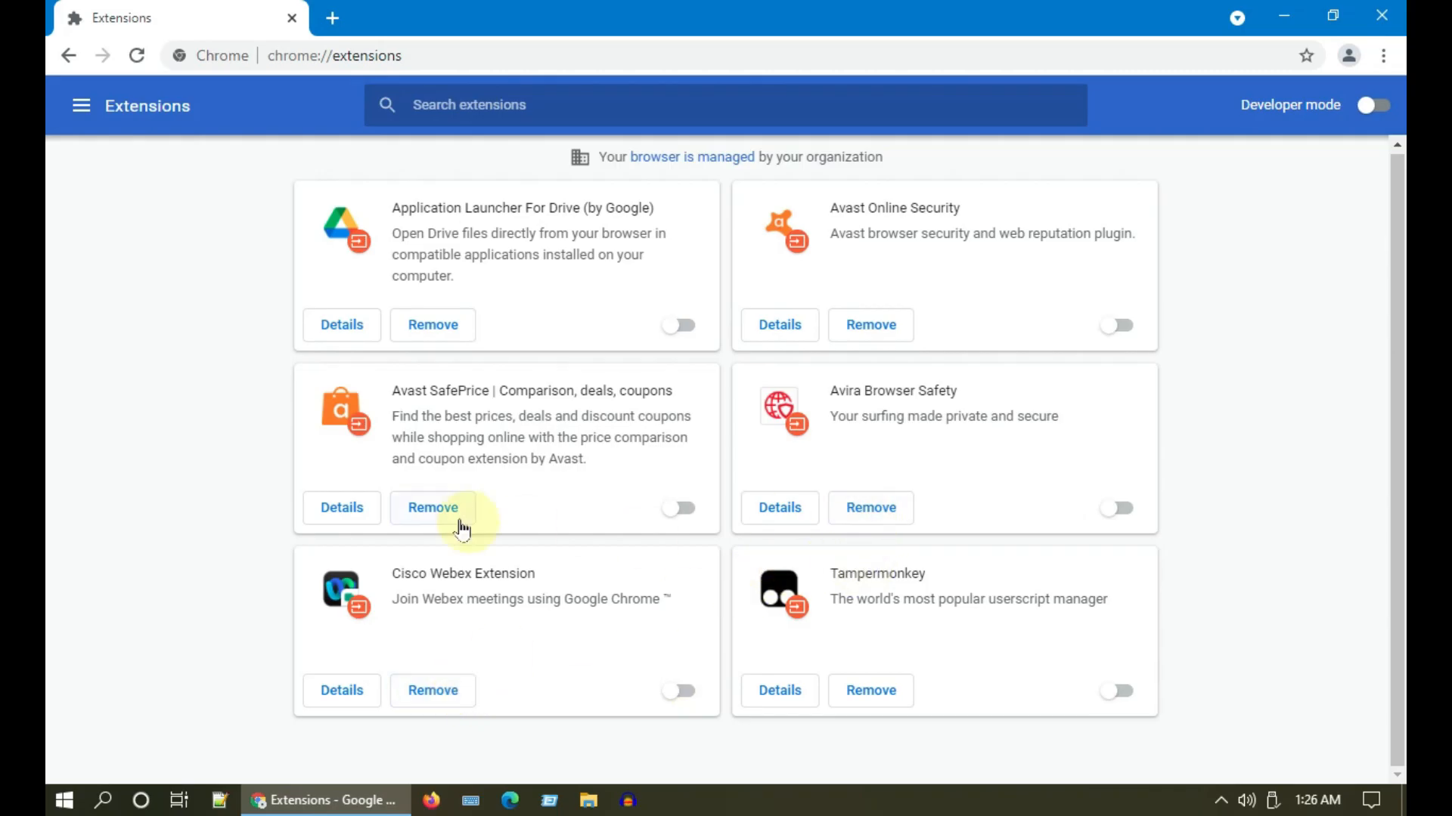
click(63, 800)
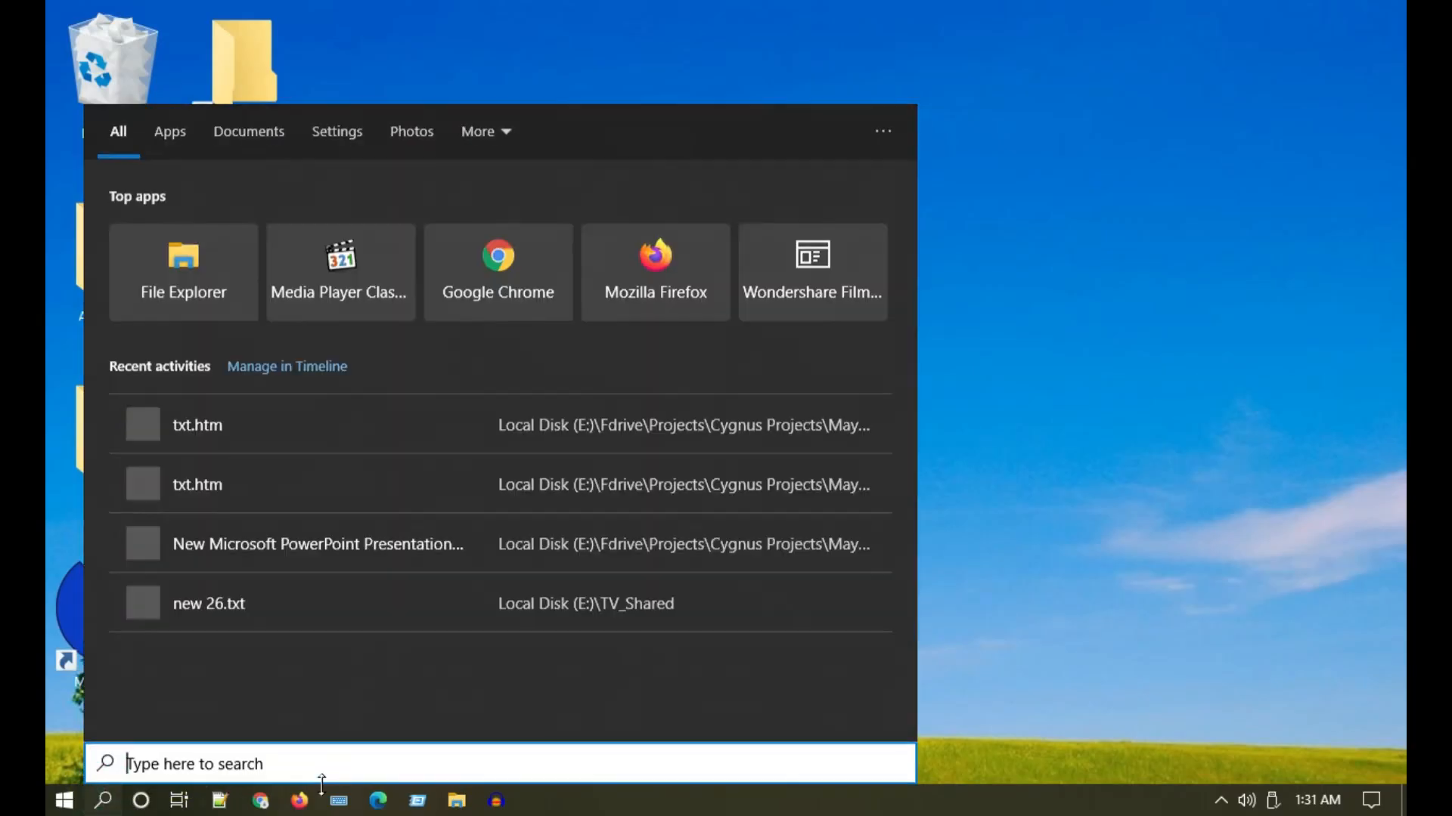
Step: Navigate from %appdata% to AppData\Local\Google\Chrome and bring up actions for the User Data folder
text(%appdata%)
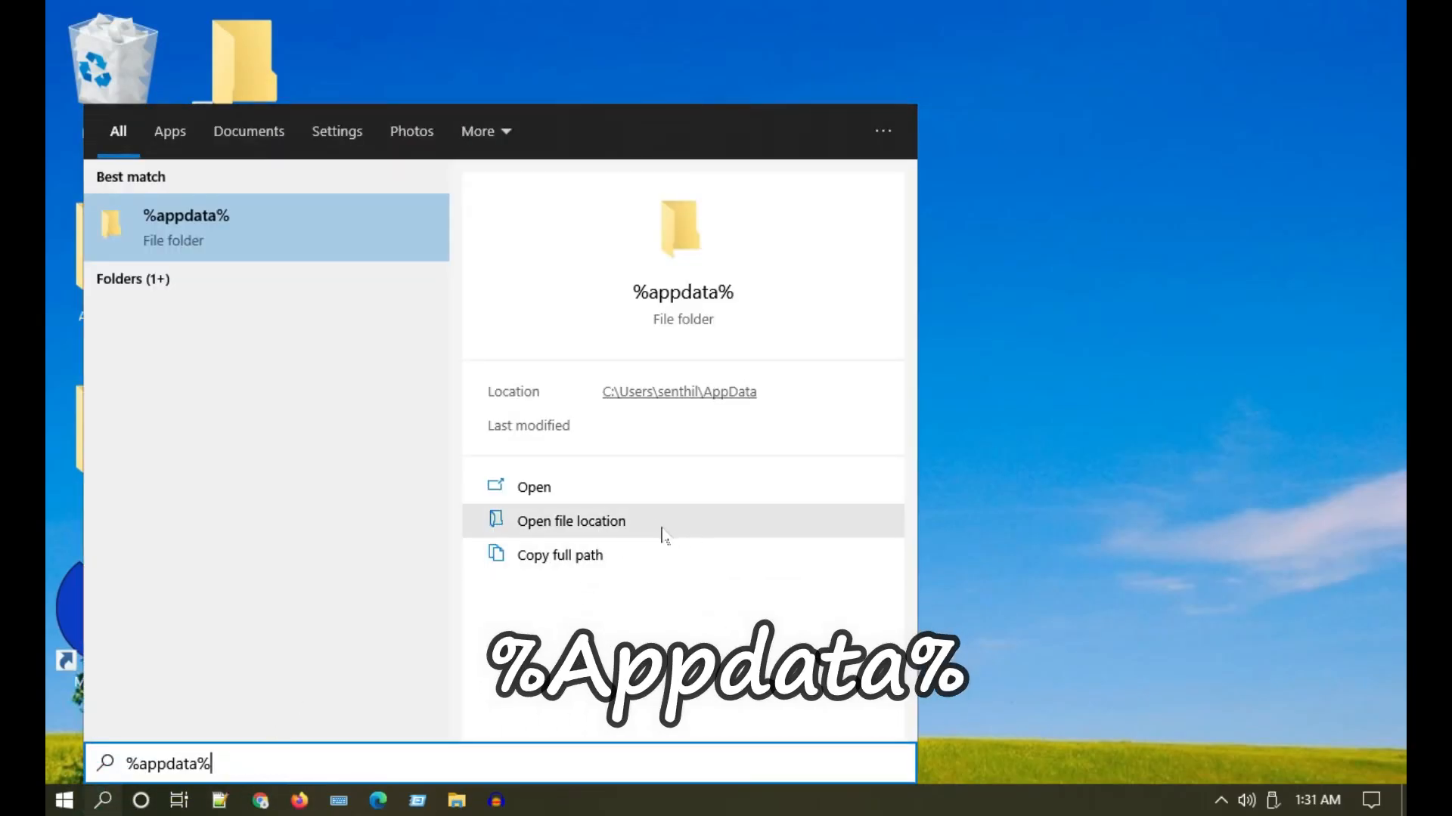
click(572, 520)
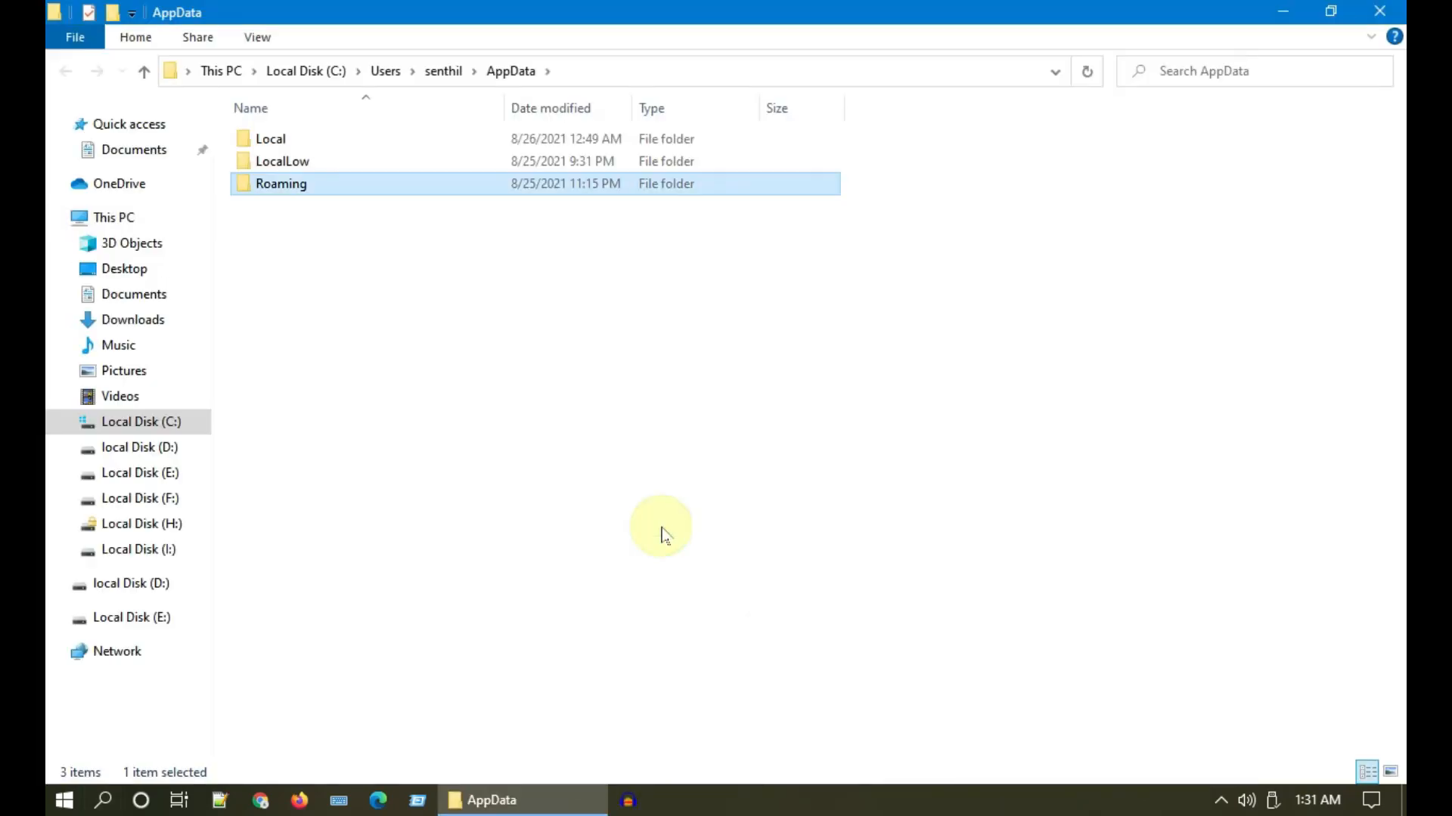
click(269, 138)
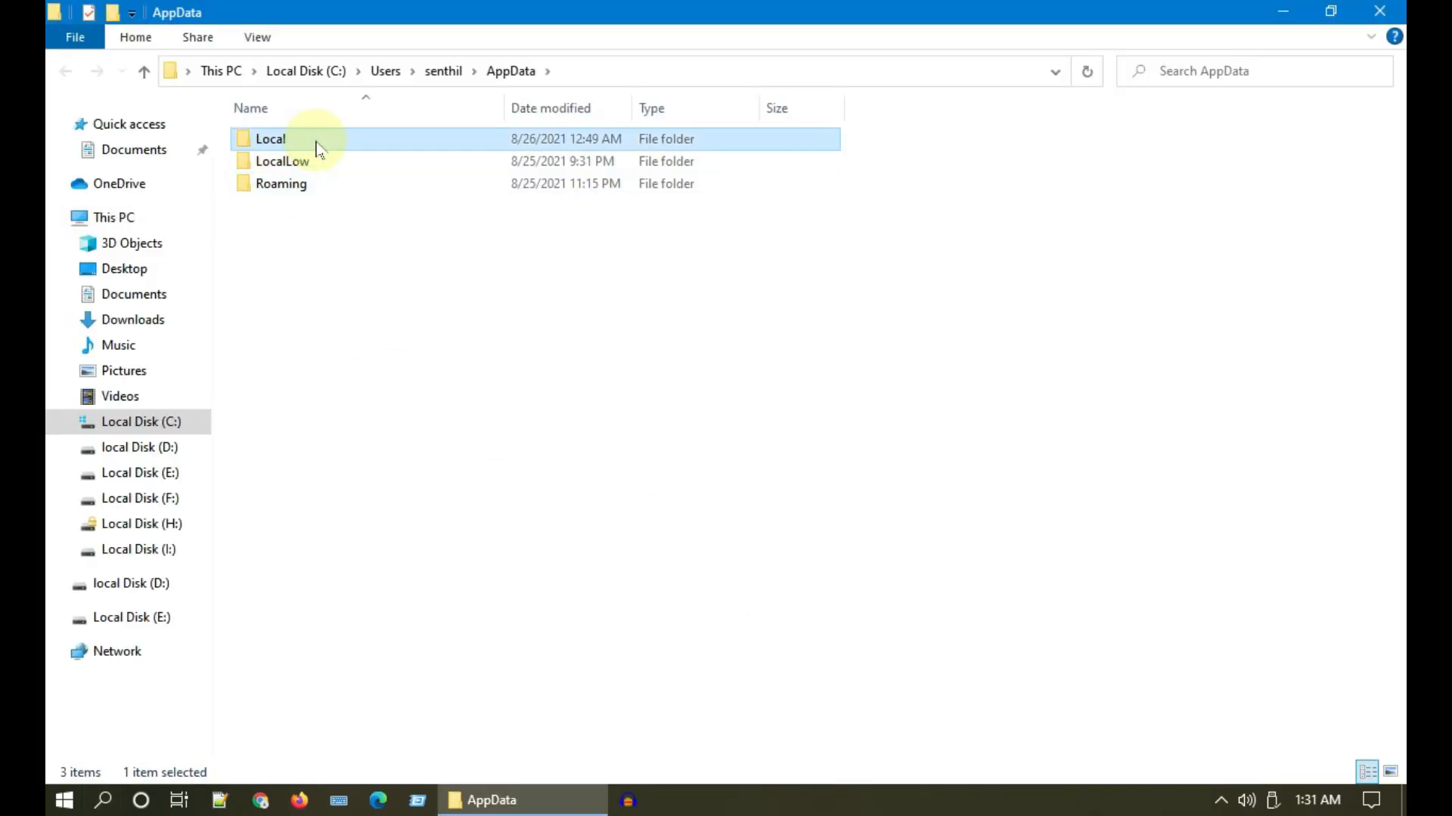
double_click(269, 139)
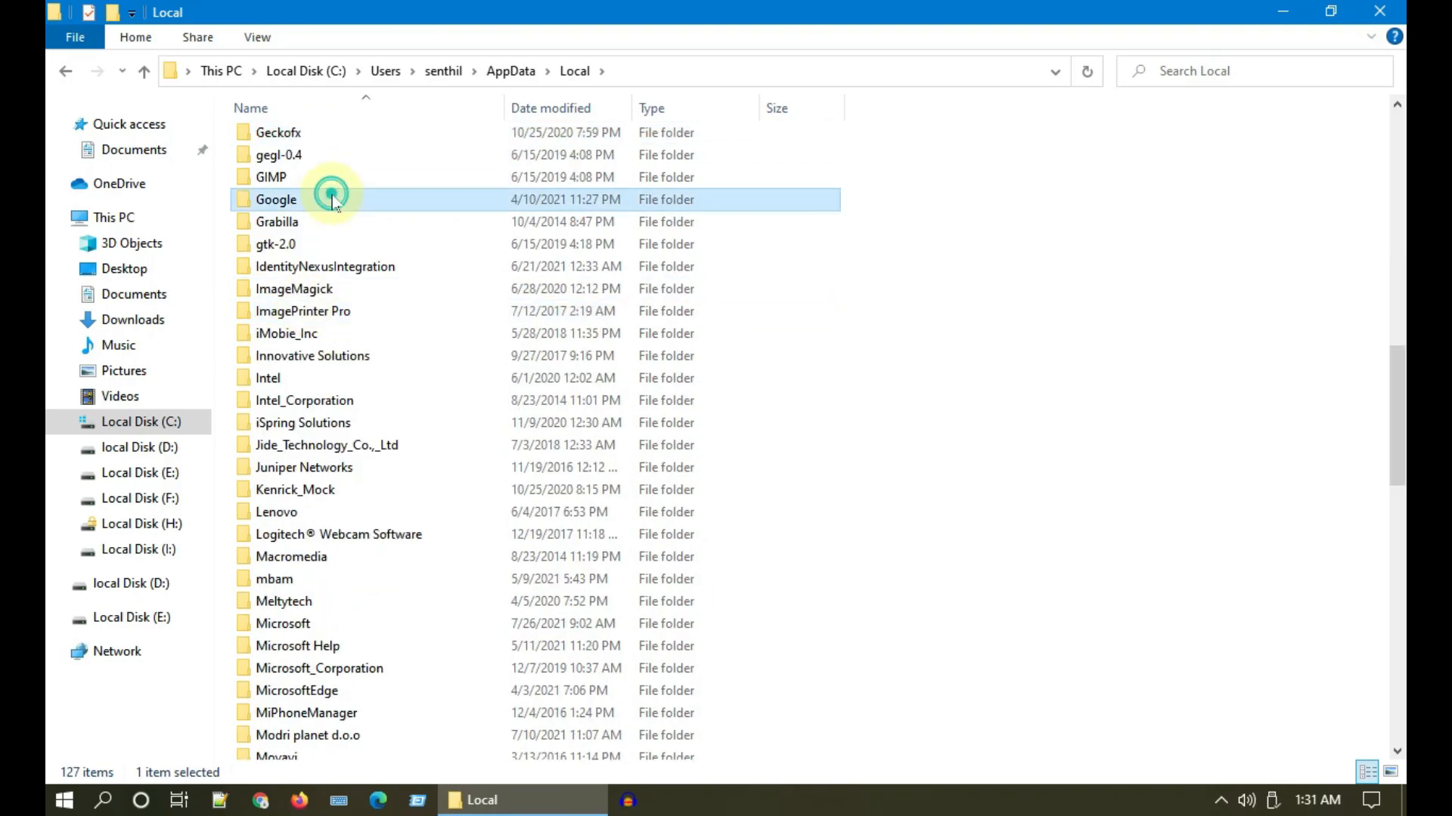
double_click(276, 199)
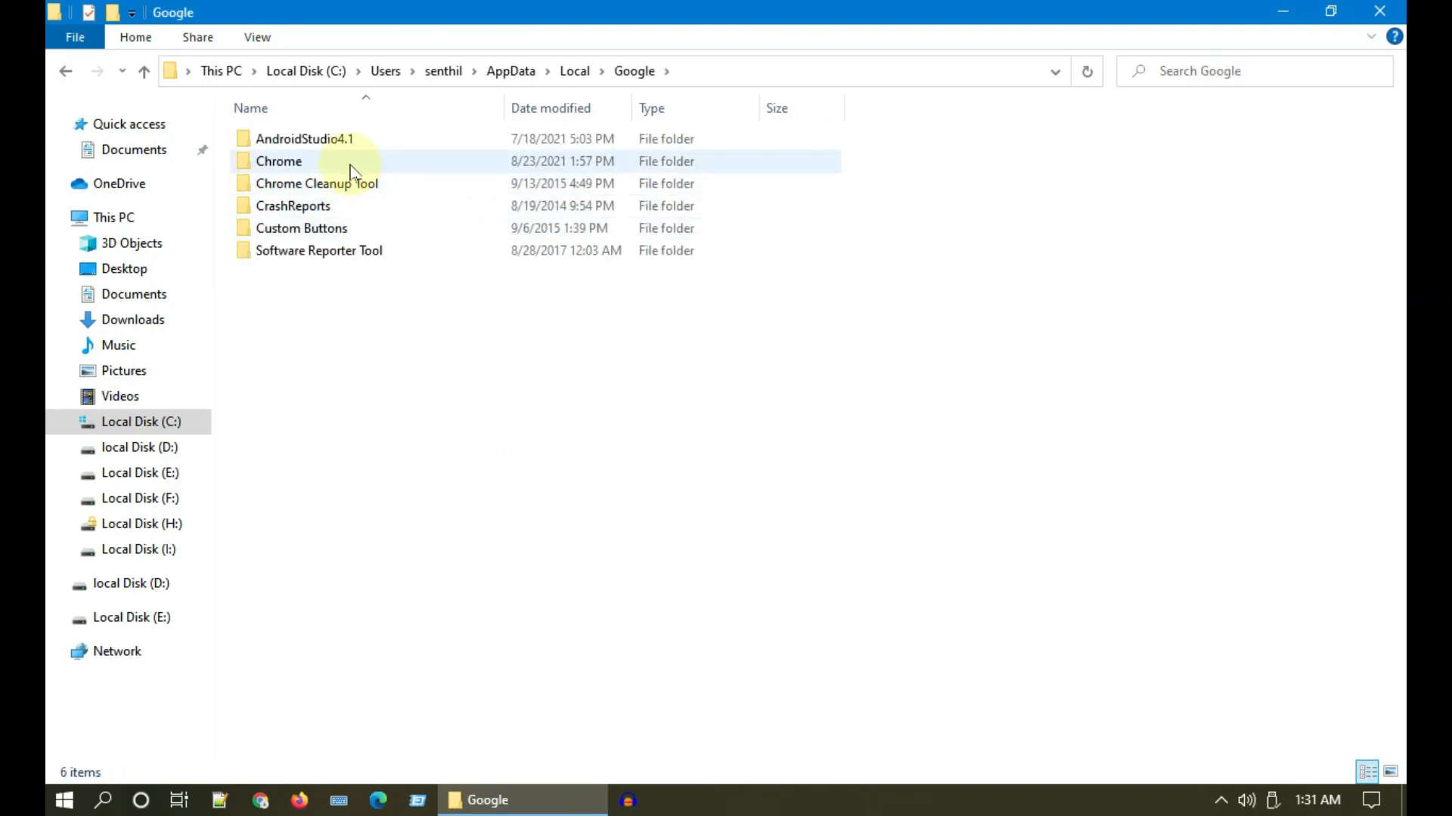
double_click(278, 162)
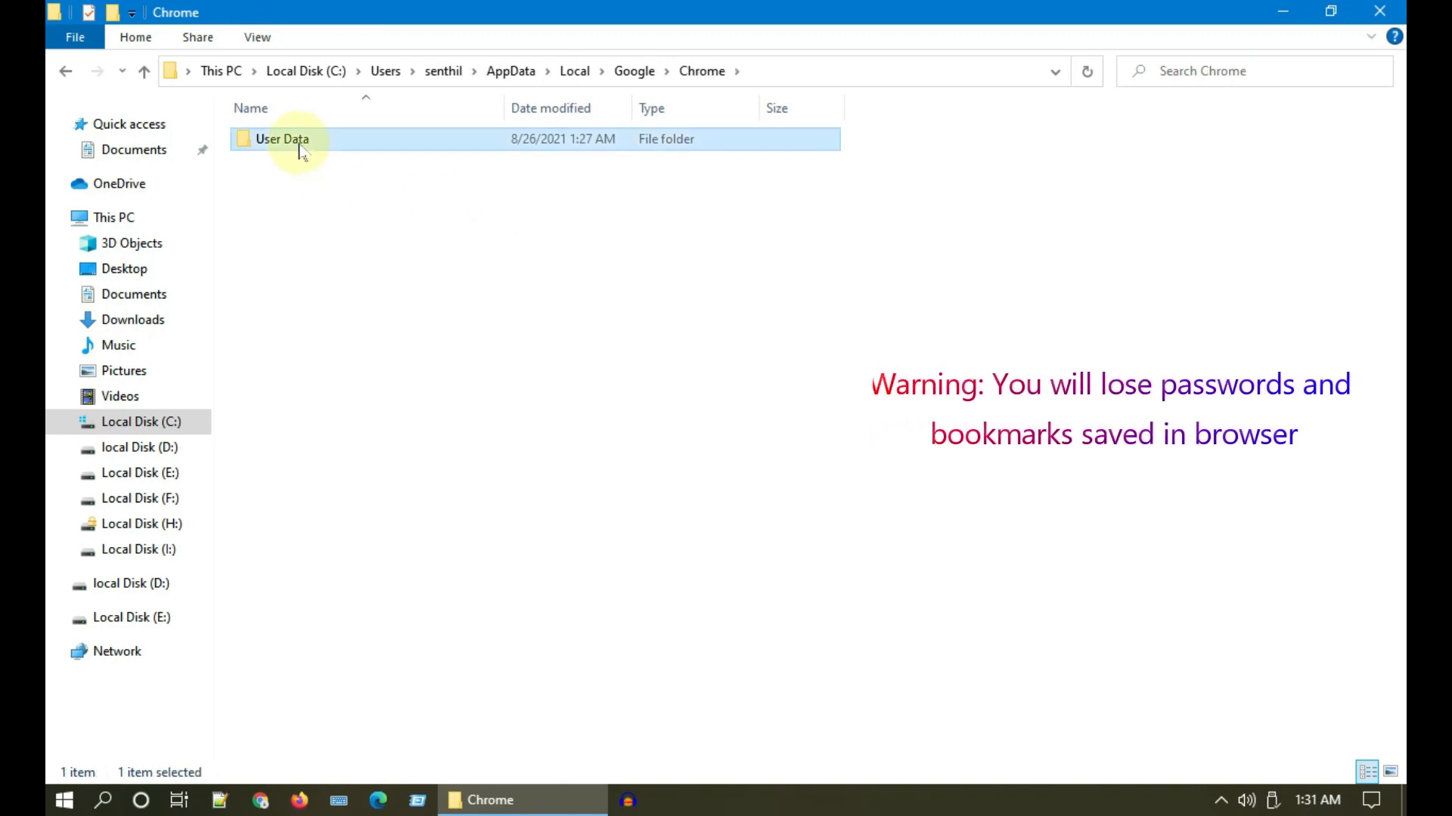
right_click(281, 139)
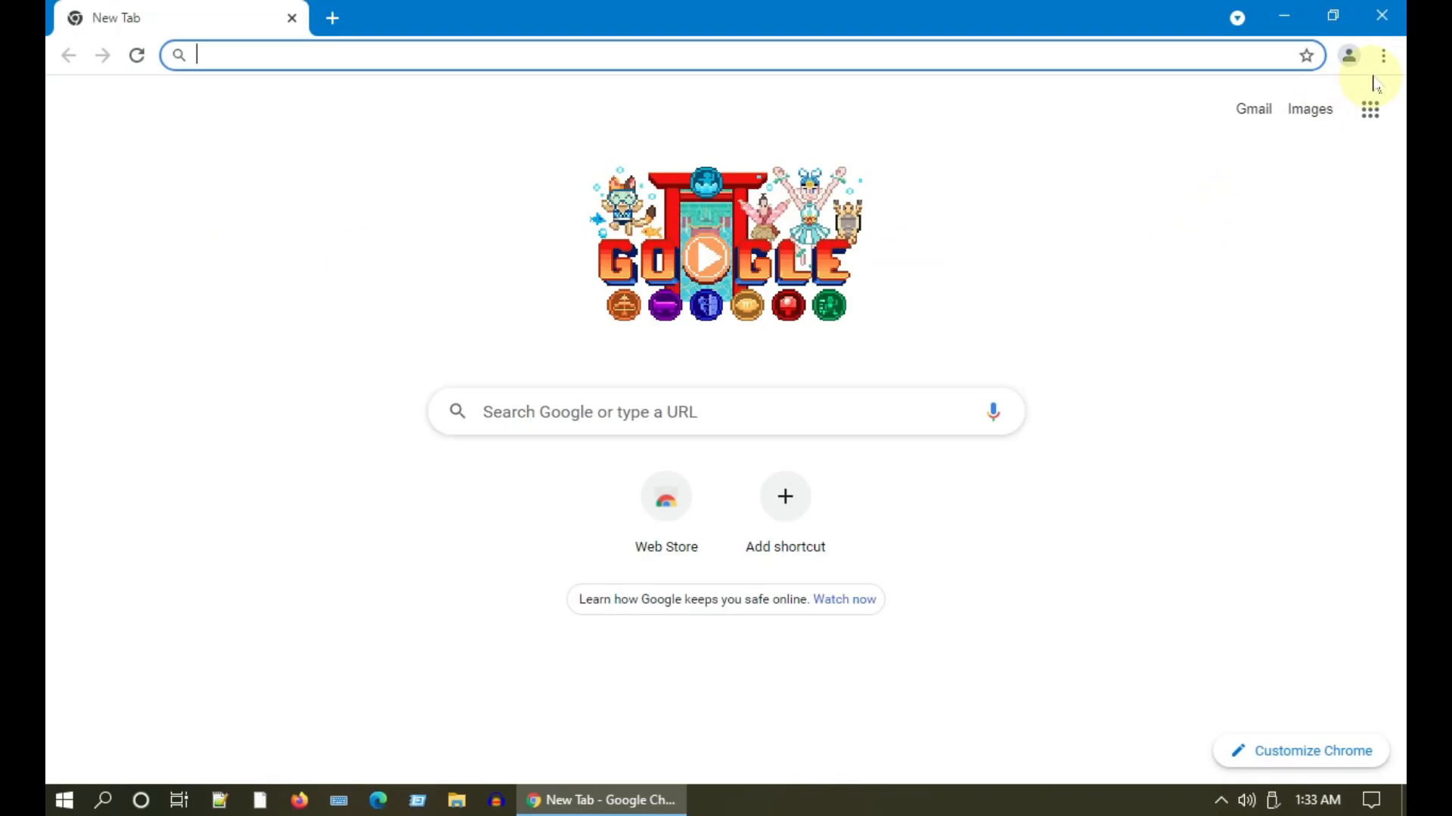
Step: Switch off 'Use hardware acceleration when available' in Chrome's Advanced System settings
click(1380, 56)
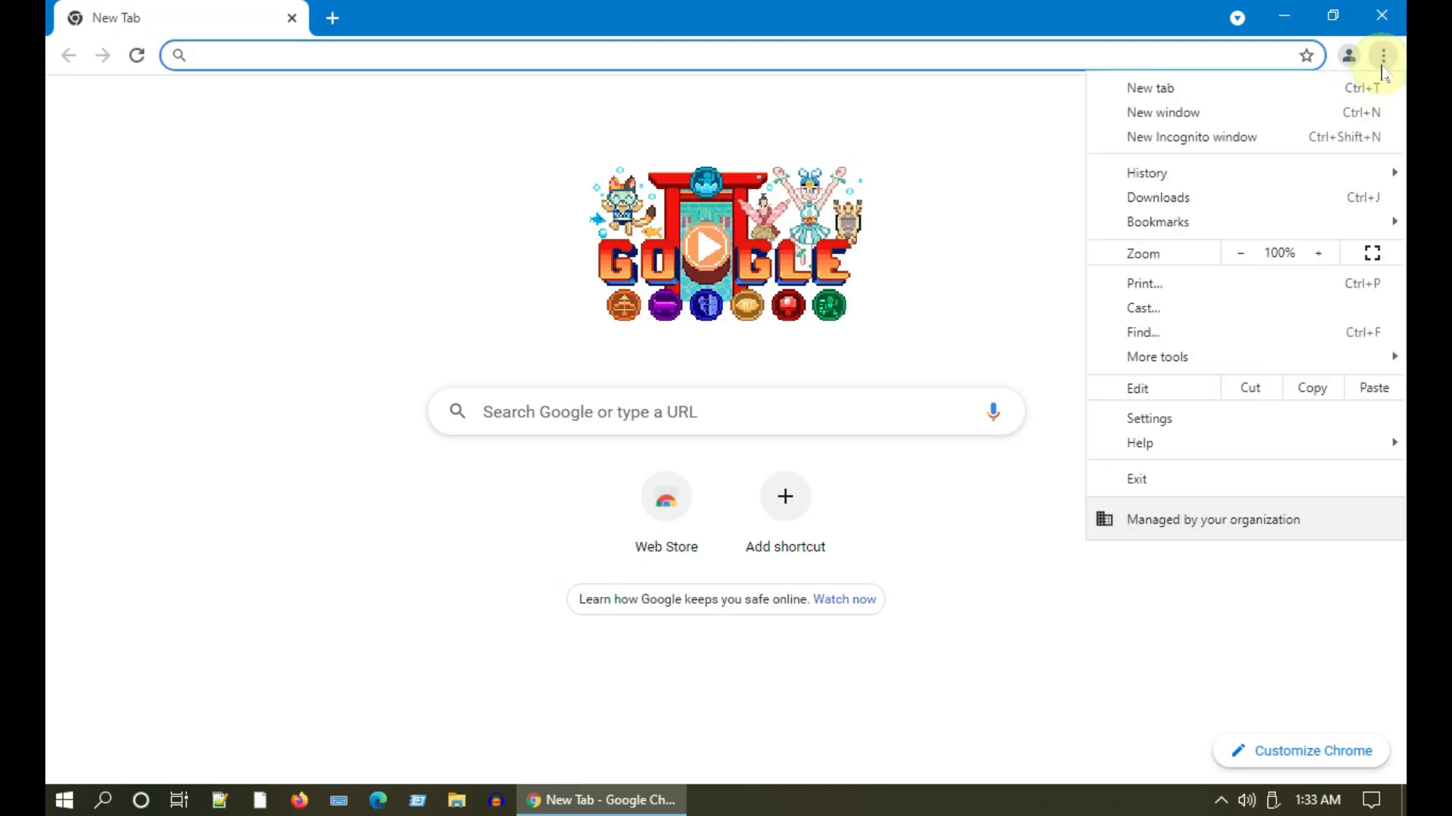
click(1147, 419)
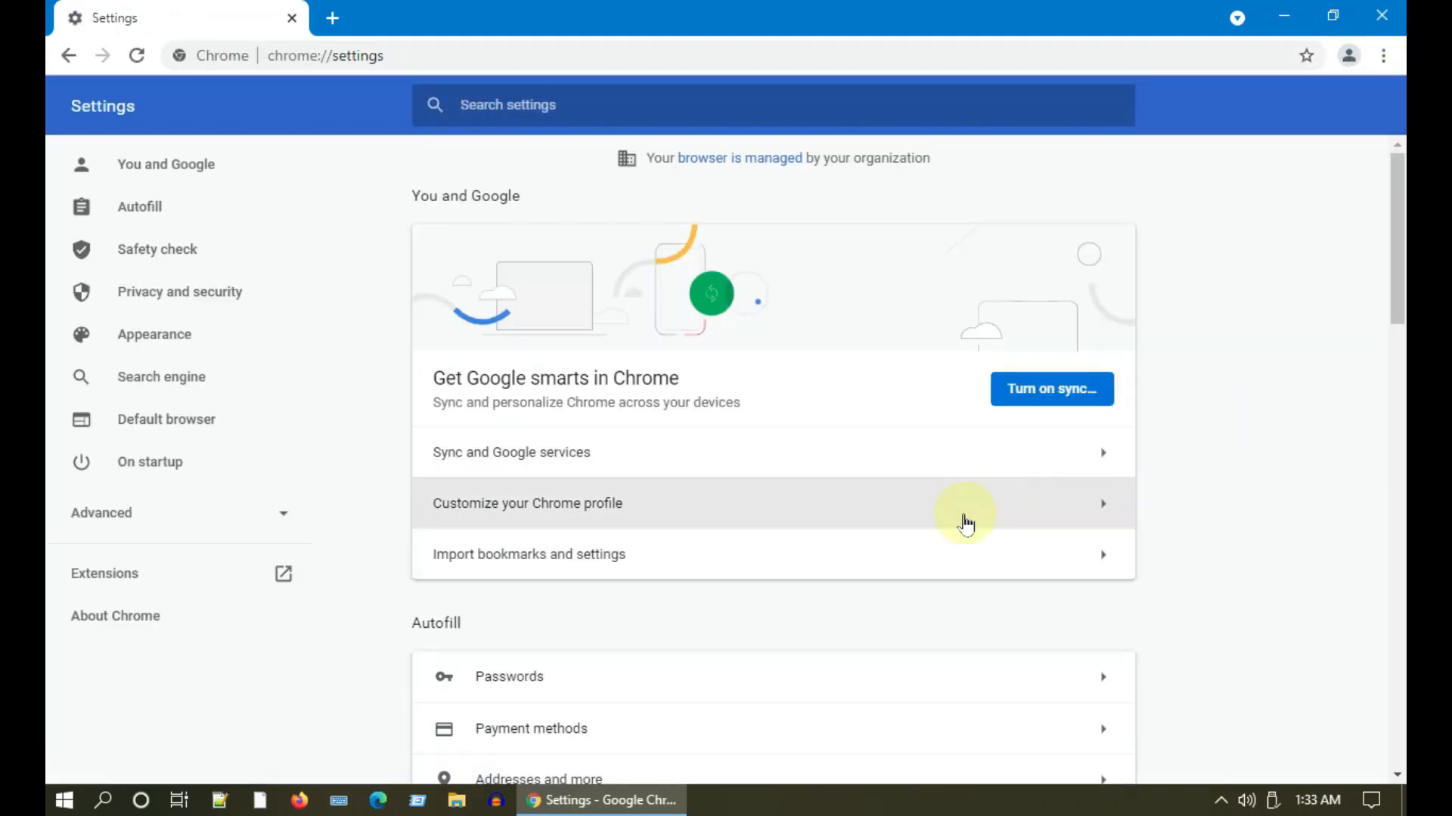
scroll(down, 3)
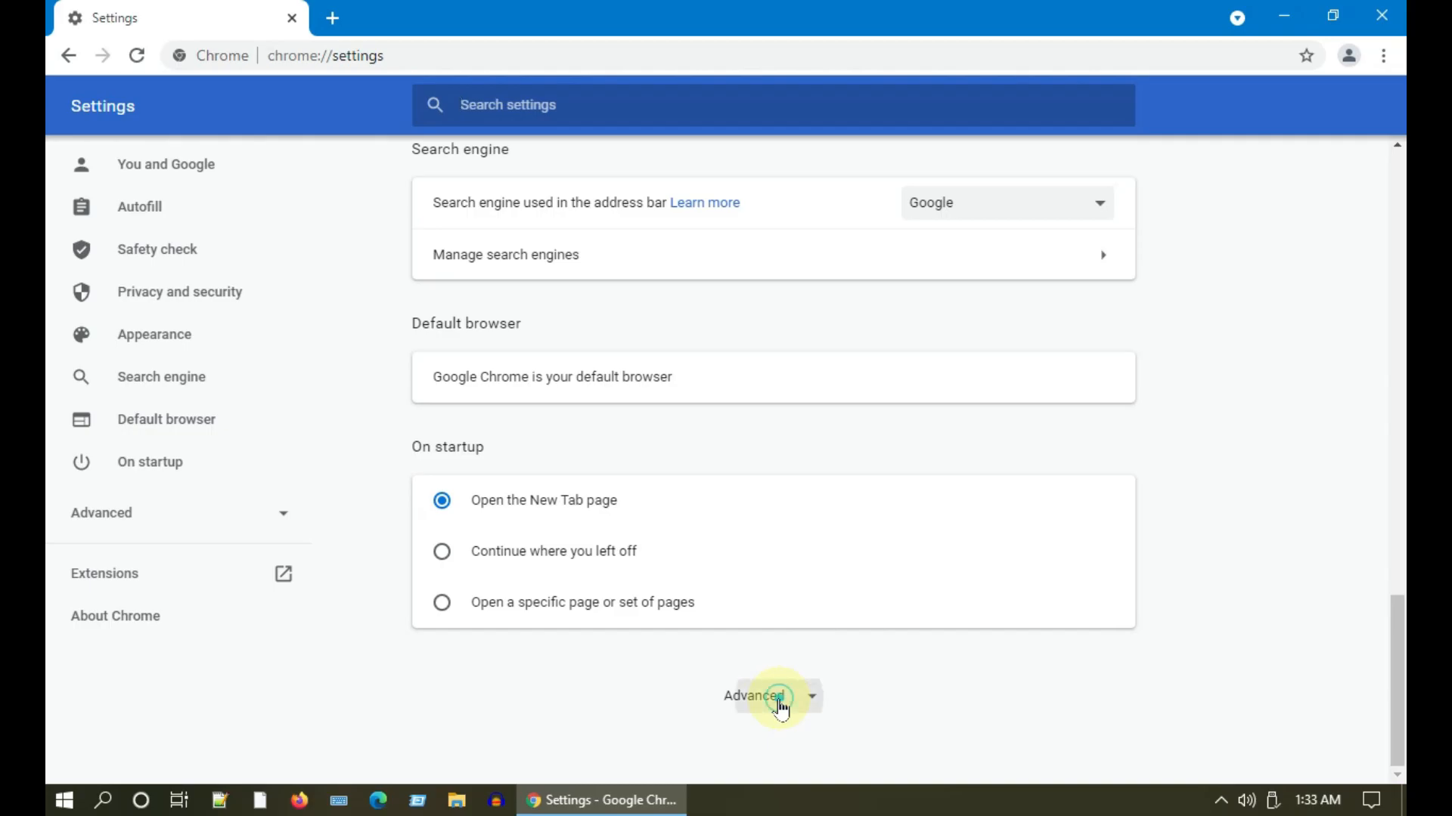
click(753, 695)
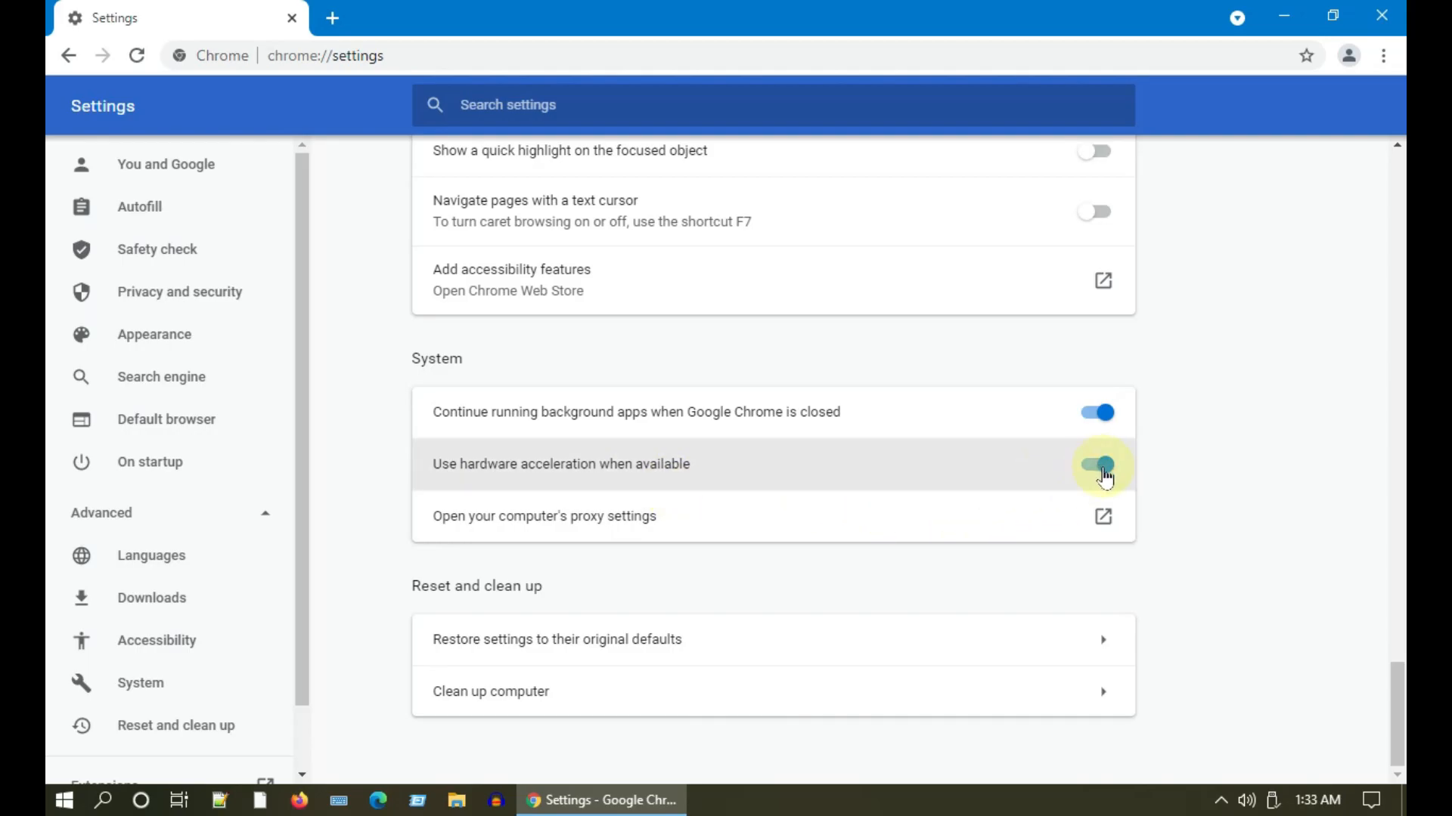
click(1098, 464)
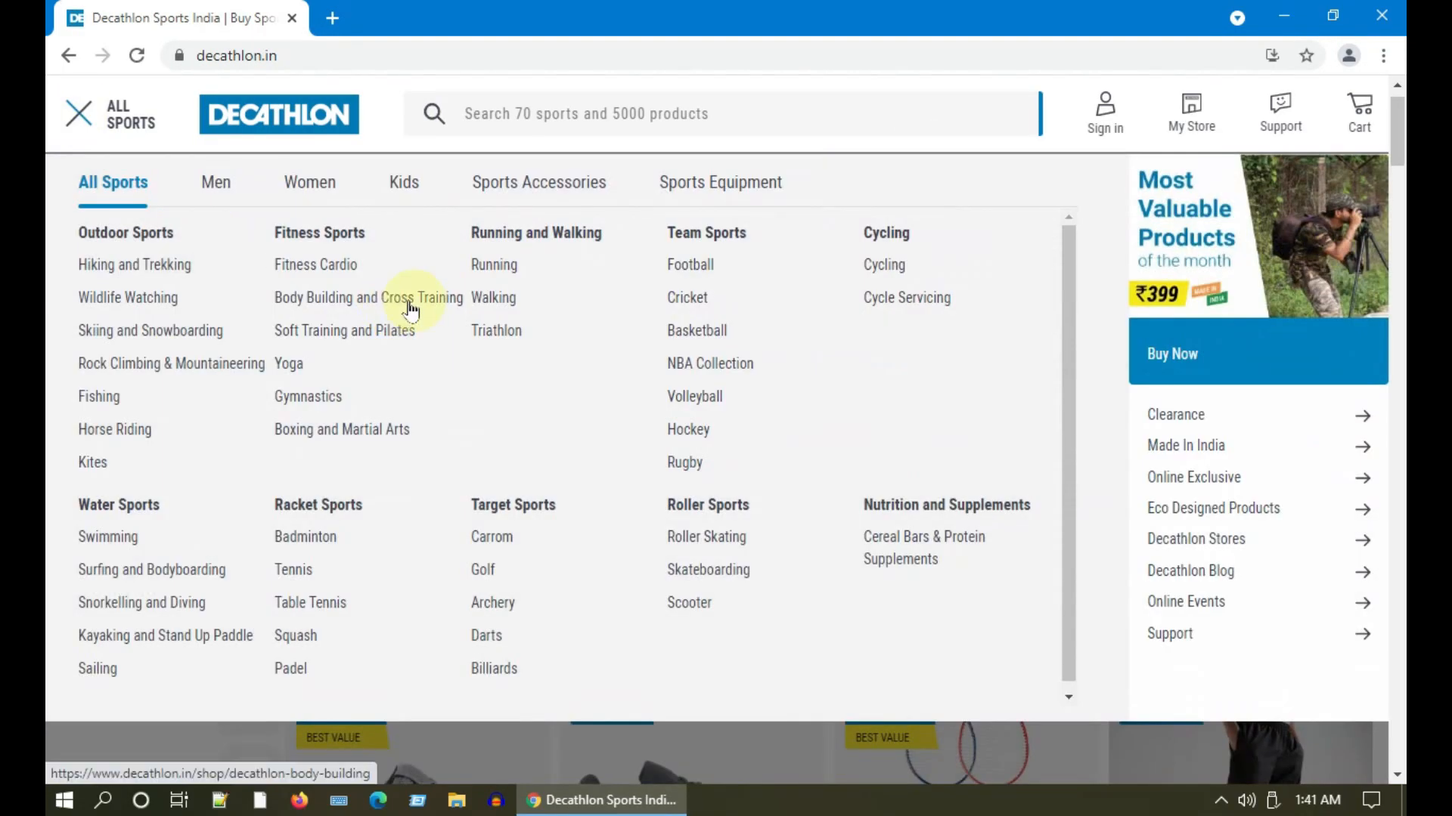
Step: Browse Decathlon from Body Building and Cross Training to Bench & Rack and the home gym product
click(368, 298)
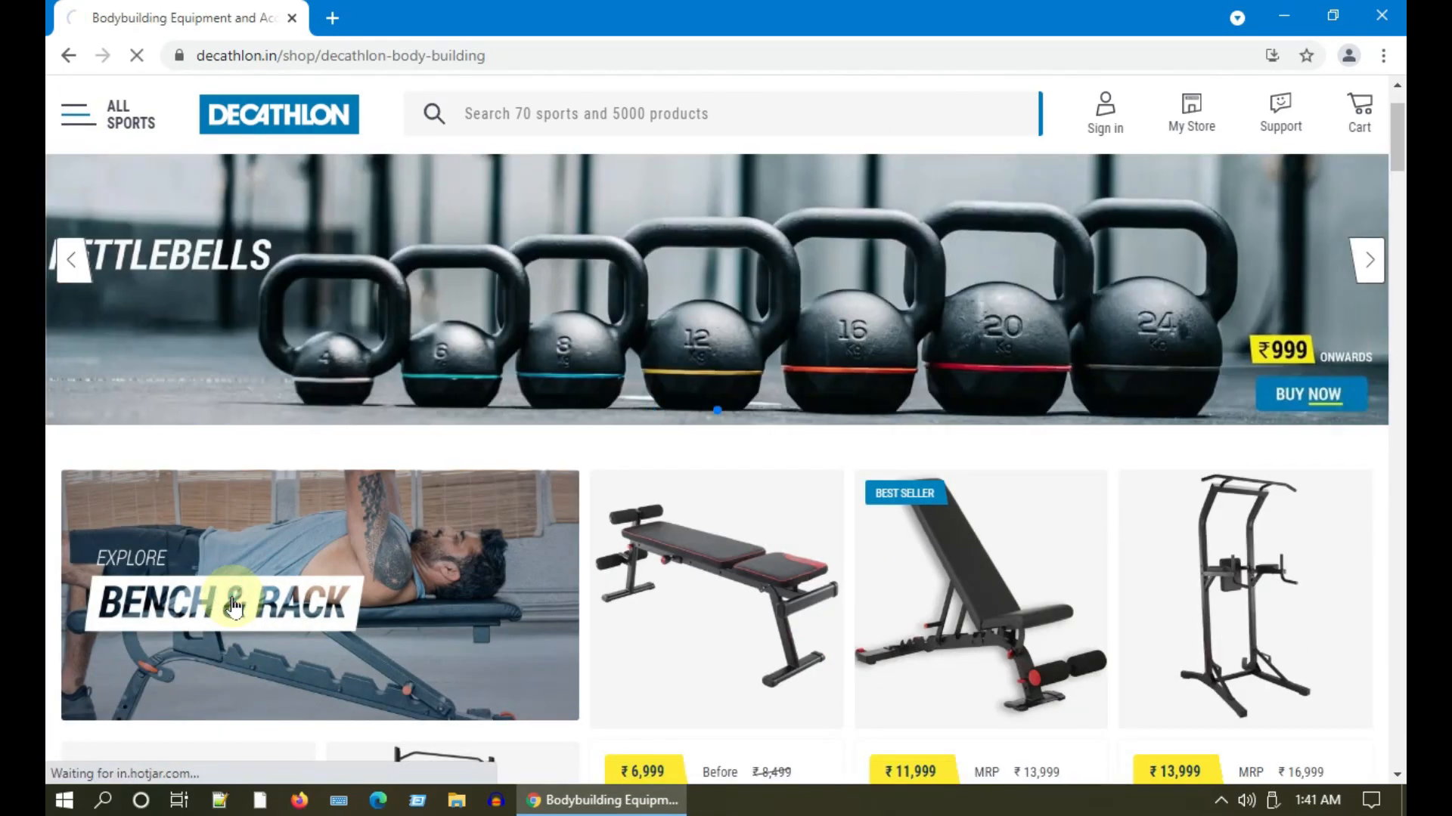
click(226, 601)
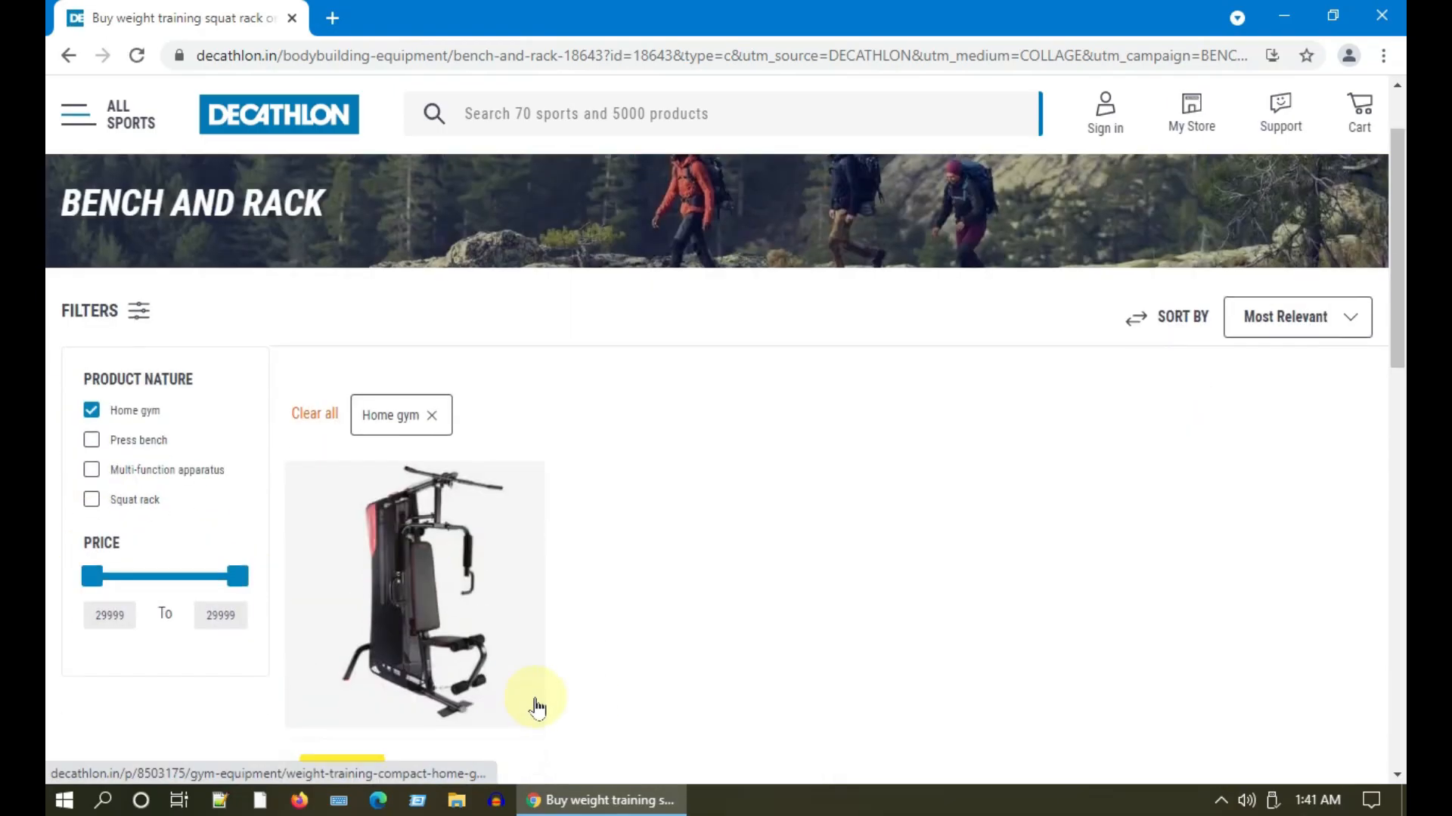
click(1378, 56)
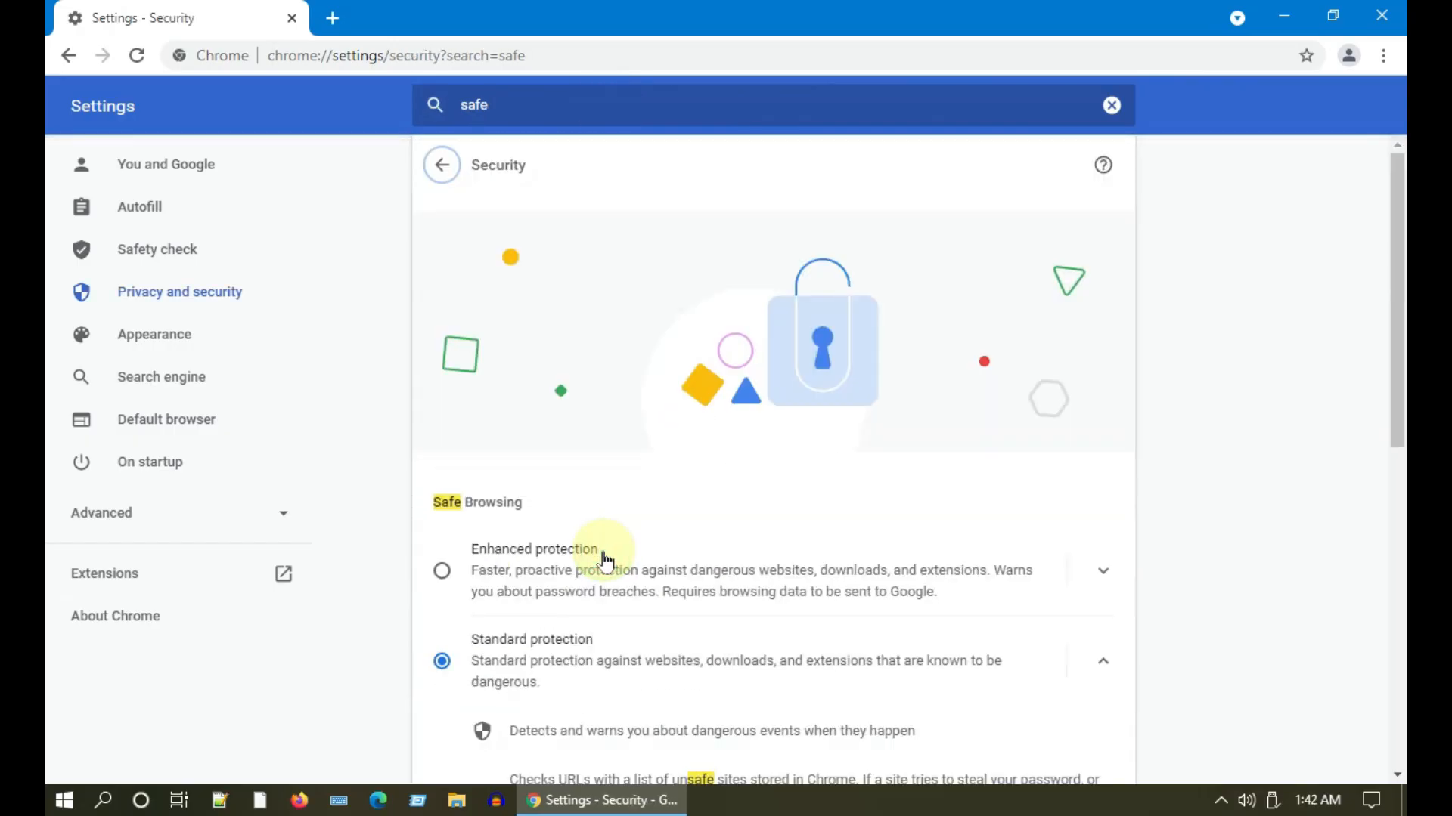
Step: Select 'No protection (not recommended)' for Safe Browsing and confirm turning it off
scroll(down, 3)
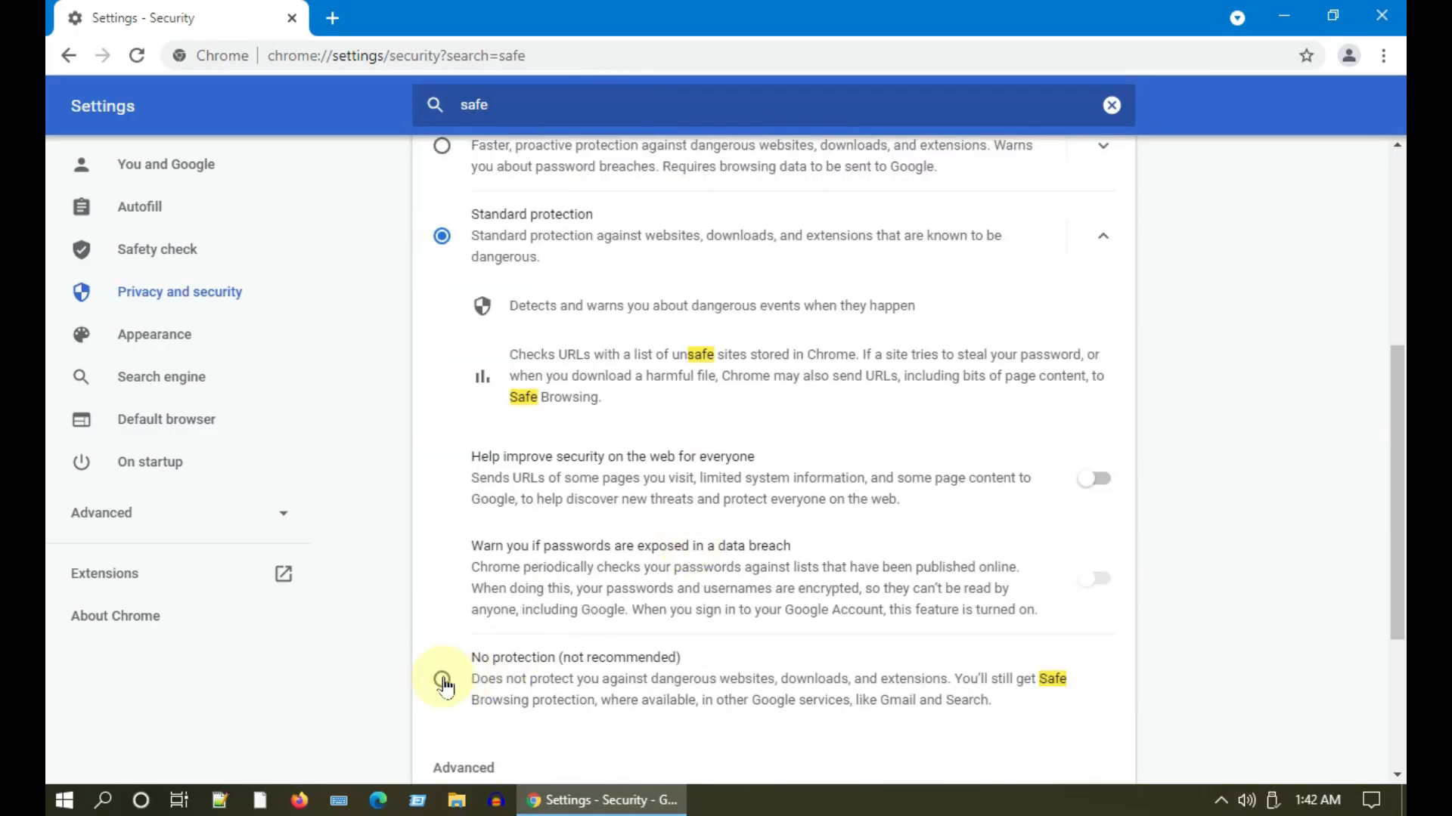
click(442, 679)
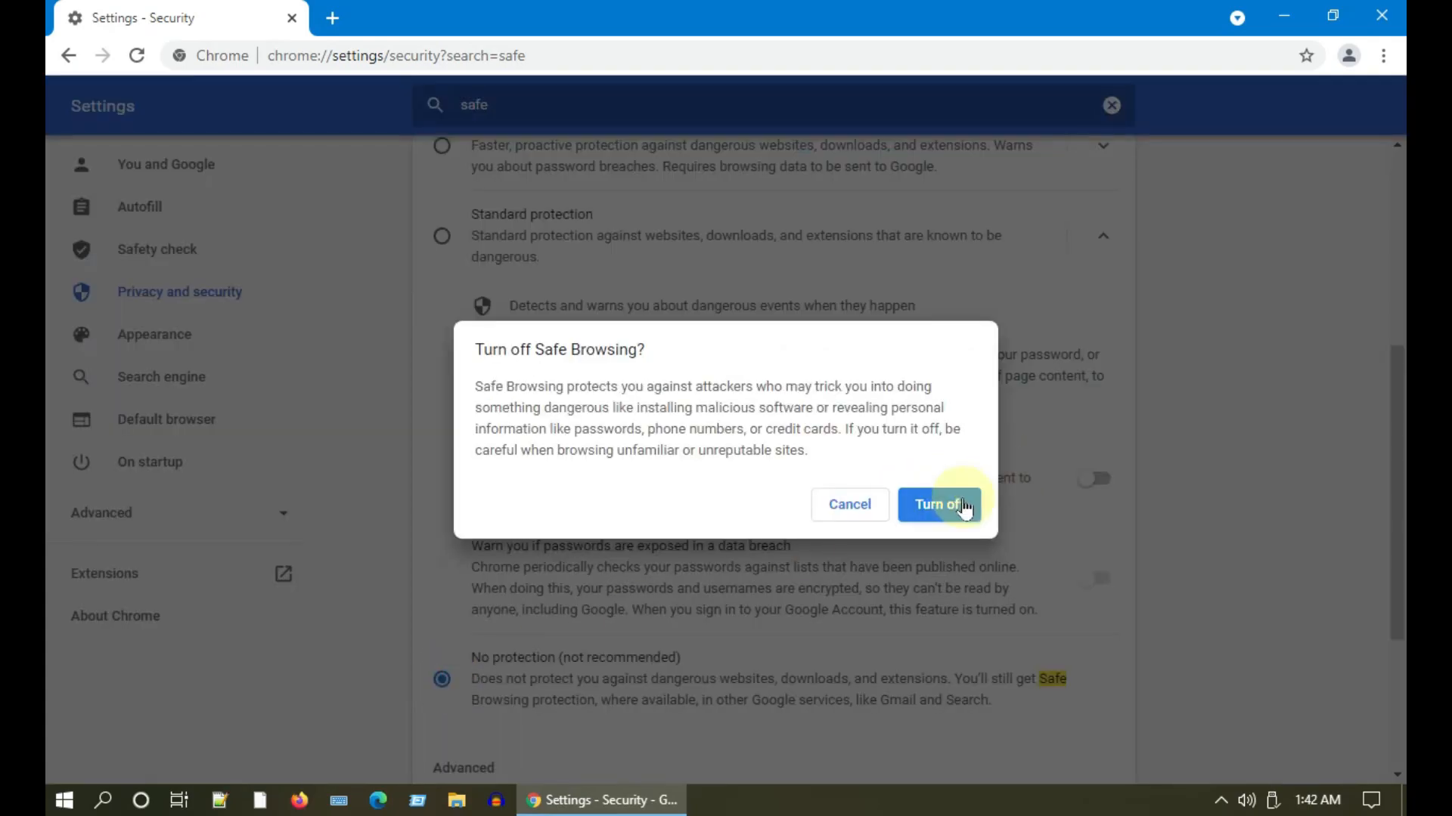
click(937, 505)
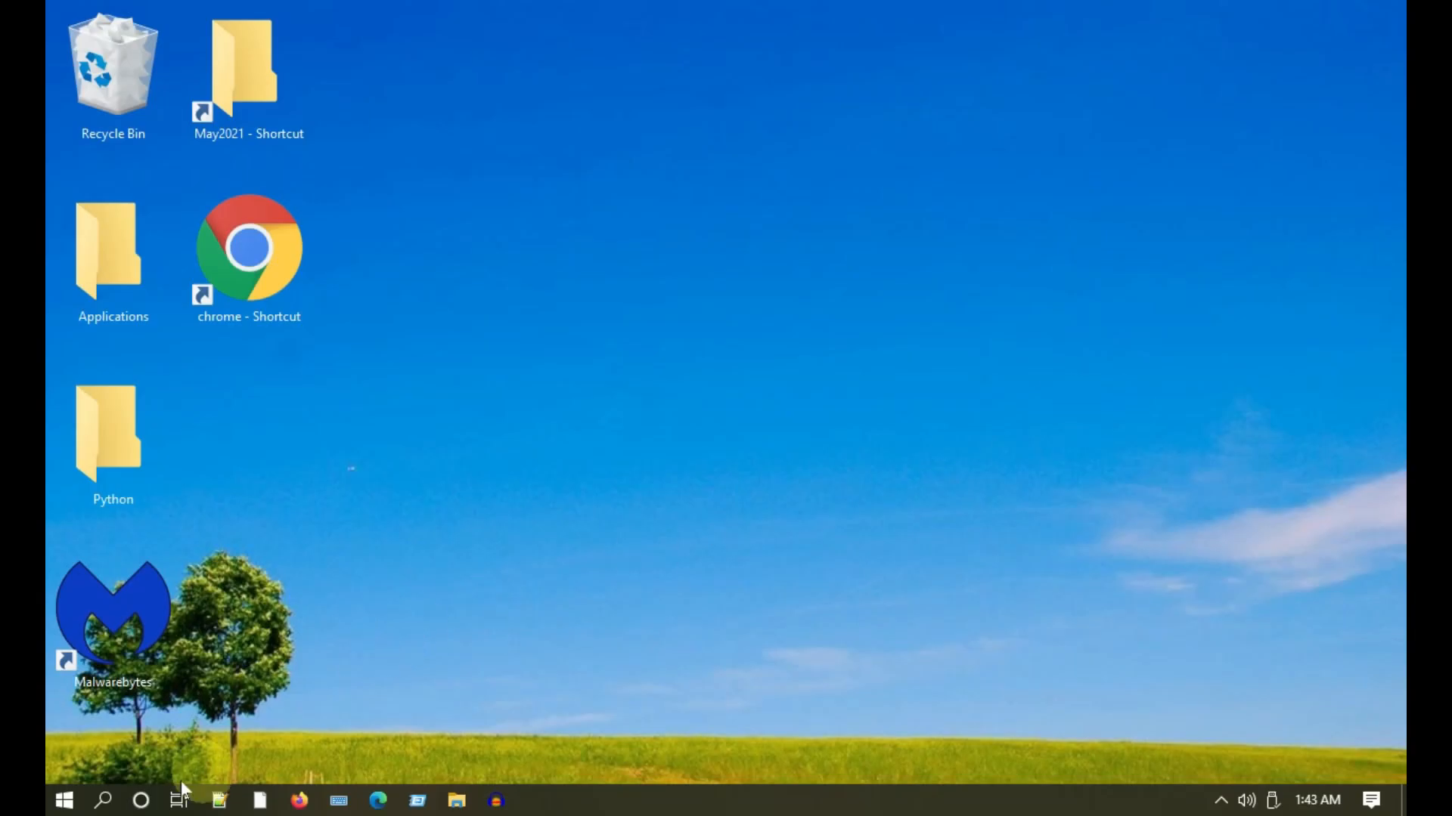
Step: Launch System Restore via 'rstr' and choose the 8/23/2021 'before driver install' restore point
text(rstr)
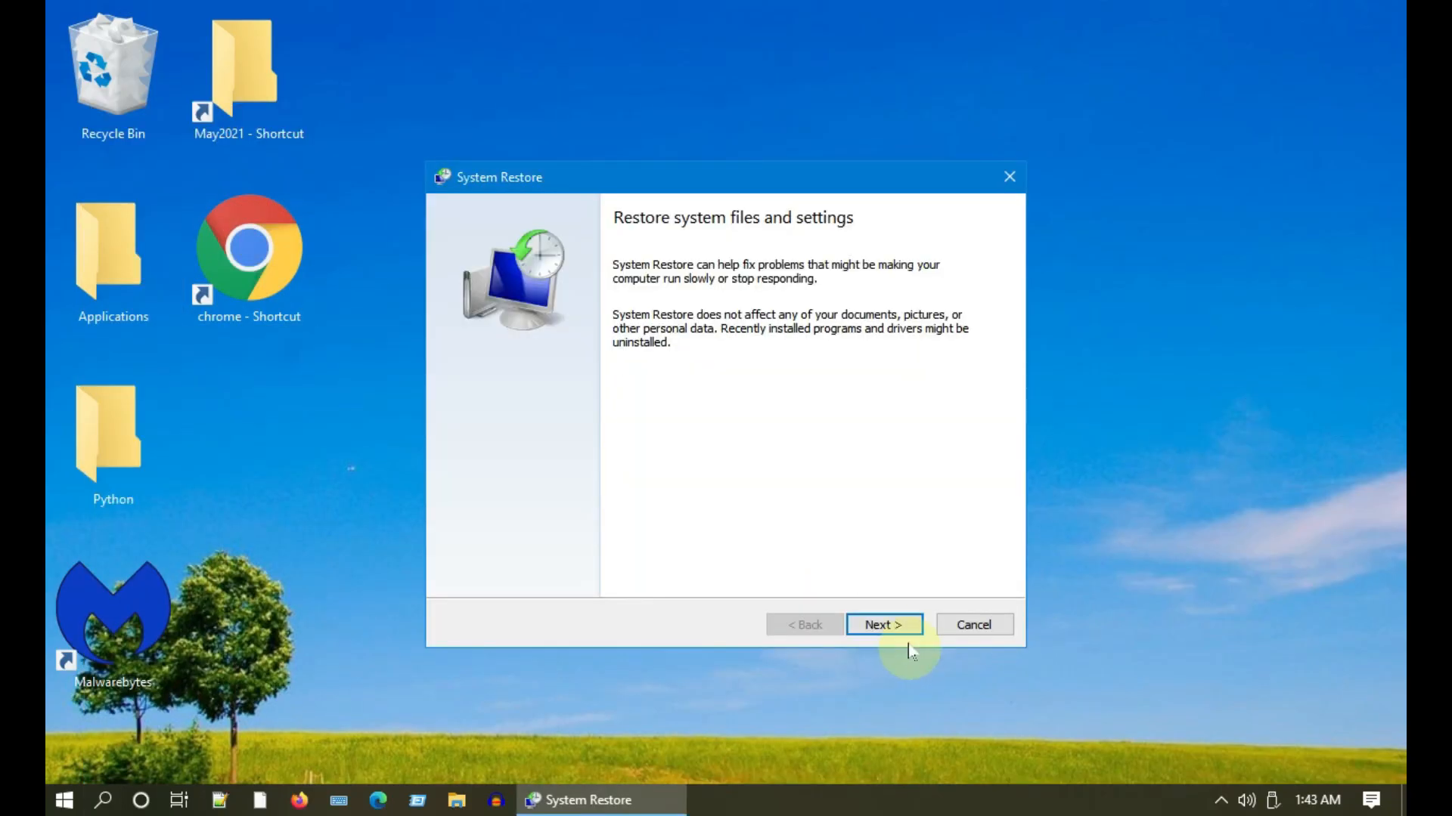
click(882, 624)
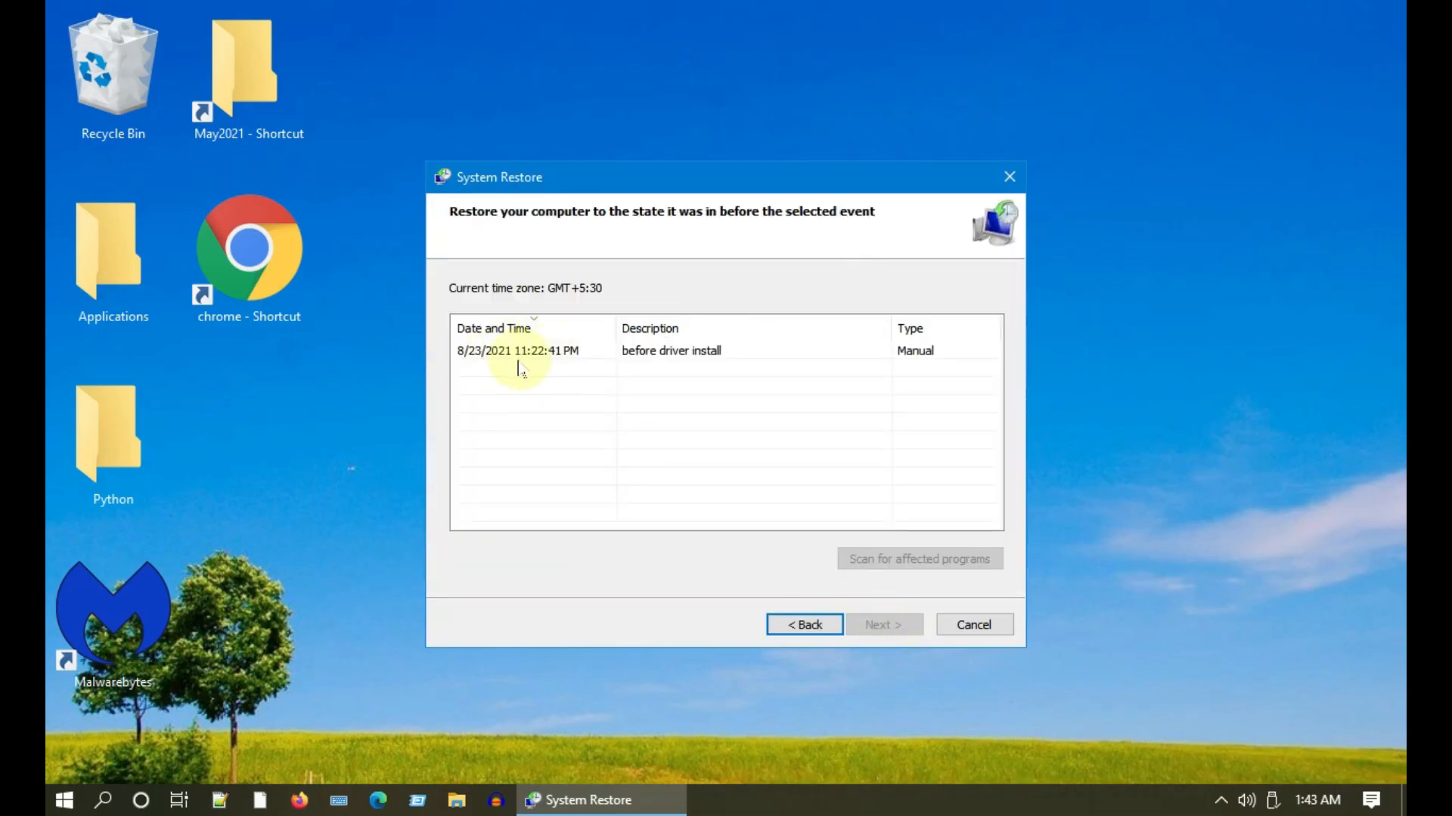
click(517, 349)
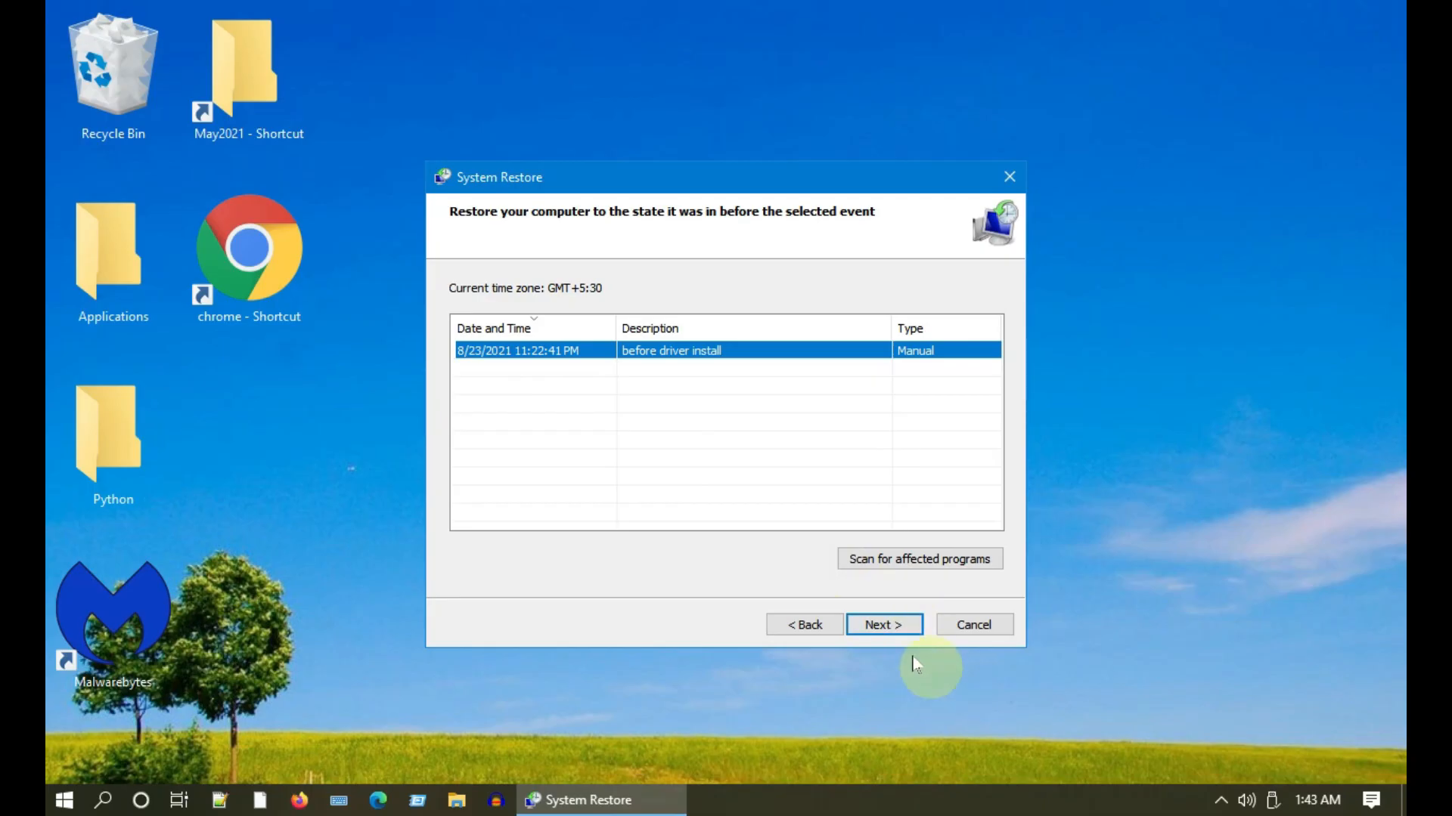
click(882, 625)
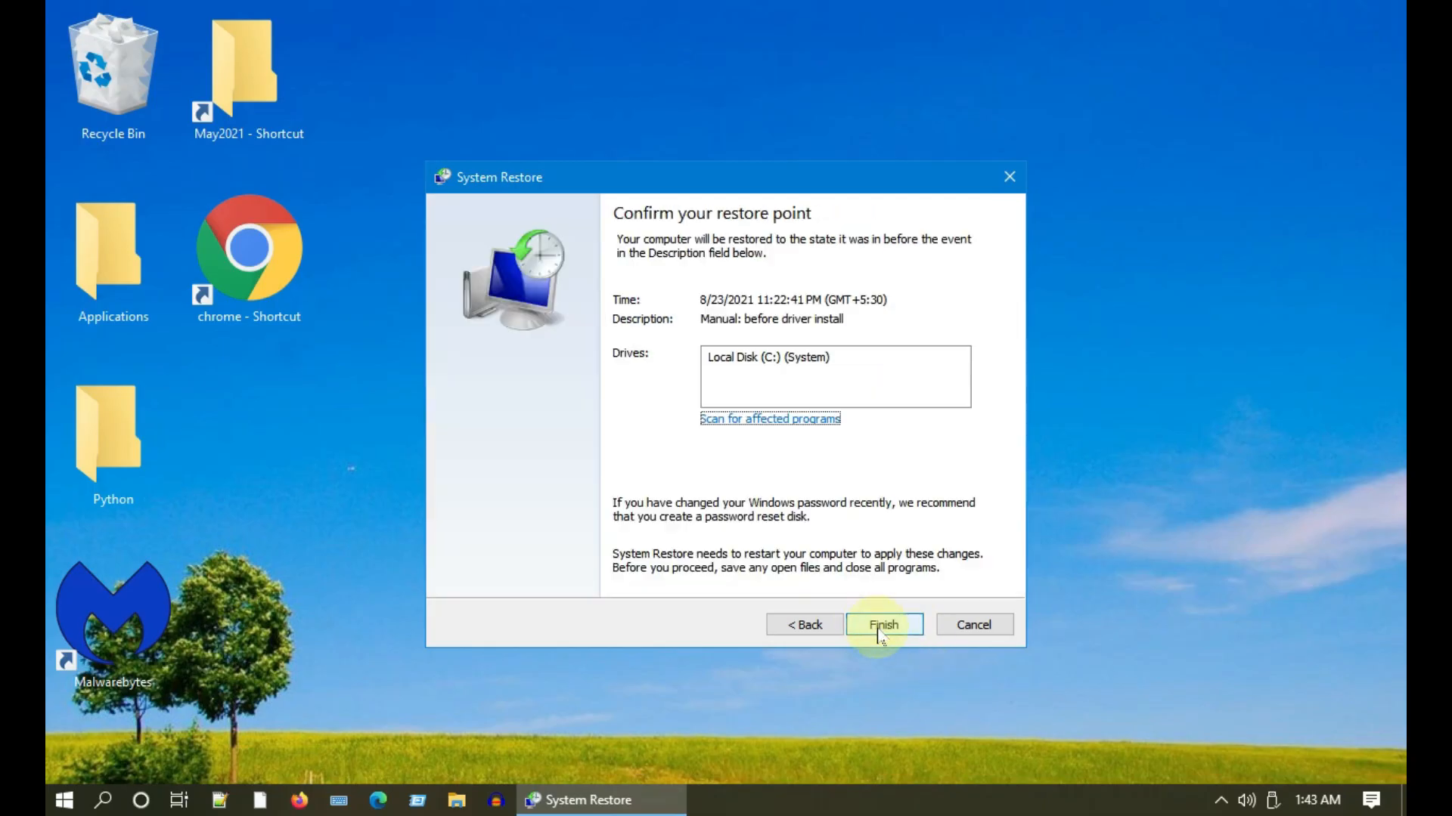